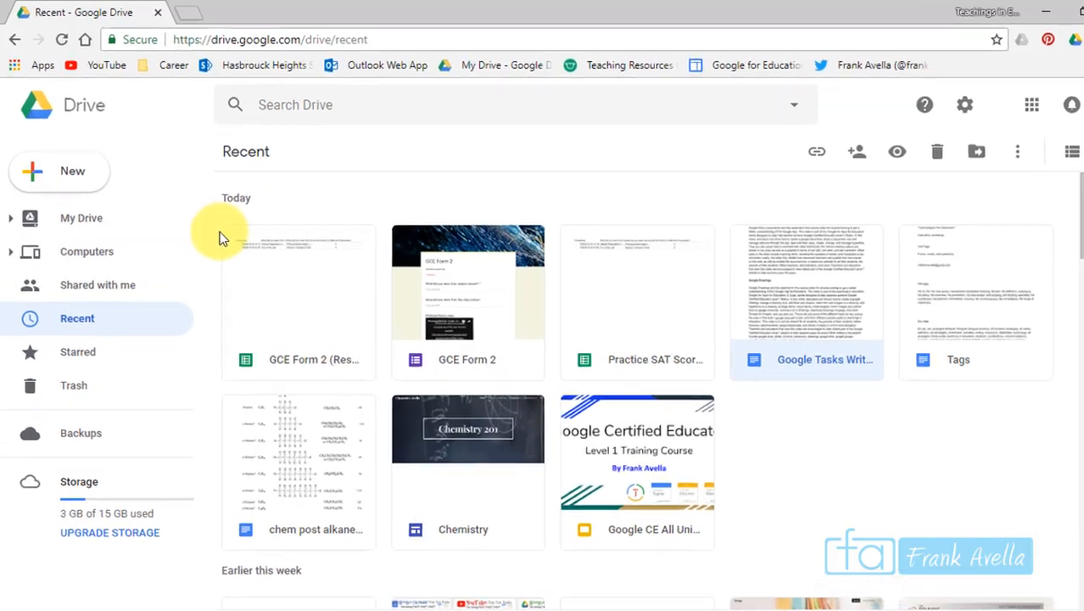
# Step: Create a new blank Google Form from Google Drive's New menu
pyautogui.click(59, 171)
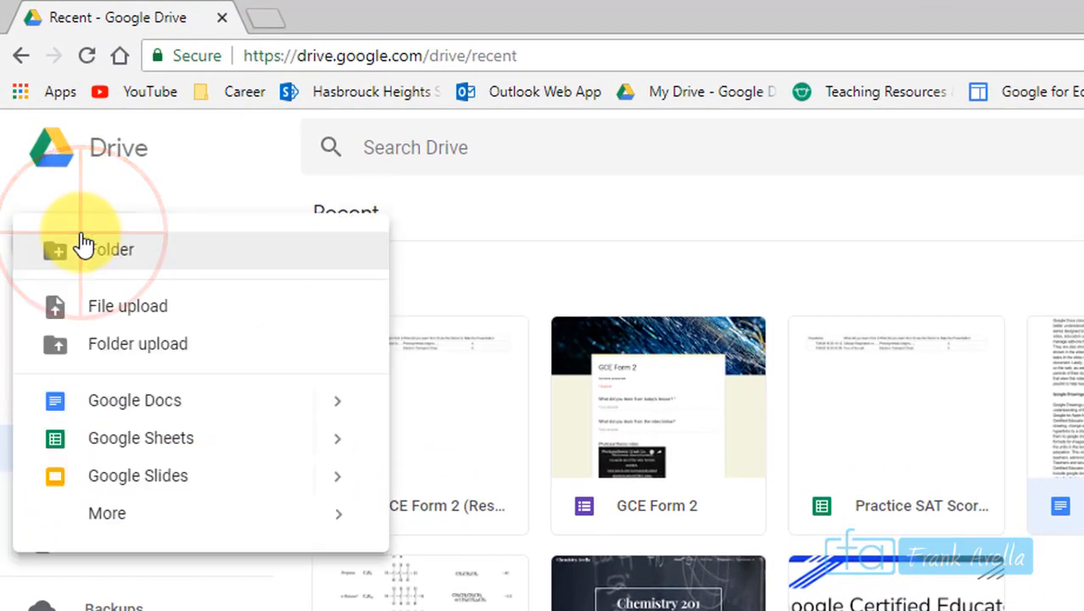
pyautogui.moveTo(107, 512)
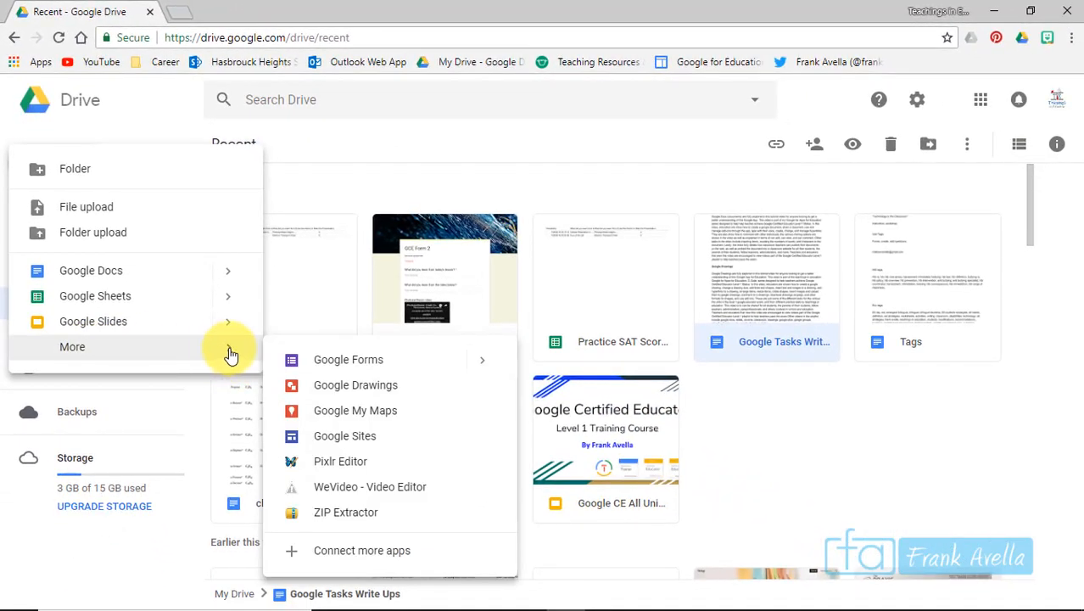
pyautogui.moveTo(370, 365)
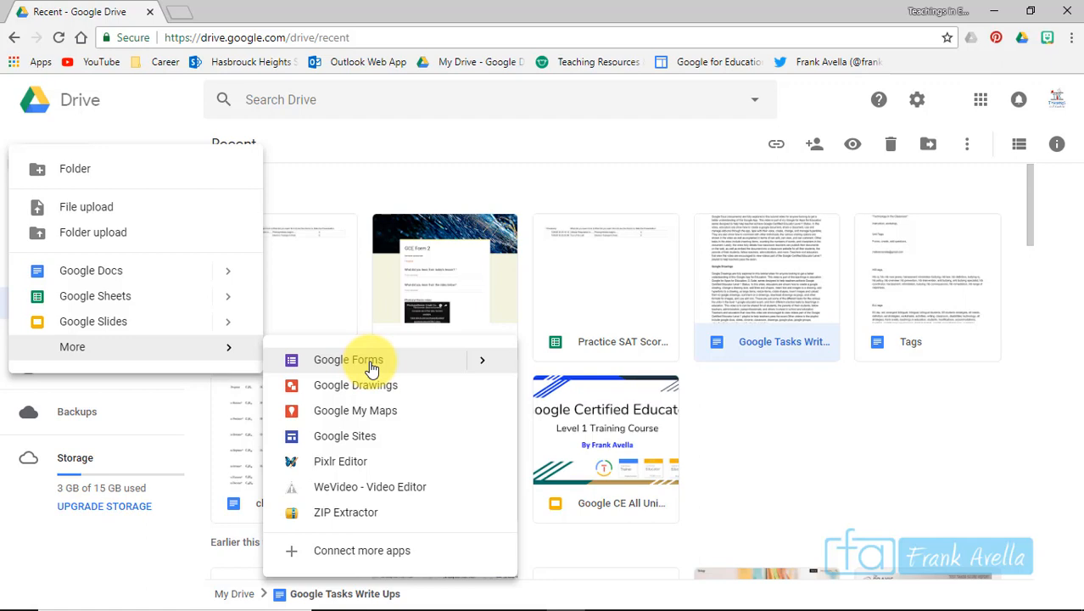
pyautogui.click(348, 359)
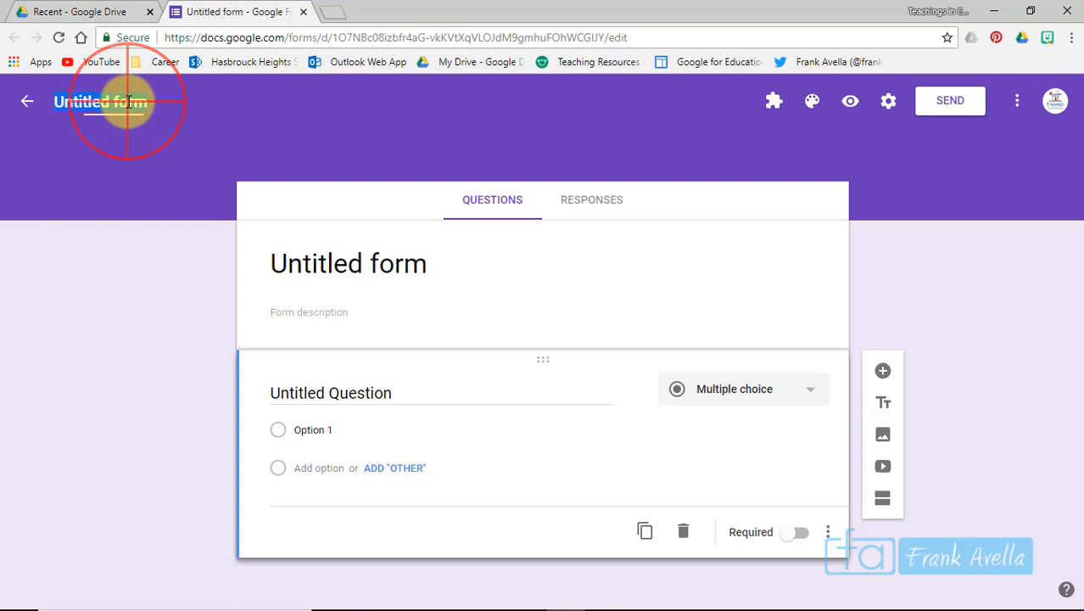
# Step: Rename the untitled form to 'GCE form 1'
pyautogui.write('GCE')
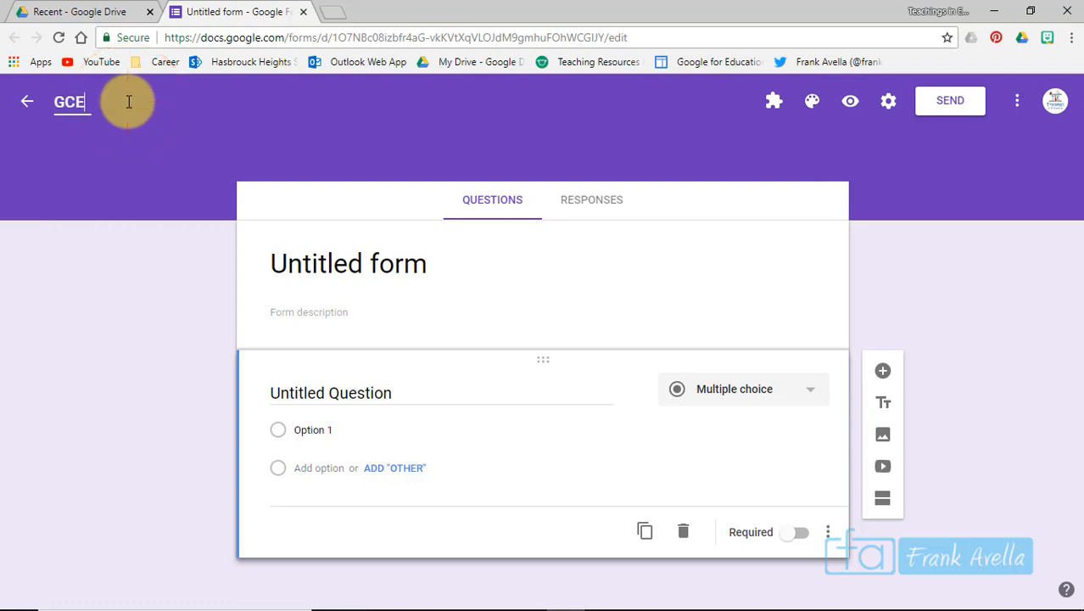
pyautogui.write('form')
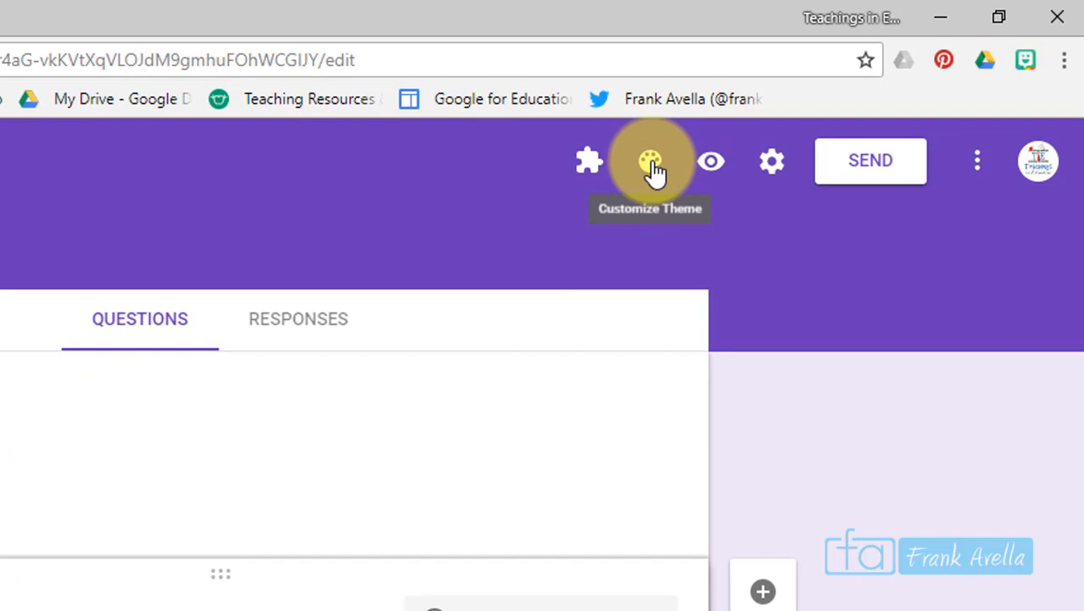
# Step: Apply the blue abstract technology header image from the theme's Work and School images
pyautogui.click(650, 160)
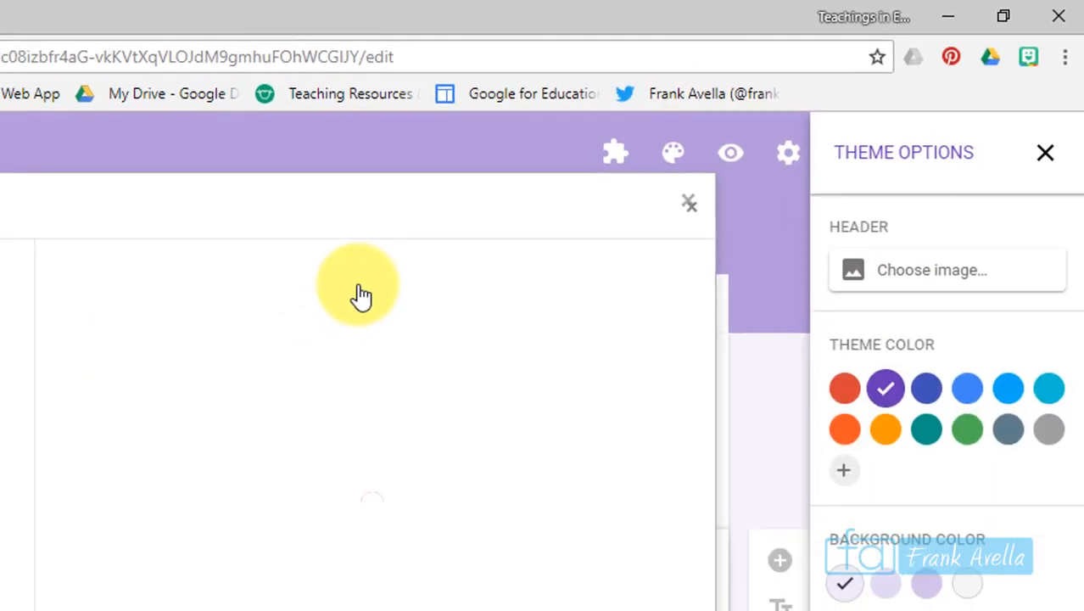
pyautogui.click(931, 269)
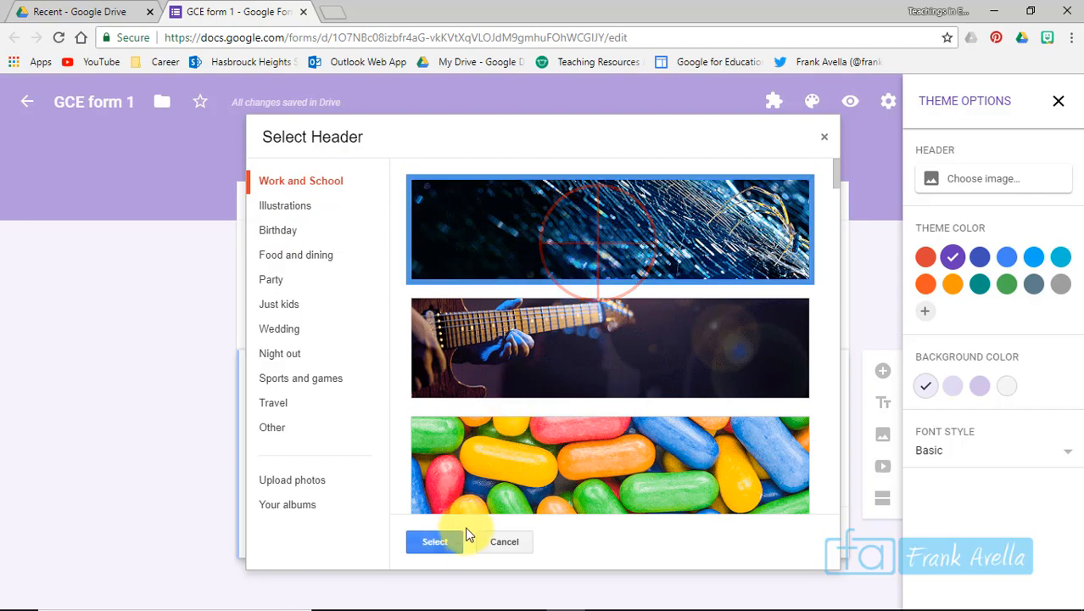
pyautogui.click(504, 541)
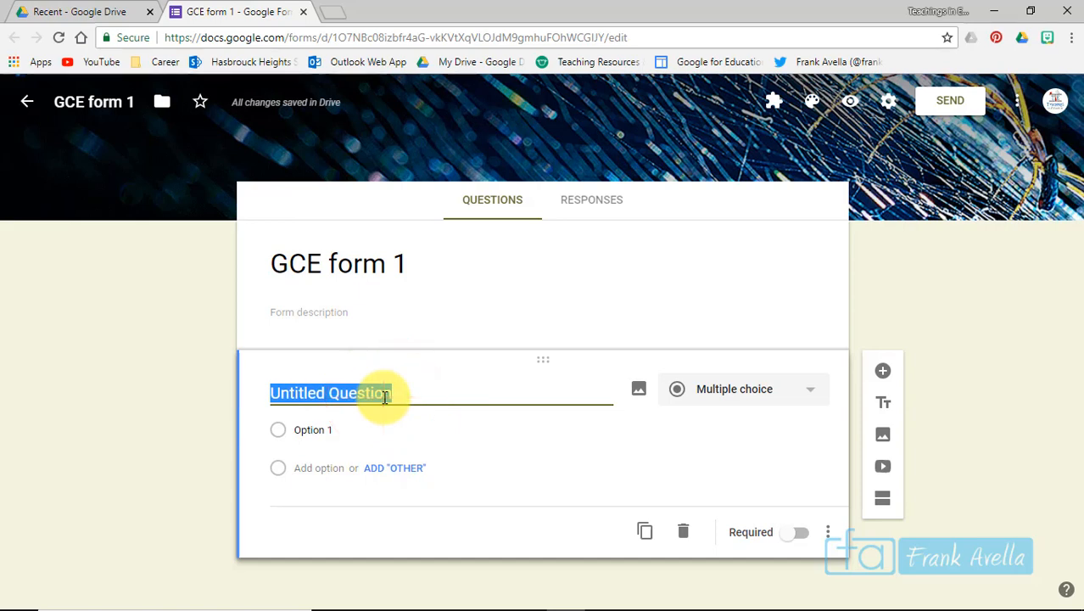
# Step: Title the first question 'What did you learn today?', make it Paragraph type and required
pyautogui.write('What did')
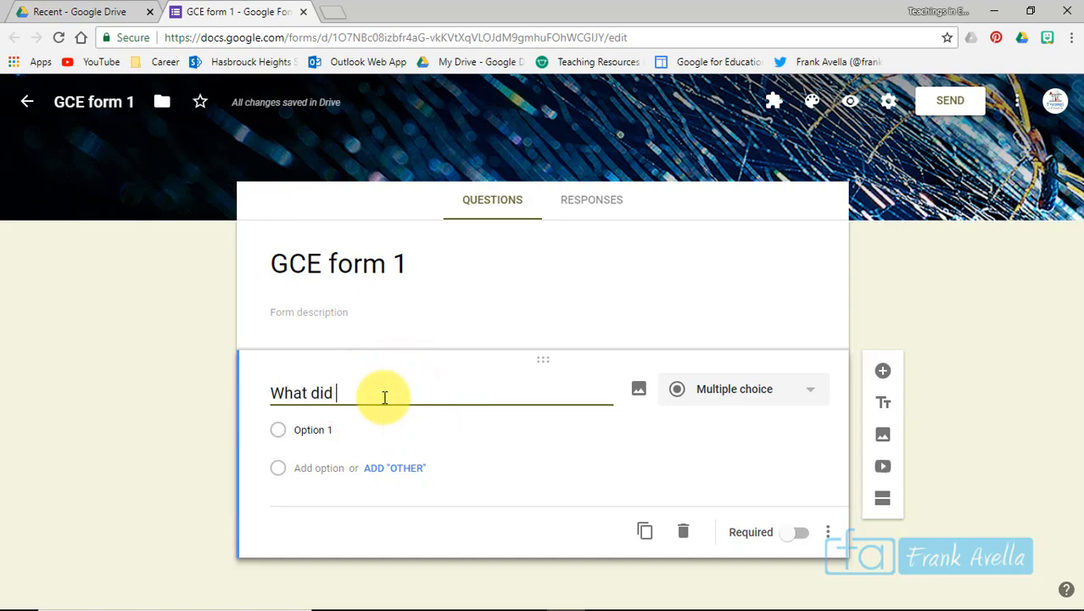
pyautogui.write('you learn today?')
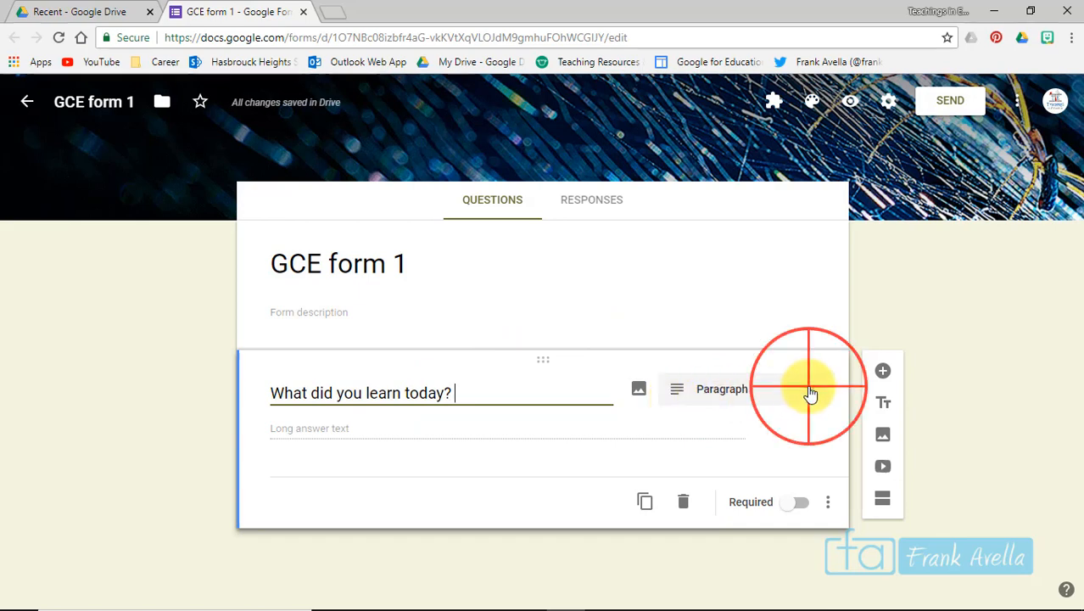
pyautogui.click(722, 388)
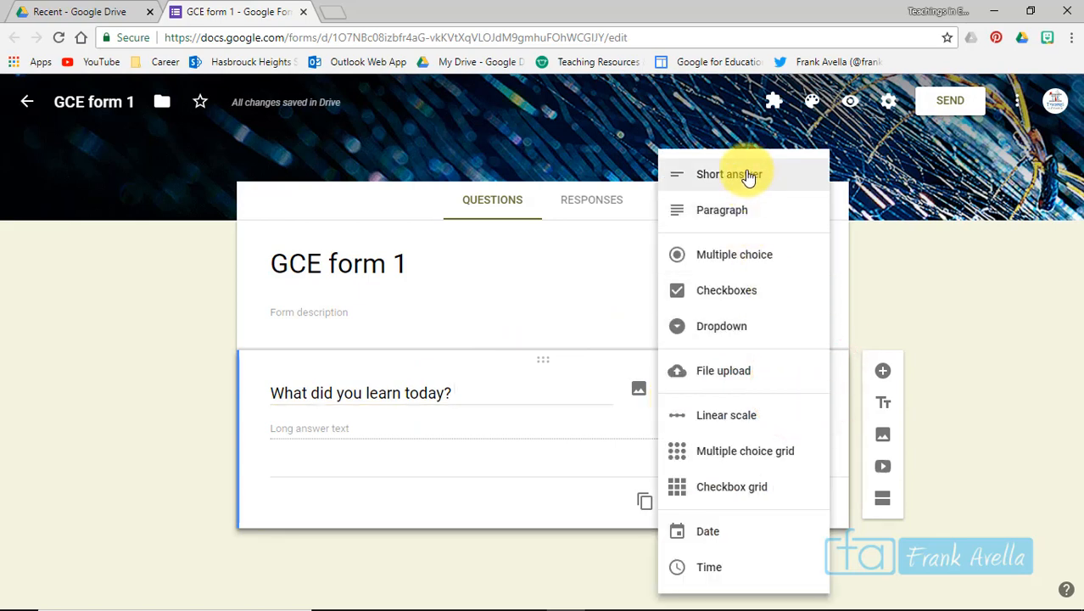
pyautogui.click(728, 174)
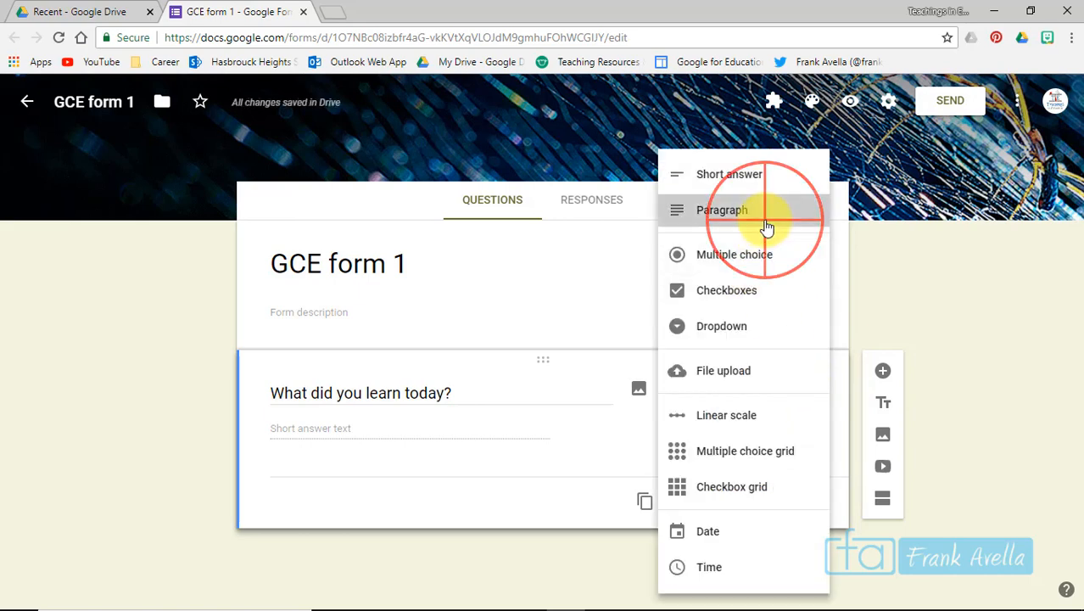
pyautogui.click(722, 210)
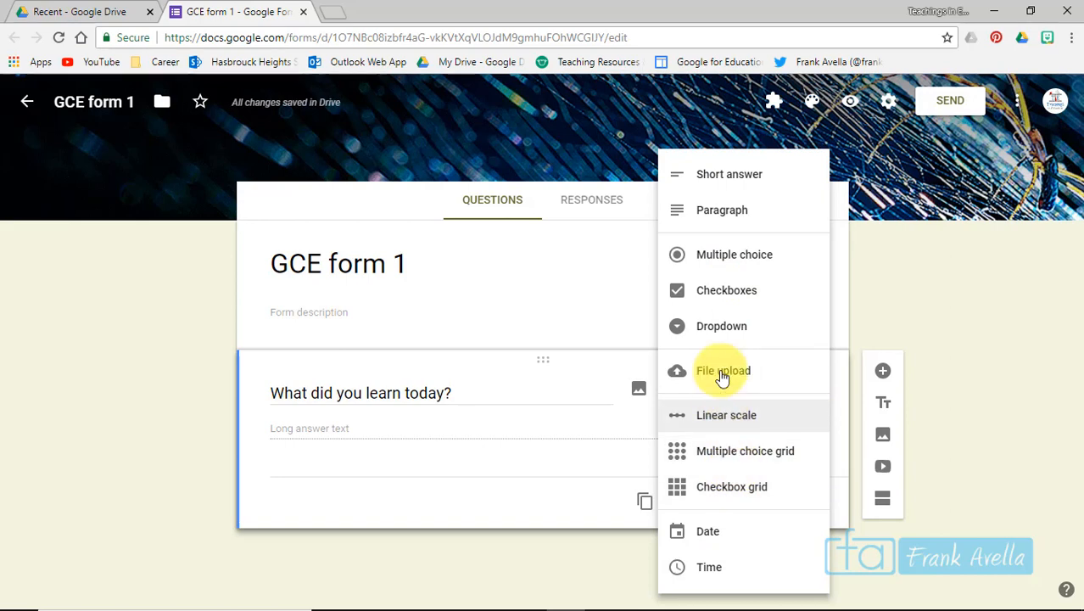
pyautogui.moveTo(722, 326)
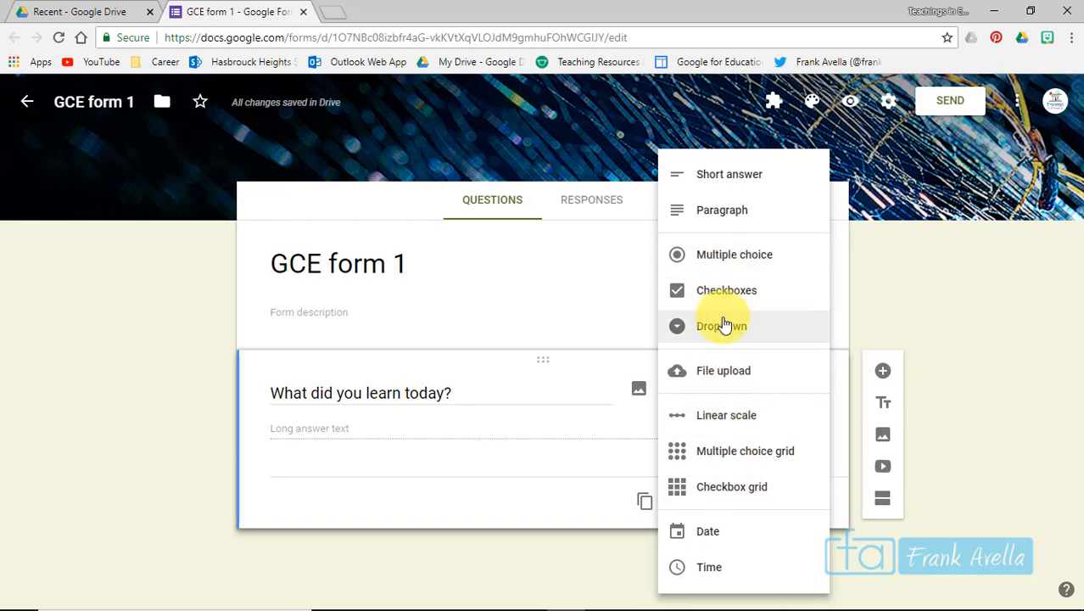
pyautogui.moveTo(887, 308)
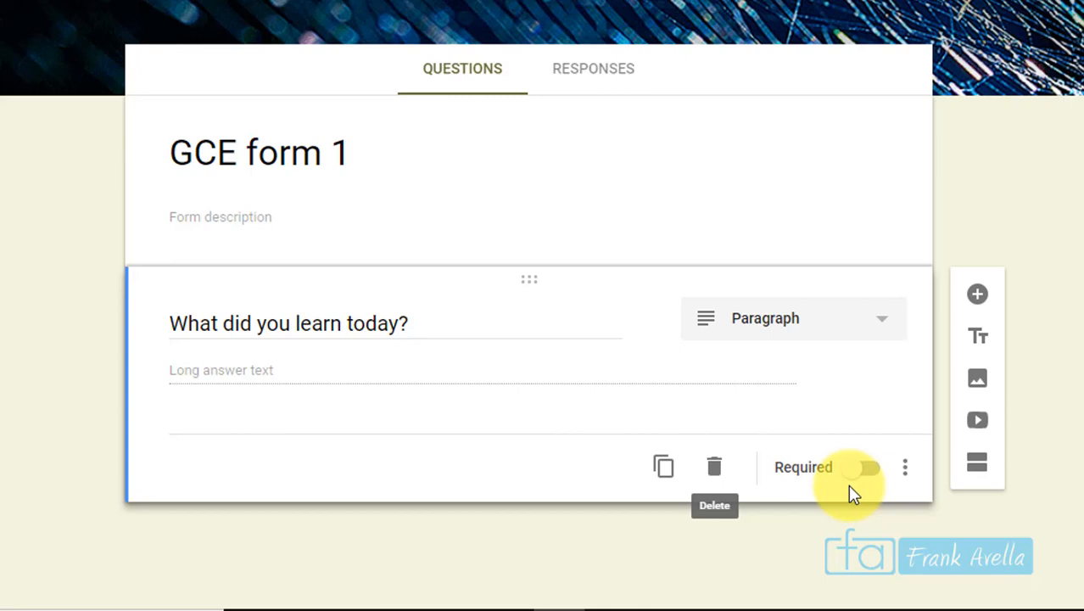
pyautogui.click(861, 467)
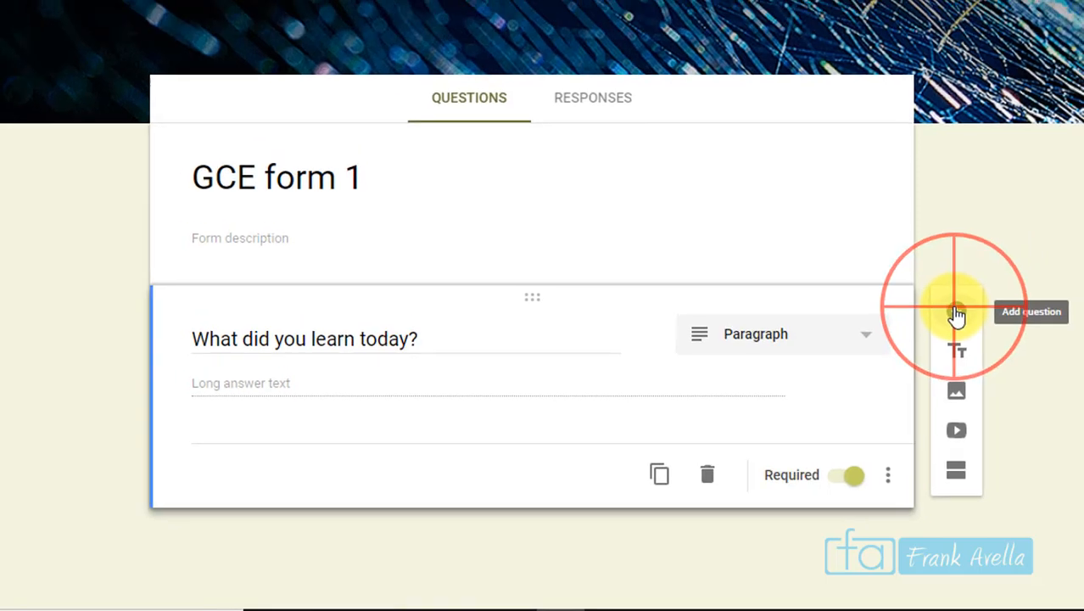
# Step: Add a second question titled 'Who was the first president?'
pyautogui.click(956, 312)
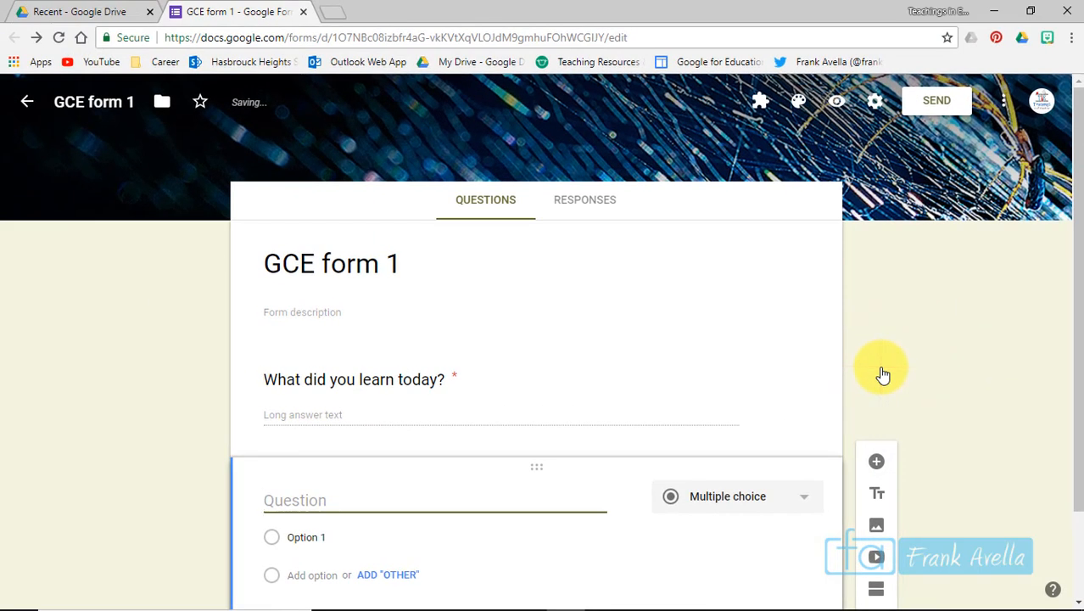
pyautogui.write('Who was the fir')
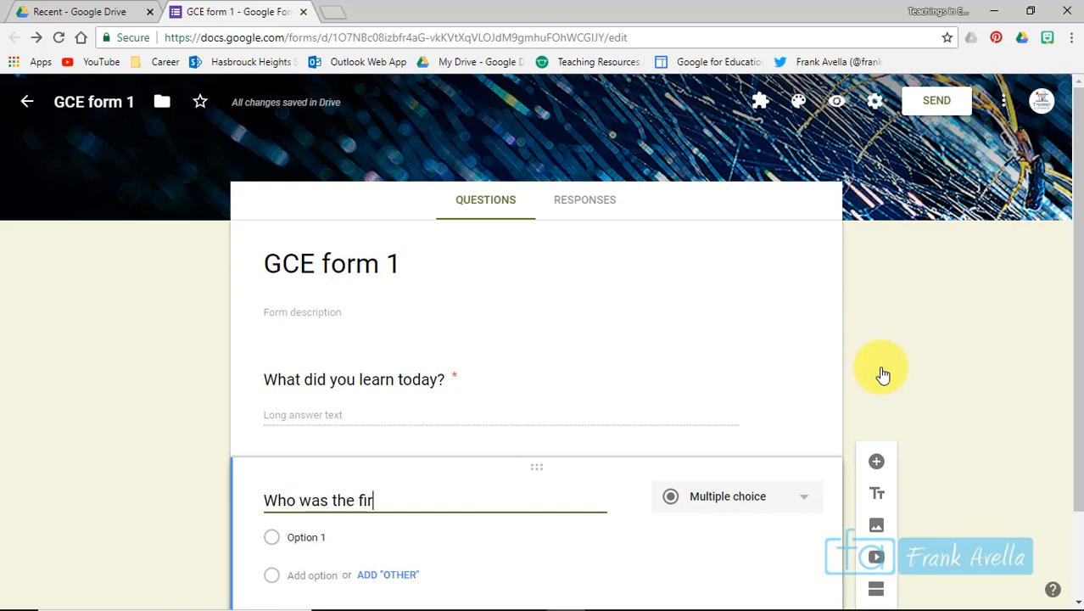
pyautogui.write('st president')
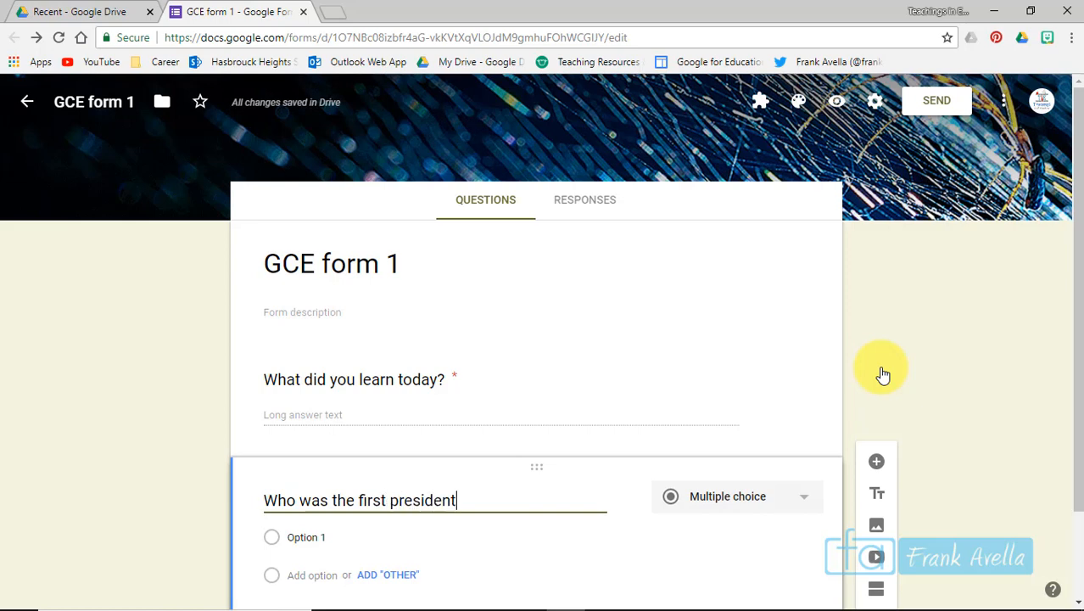
pyautogui.write('?')
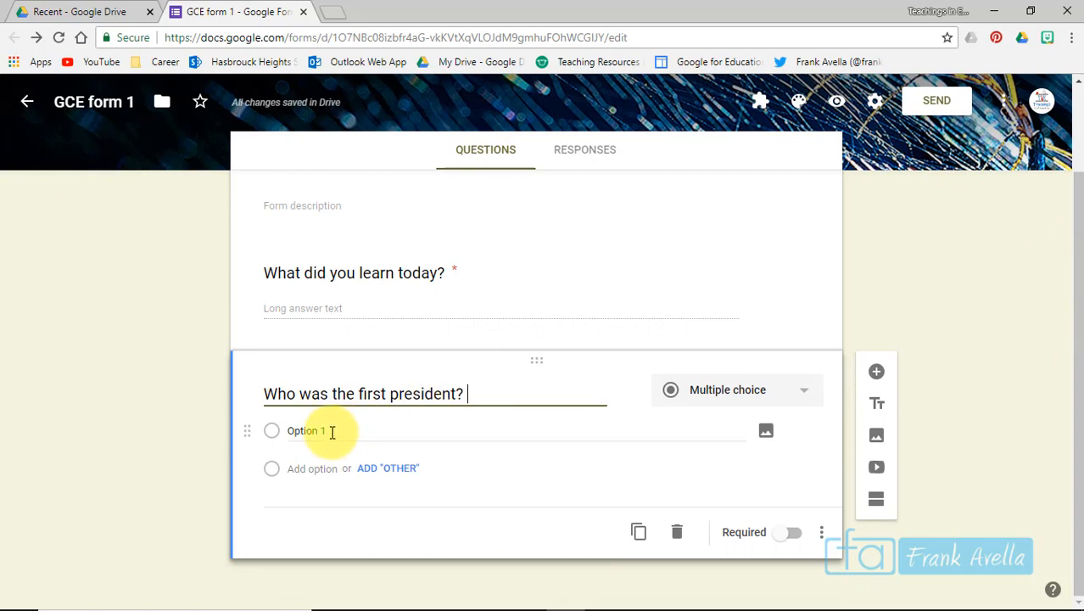
# Step: Give it three president answer options, including Thomas Jefferson, and mark it required
pyautogui.write('Abe L')
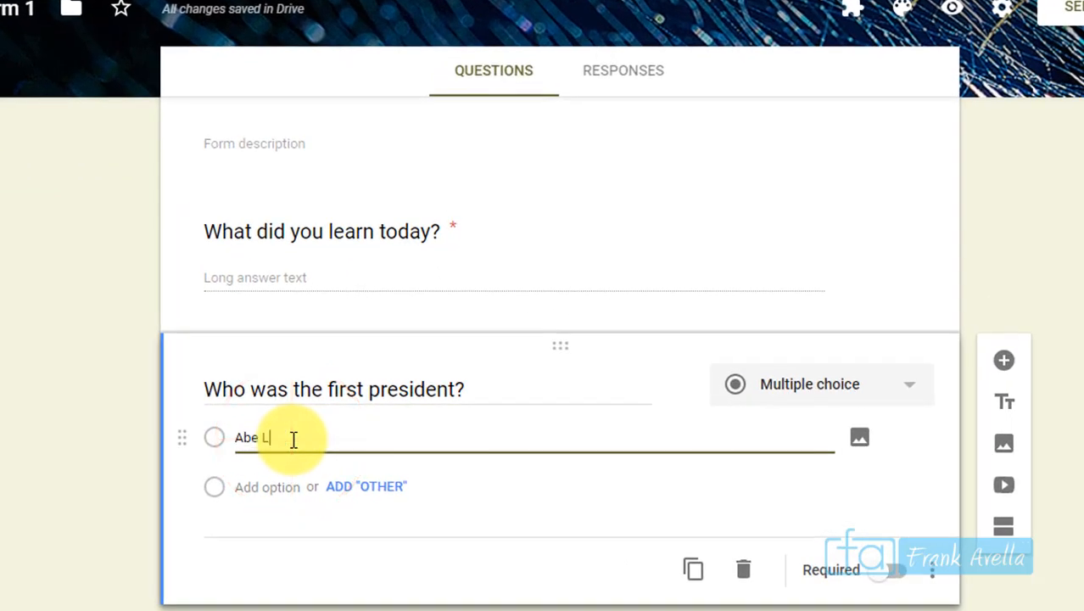
pyautogui.write('Thomas Jefferson')
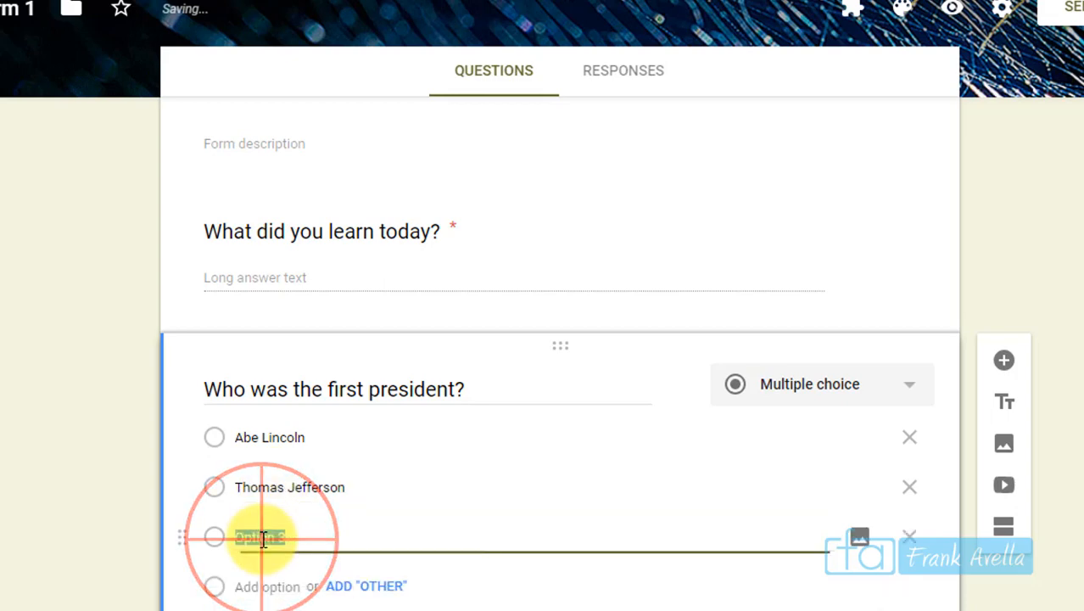
pyautogui.write('George Washing')
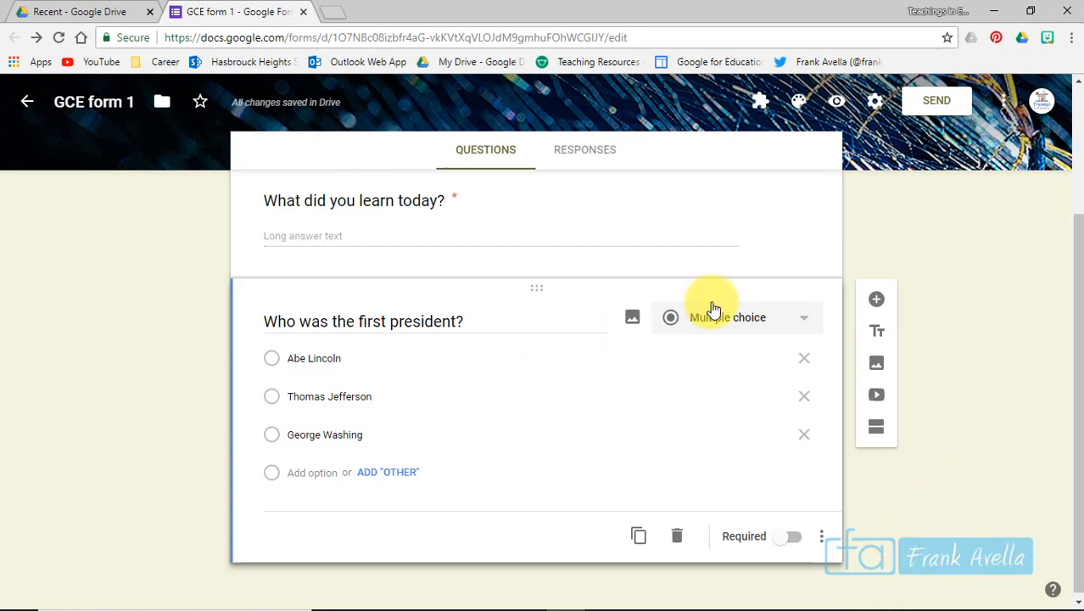
pyautogui.moveTo(906, 521)
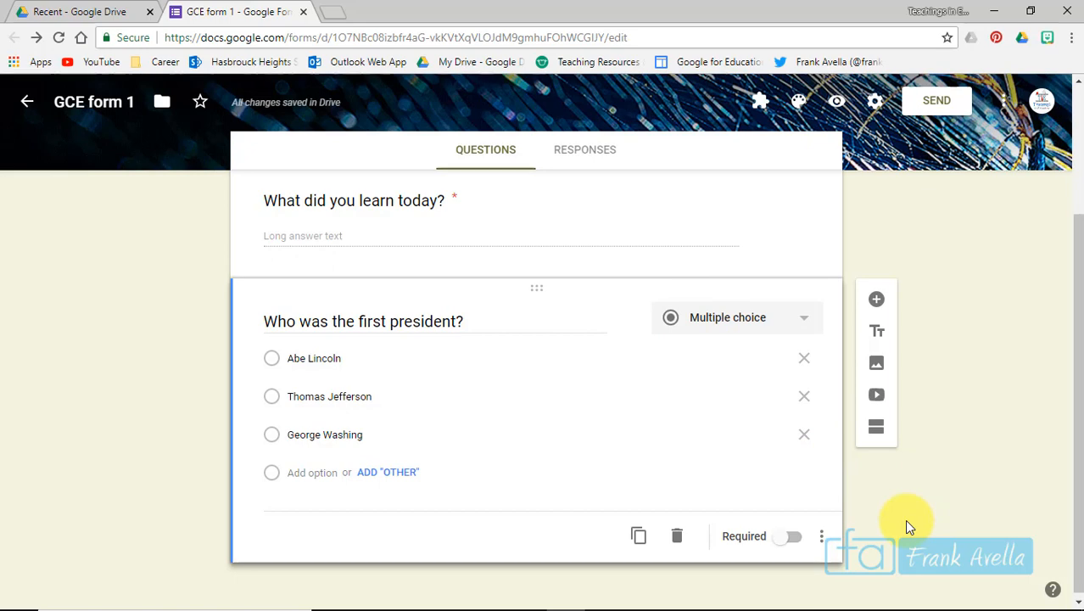
pyautogui.moveTo(891, 517)
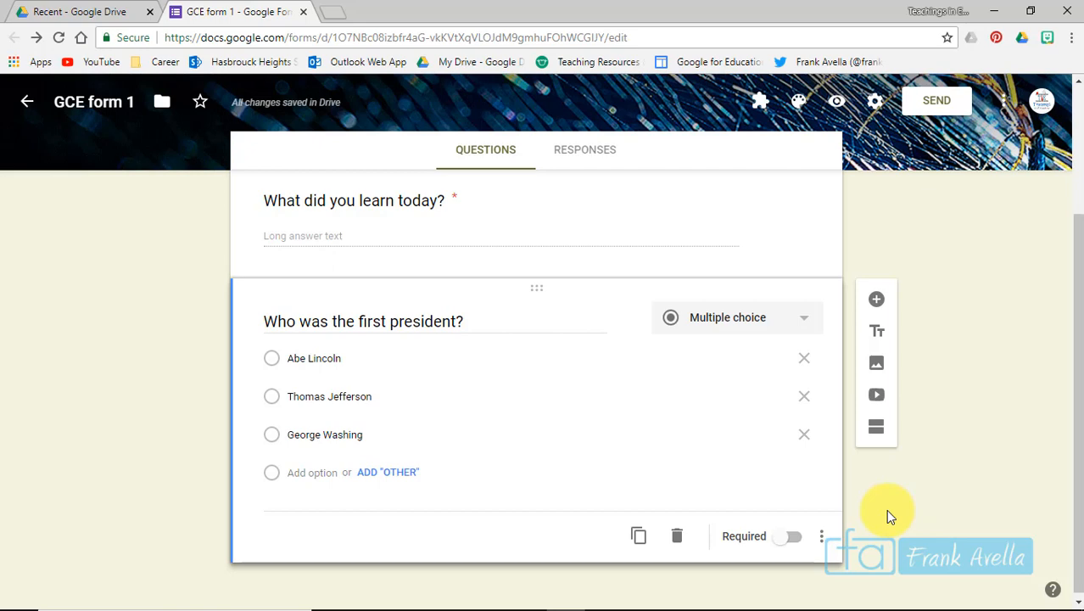
pyautogui.moveTo(755, 464)
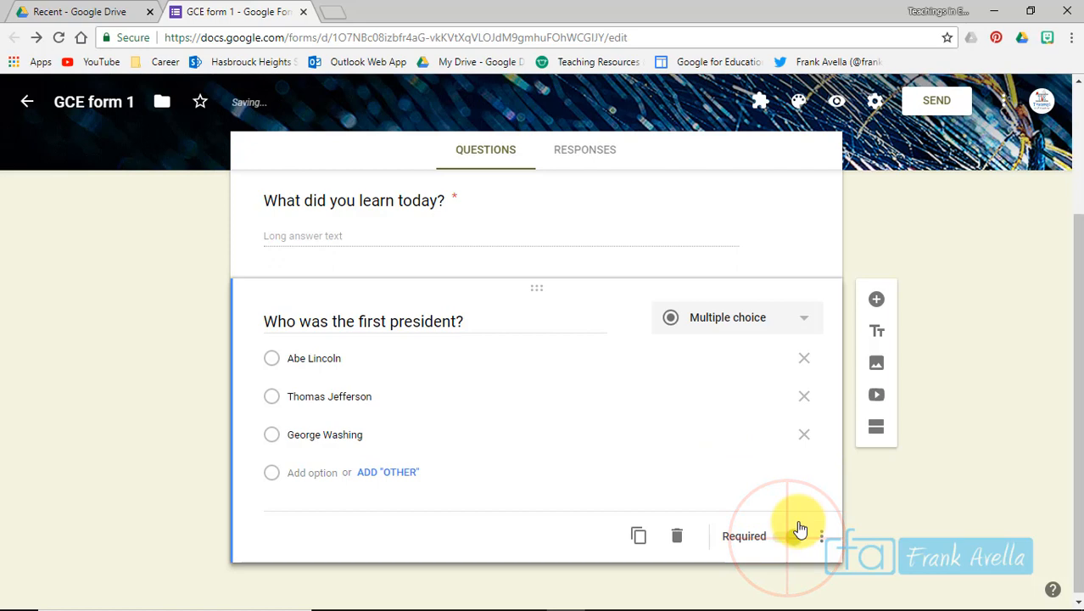
pyautogui.click(789, 536)
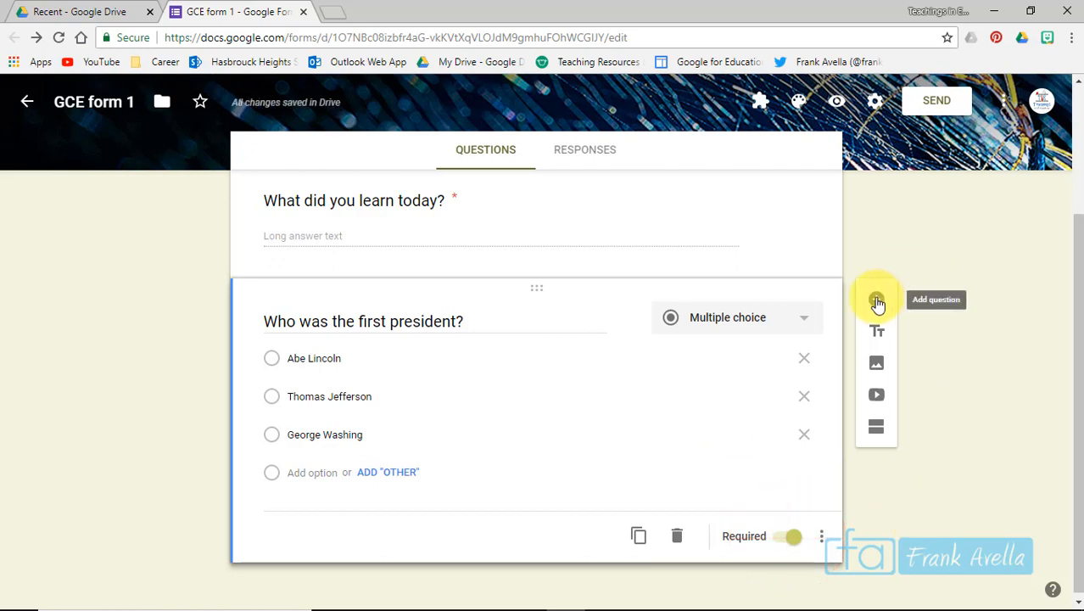
pyautogui.click(876, 300)
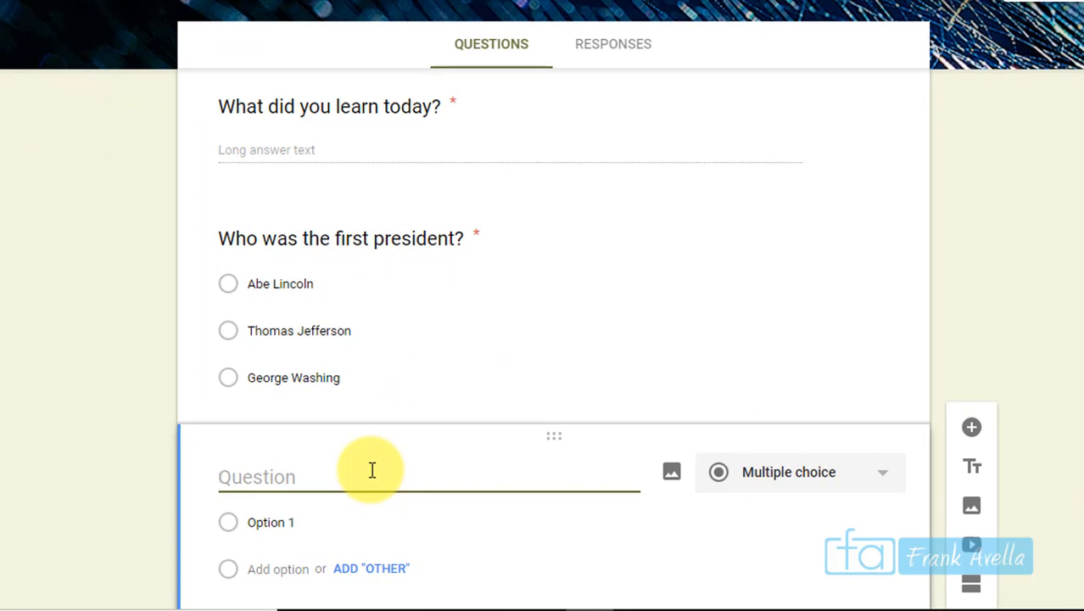
# Step: Make 'Please rate the presentation' a 1-5 linear scale labeled Poor to Excellent
pyautogui.write('Please rate the presentation')
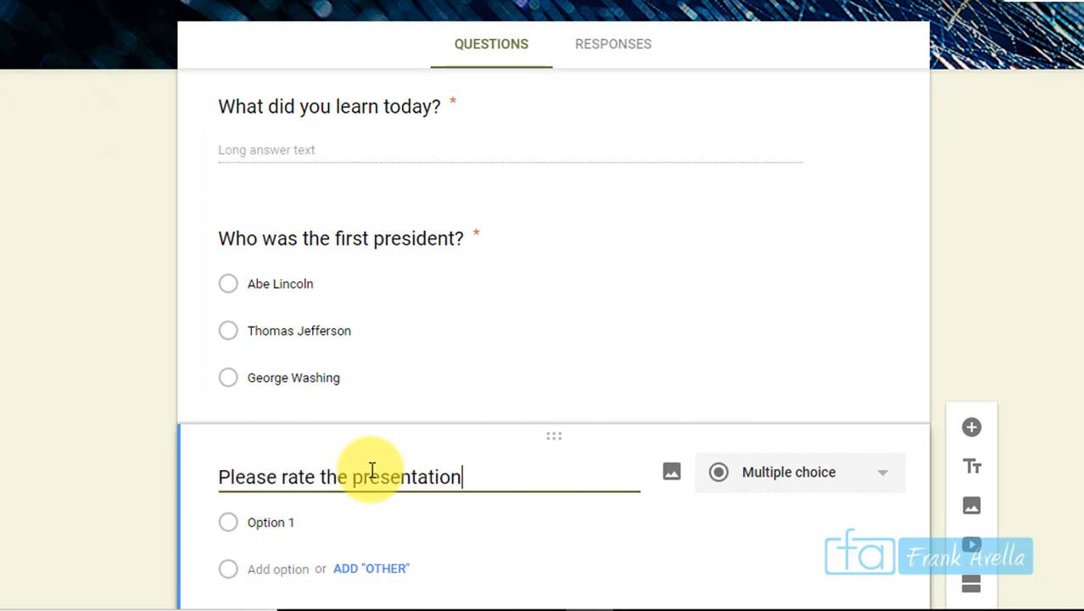
pyautogui.click(798, 472)
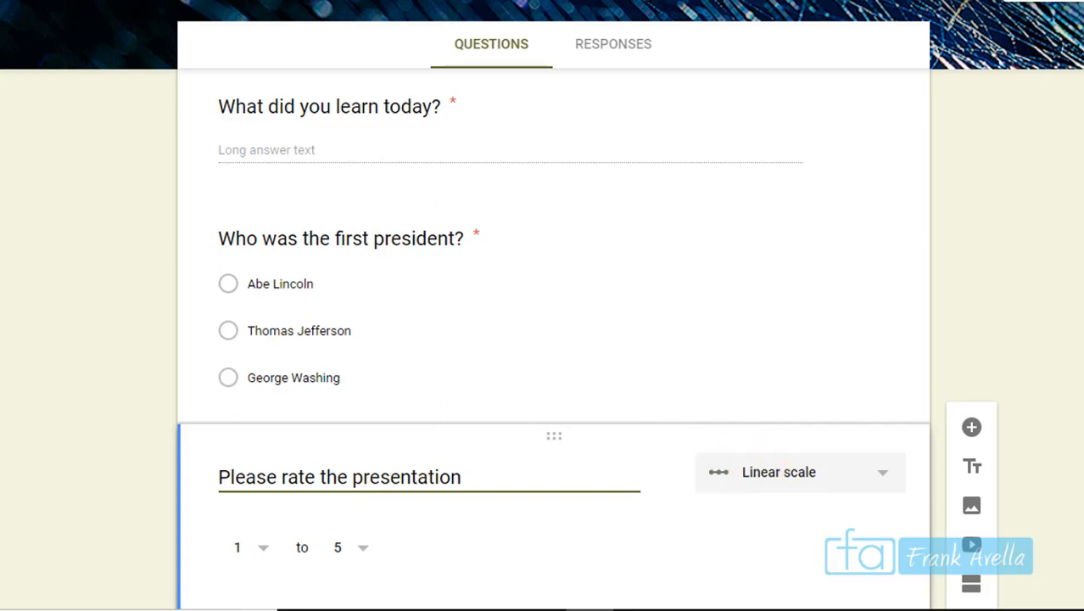
pyautogui.scroll(-3)
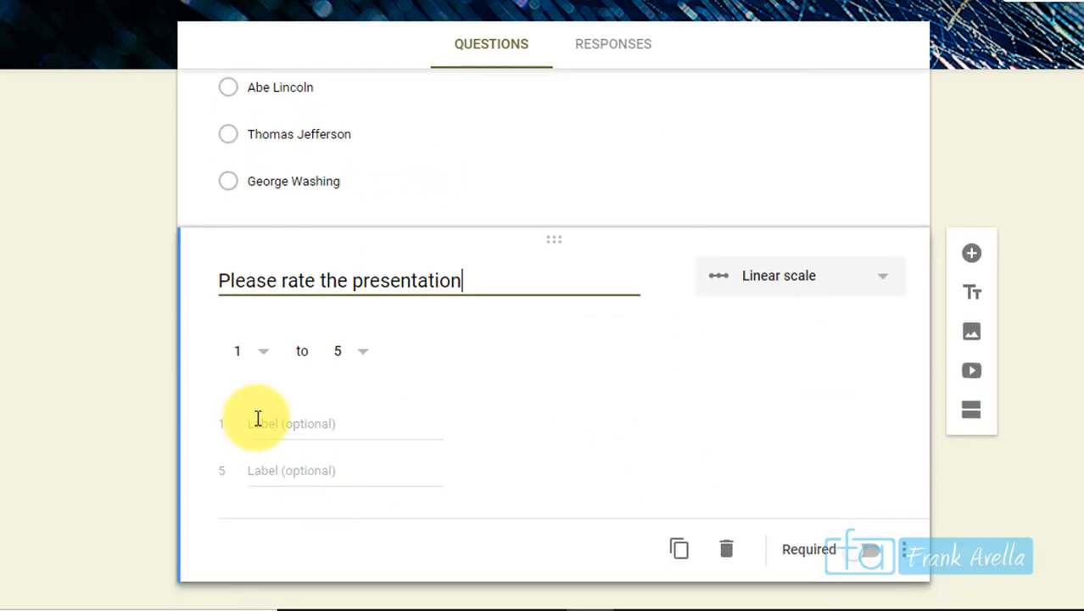
pyautogui.write('Poor')
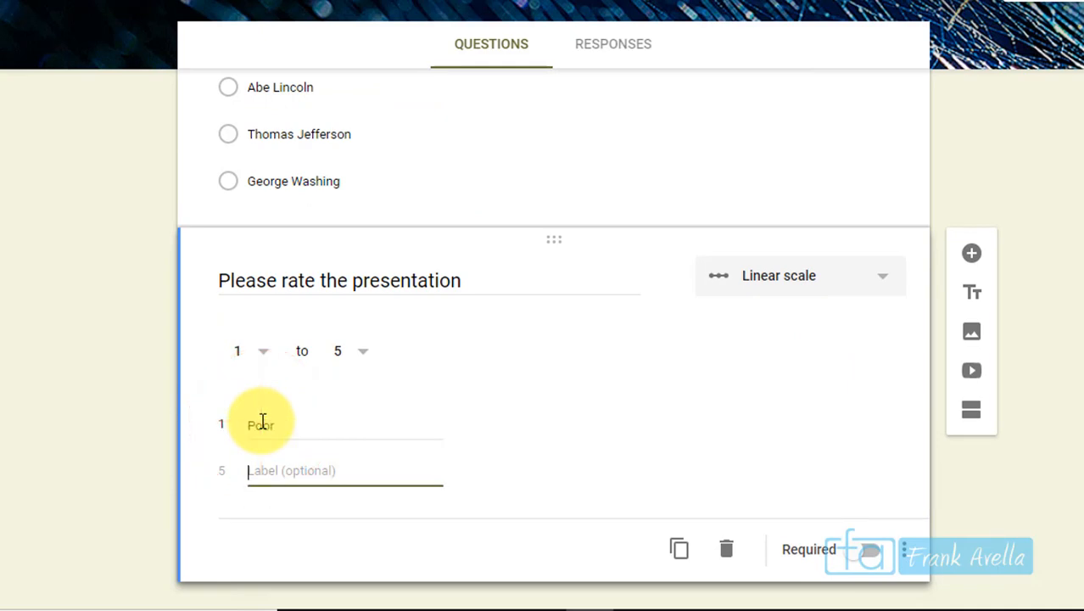
pyautogui.write('Excellent')
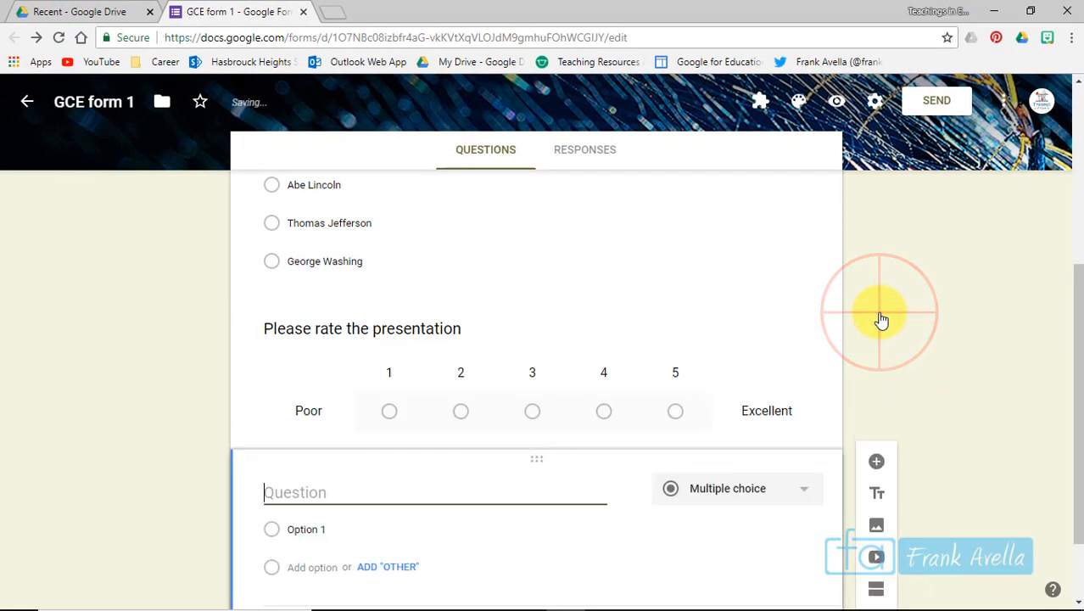
# Step: Title the new question 'Describe what you learned in the video below' as a paragraph question
pyautogui.write('Describe what o')
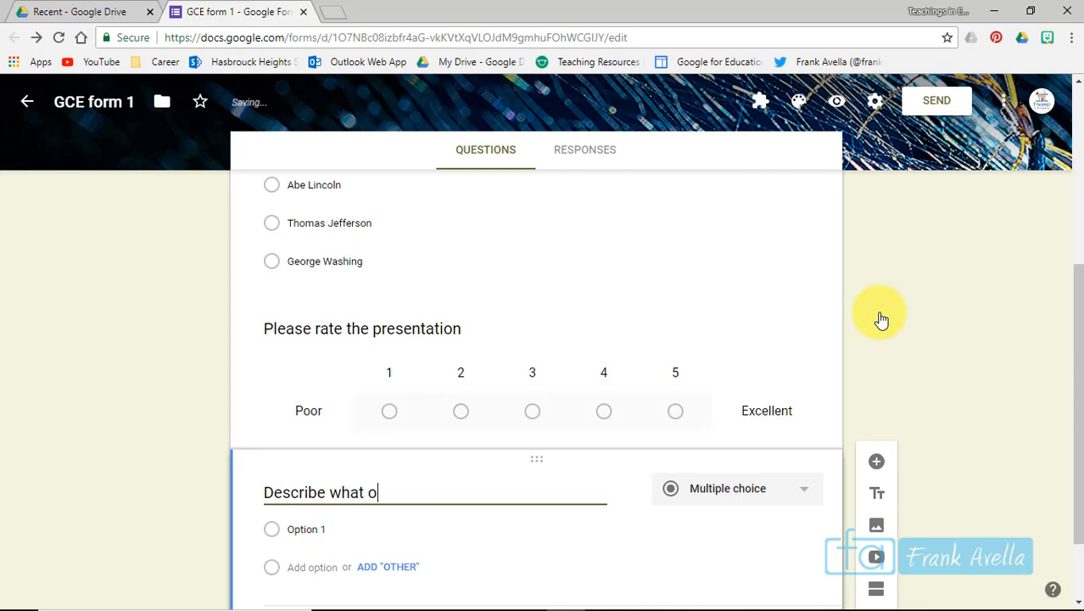
pyautogui.write('you learned in the video below.')
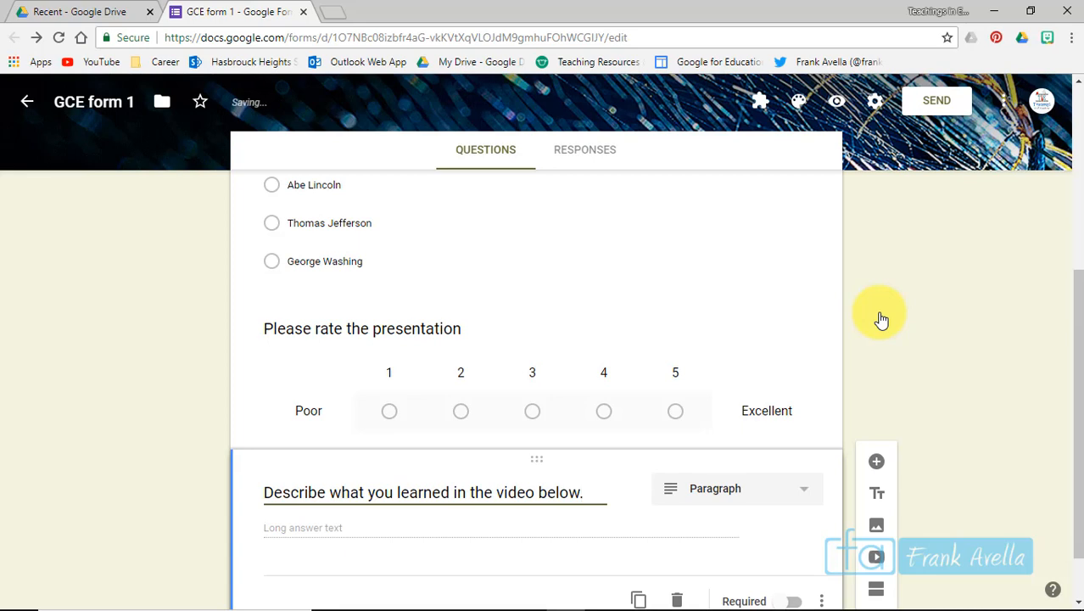
pyautogui.moveTo(1072, 341)
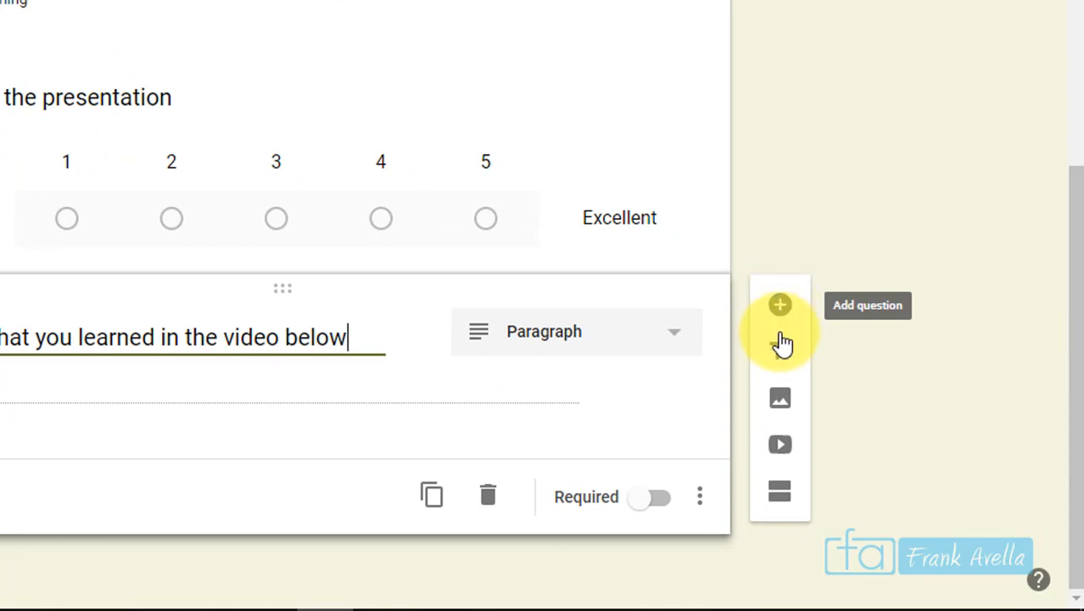
pyautogui.moveTo(780, 399)
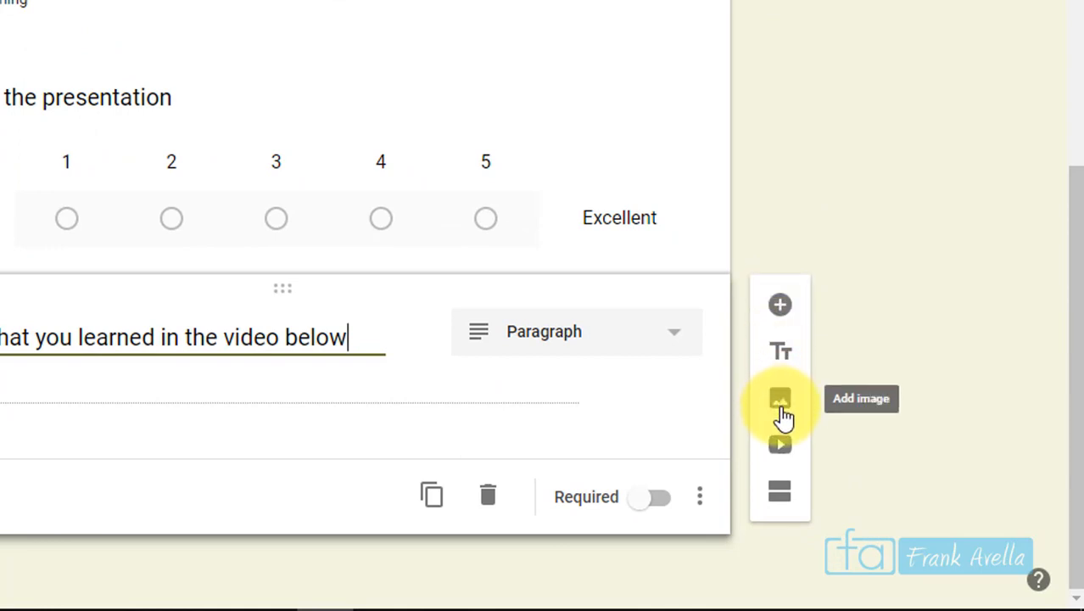
pyautogui.moveTo(780, 444)
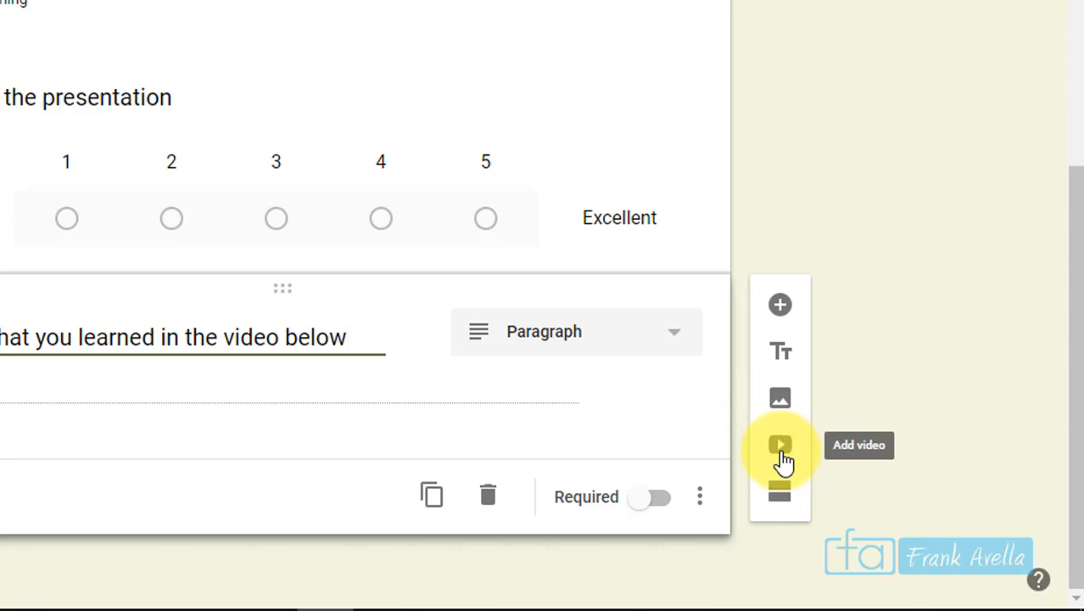
# Step: Insert the Khan Academy cellular respiration video found by searching YouTube for 'cellular respiration'
pyautogui.click(780, 444)
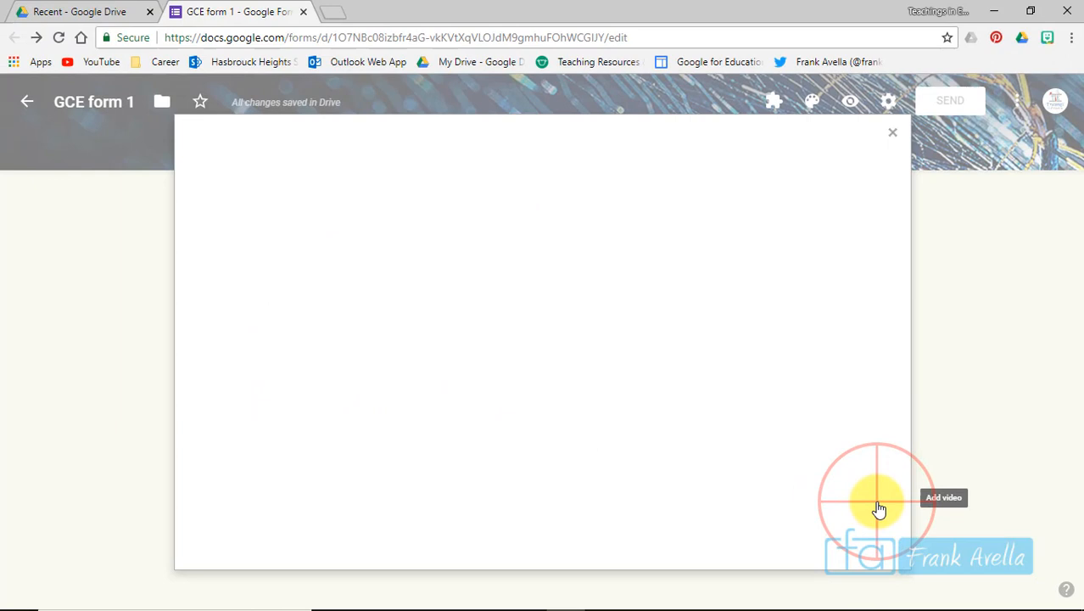
pyautogui.click(878, 497)
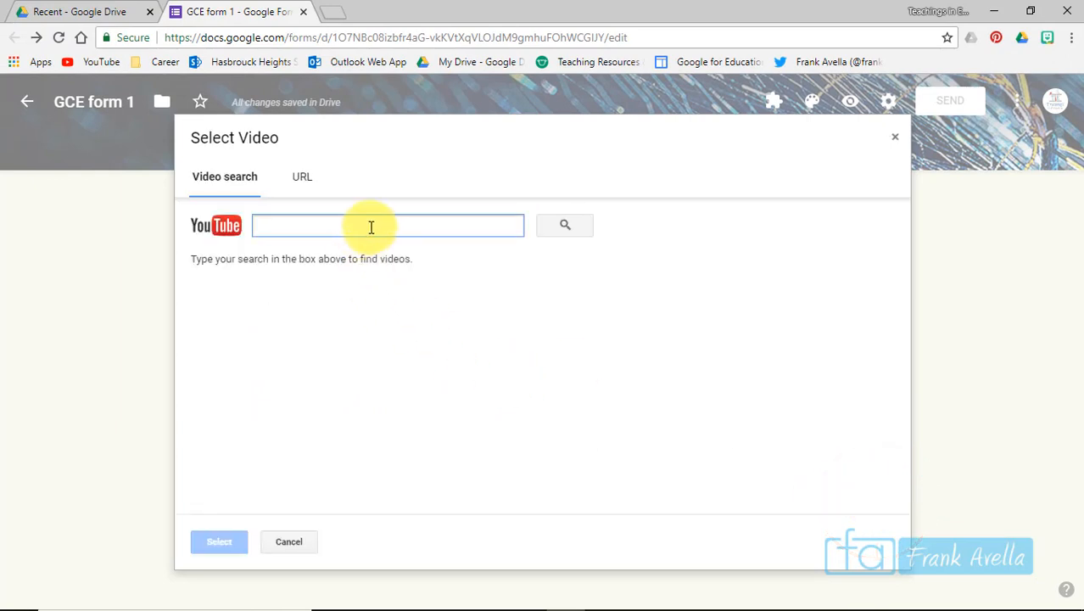
pyautogui.write('cellular respiration')
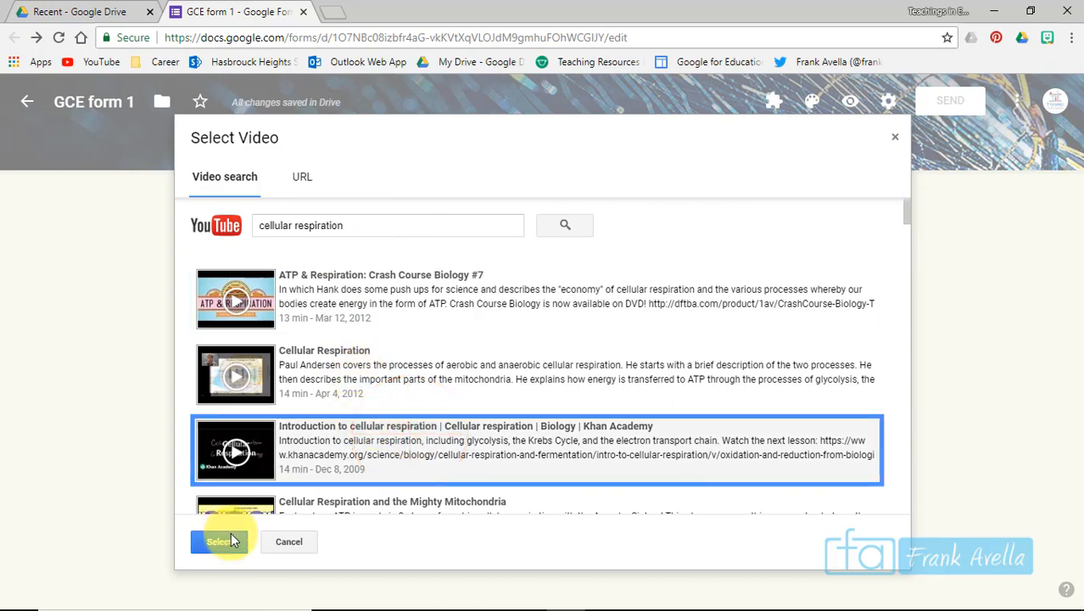
pyautogui.click(219, 541)
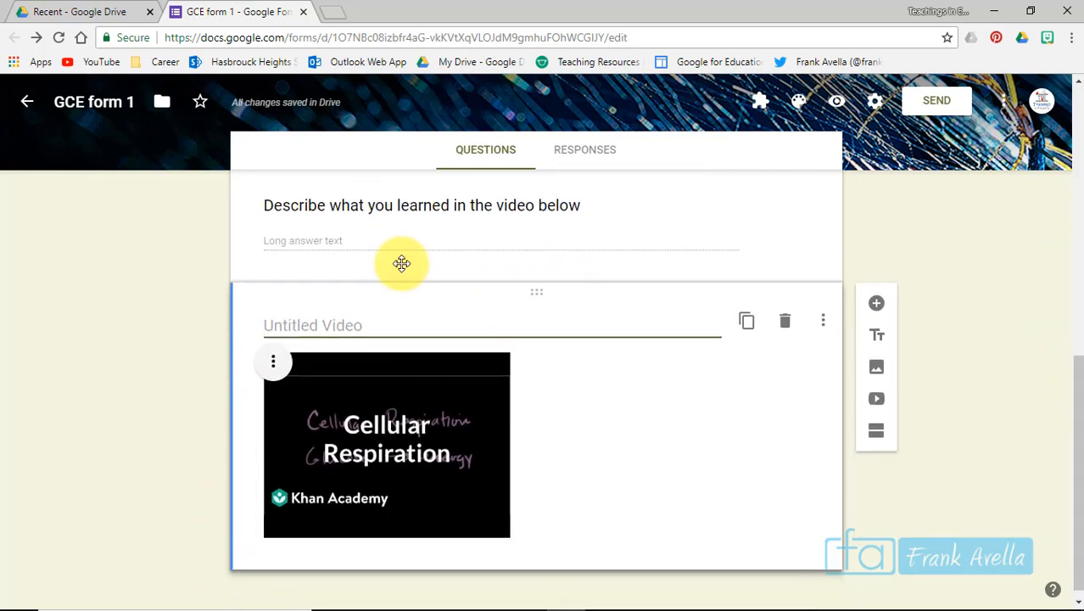
pyautogui.moveTo(352, 498)
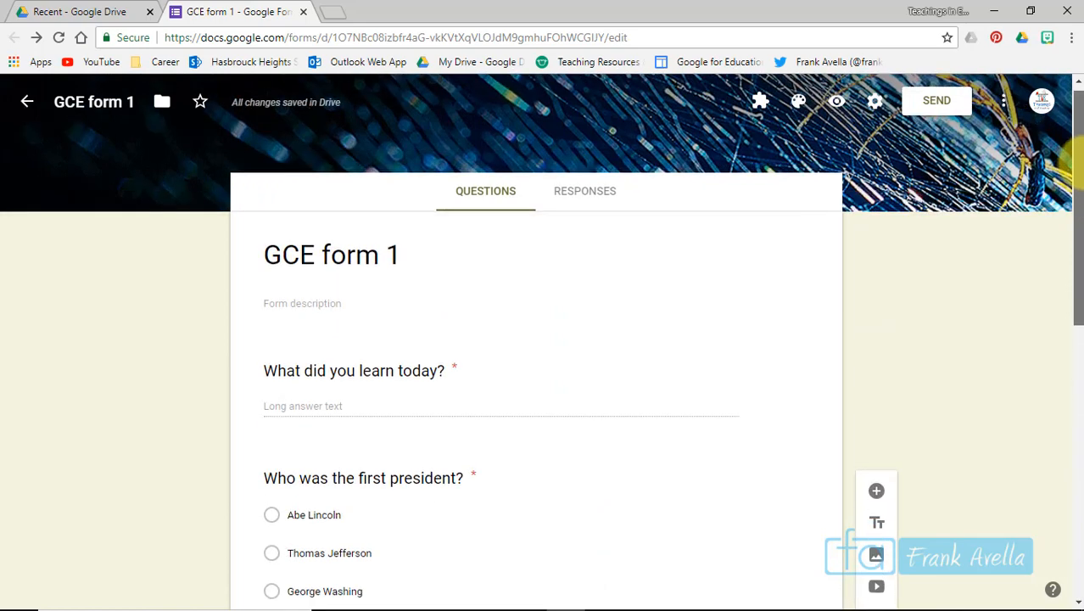
pyautogui.scroll(-3)
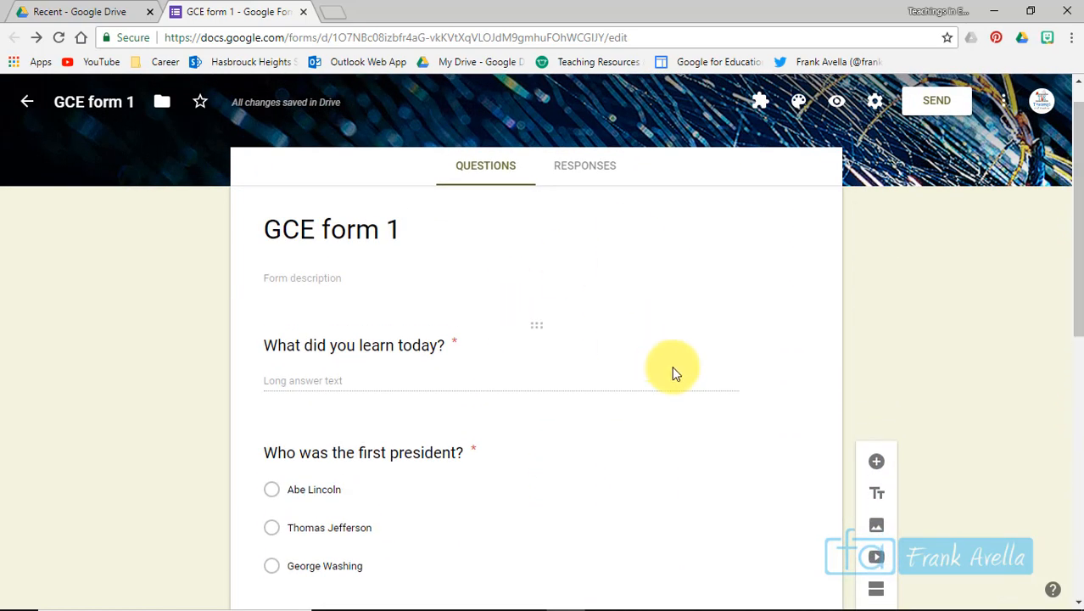
pyautogui.moveTo(941, 353)
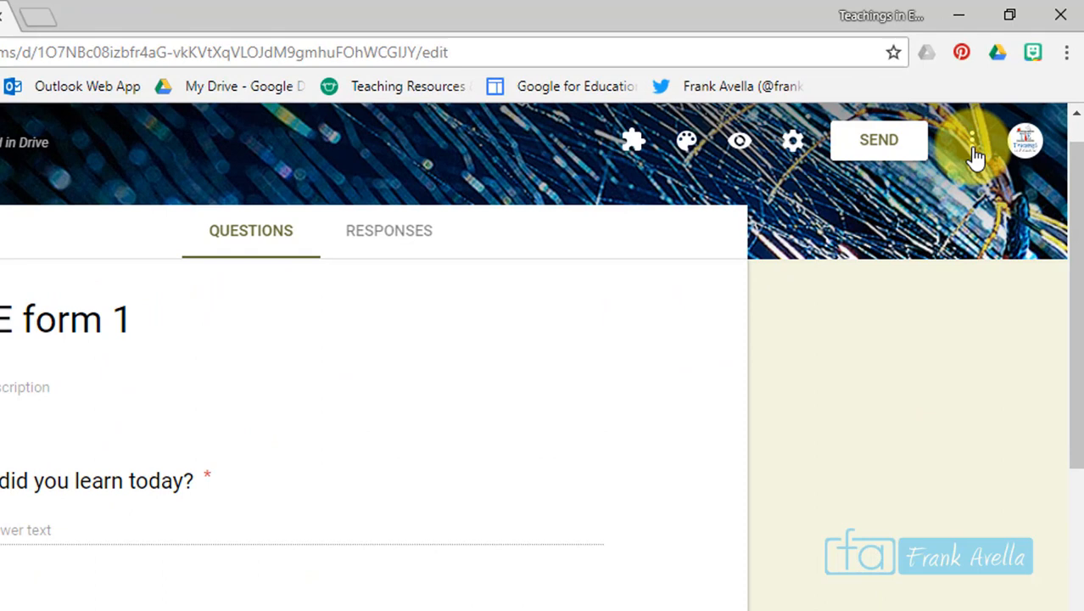
pyautogui.click(974, 140)
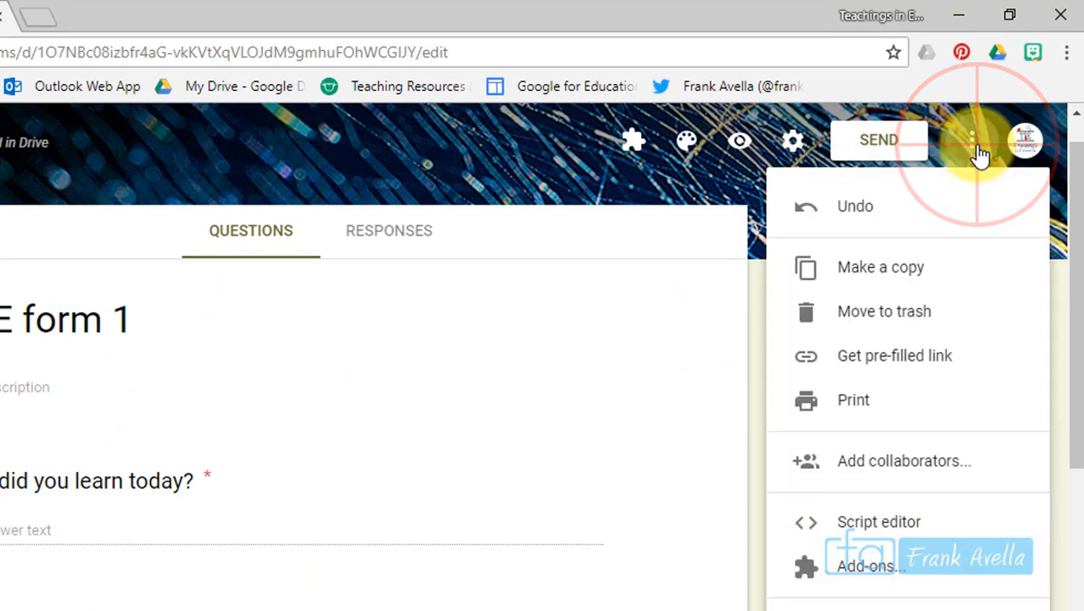
pyautogui.moveTo(878, 459)
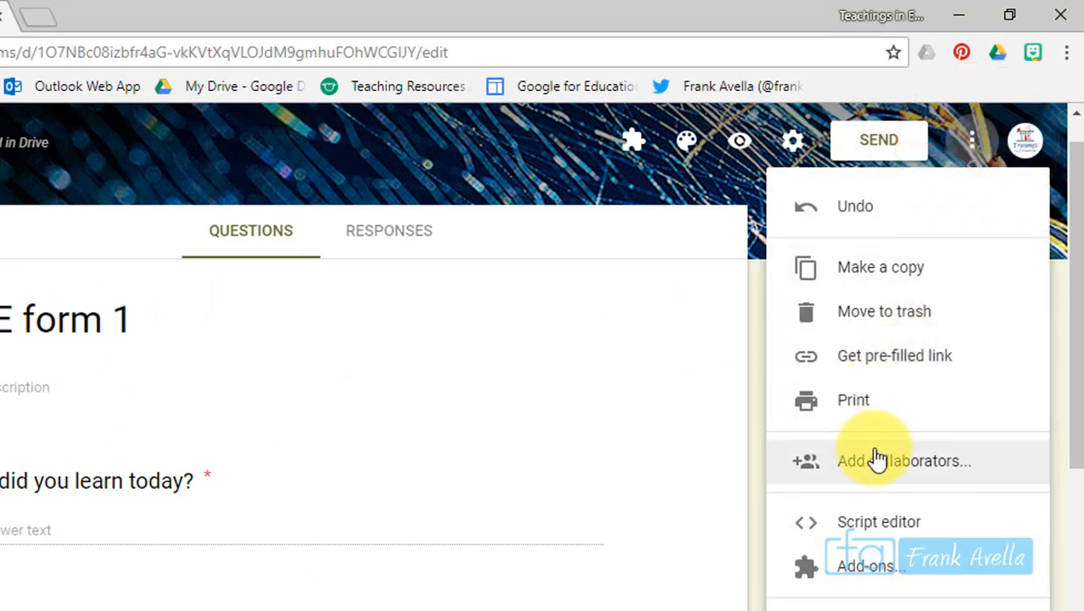
pyautogui.click(904, 461)
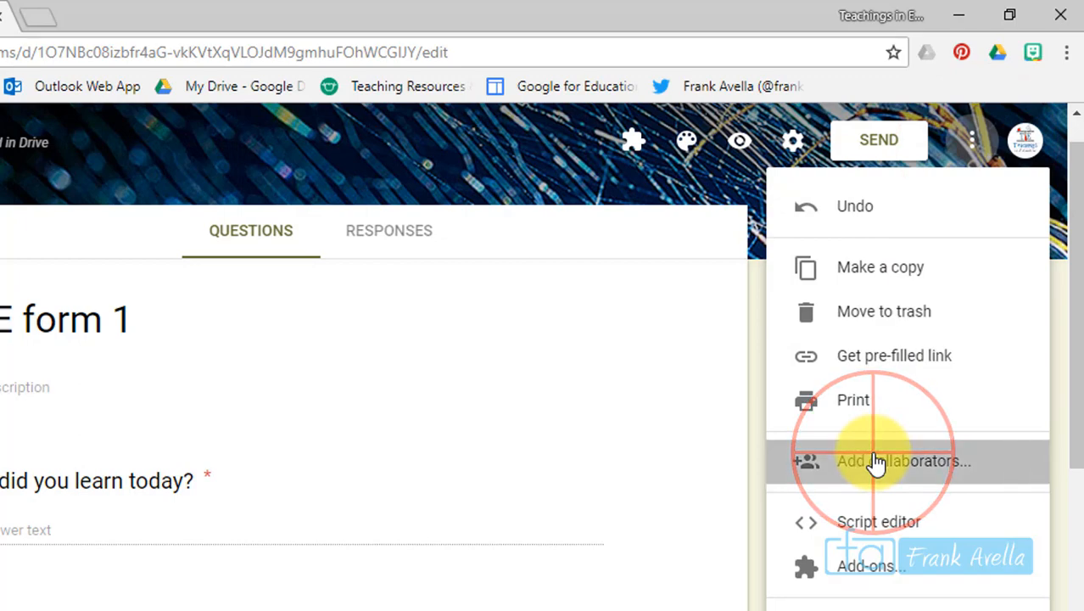
pyautogui.click(876, 460)
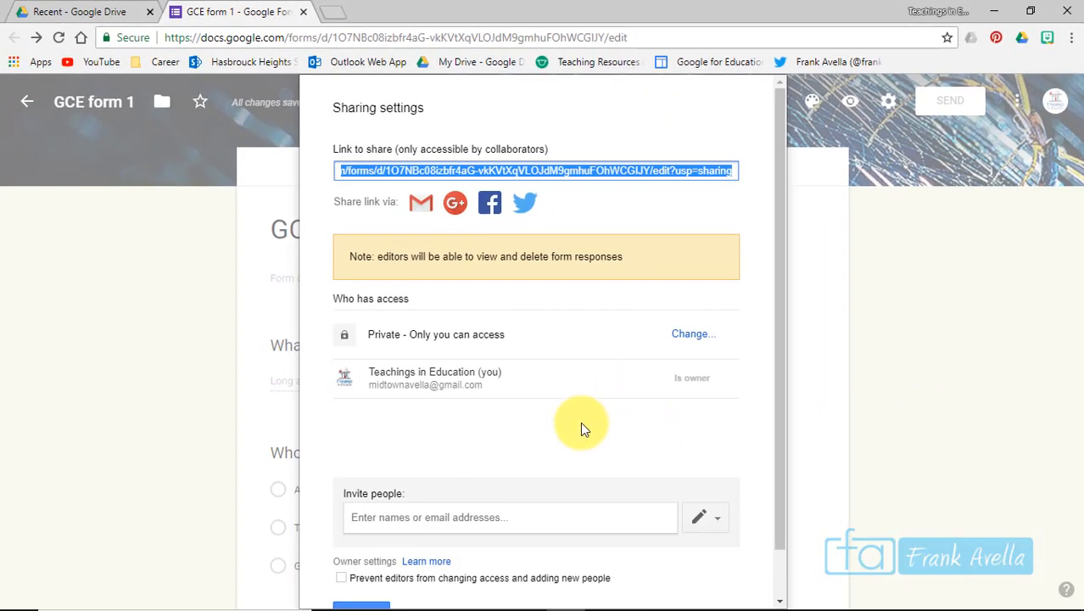
pyautogui.moveTo(870, 316)
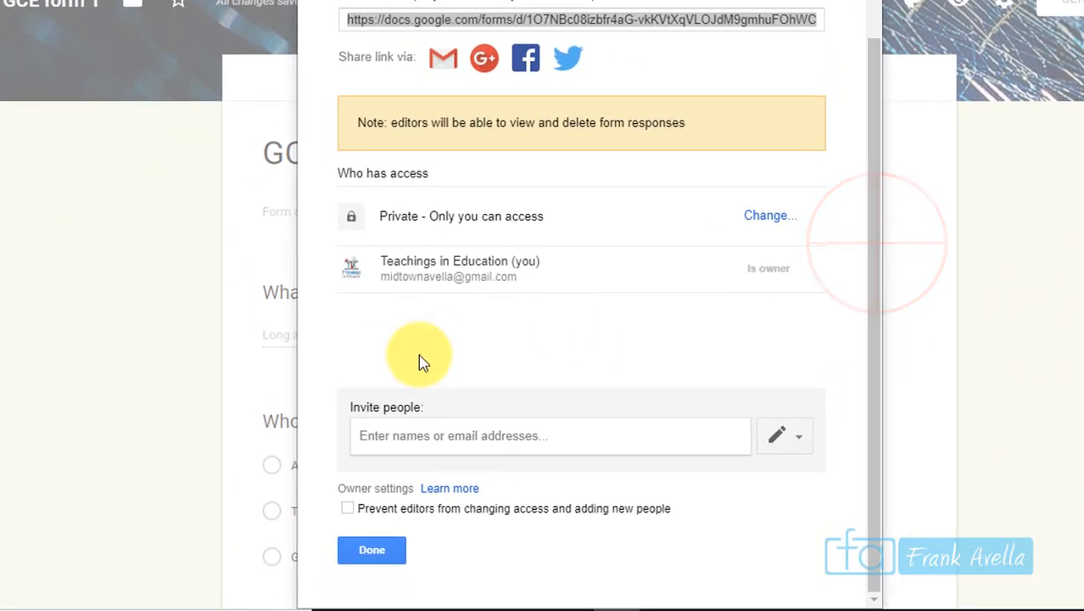
pyautogui.click(551, 435)
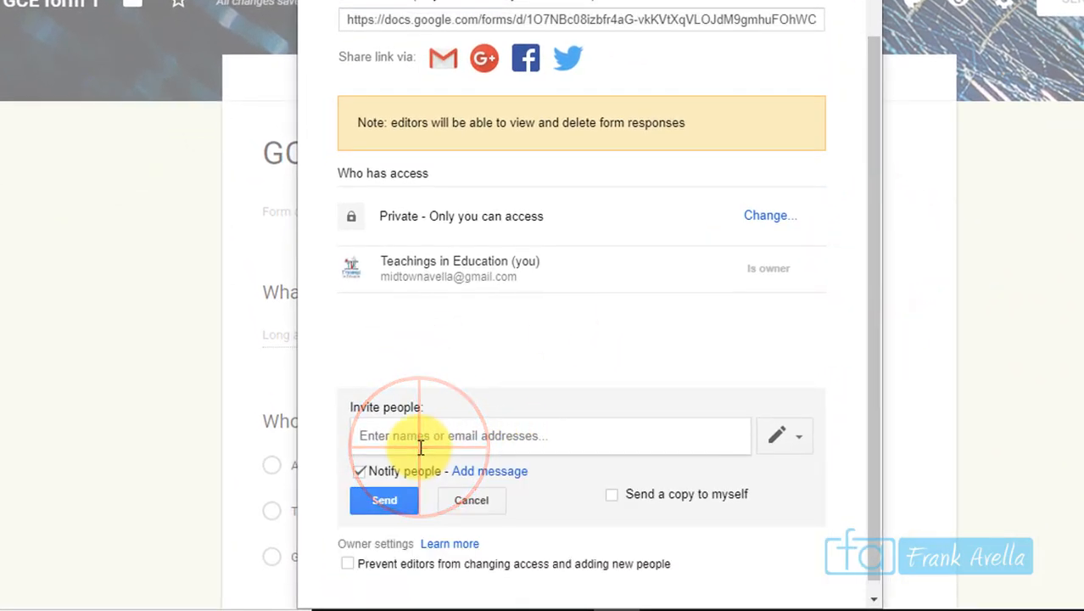
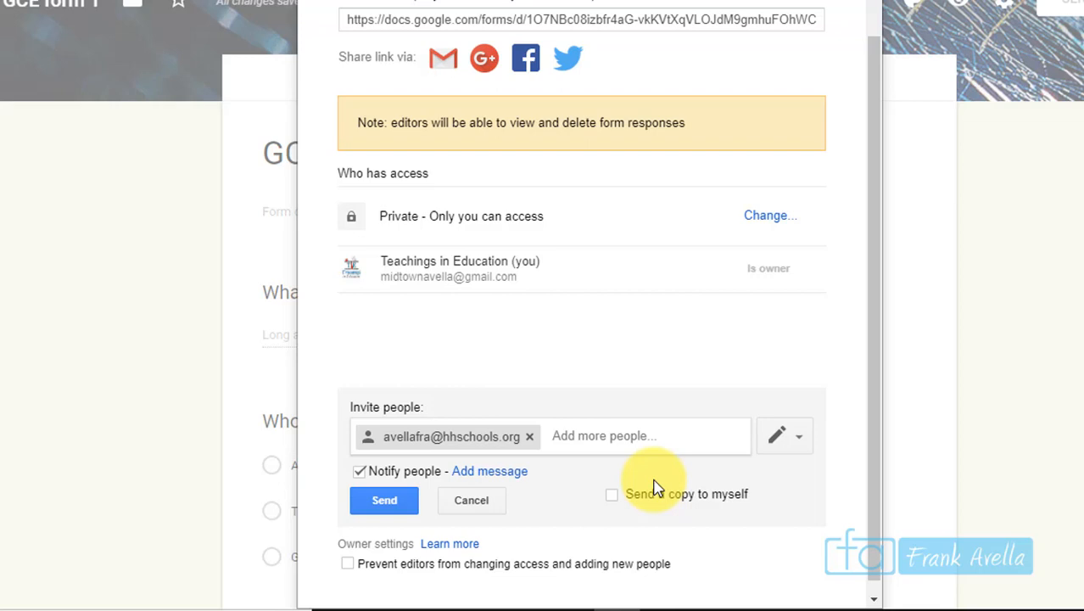
pyautogui.moveTo(778, 435)
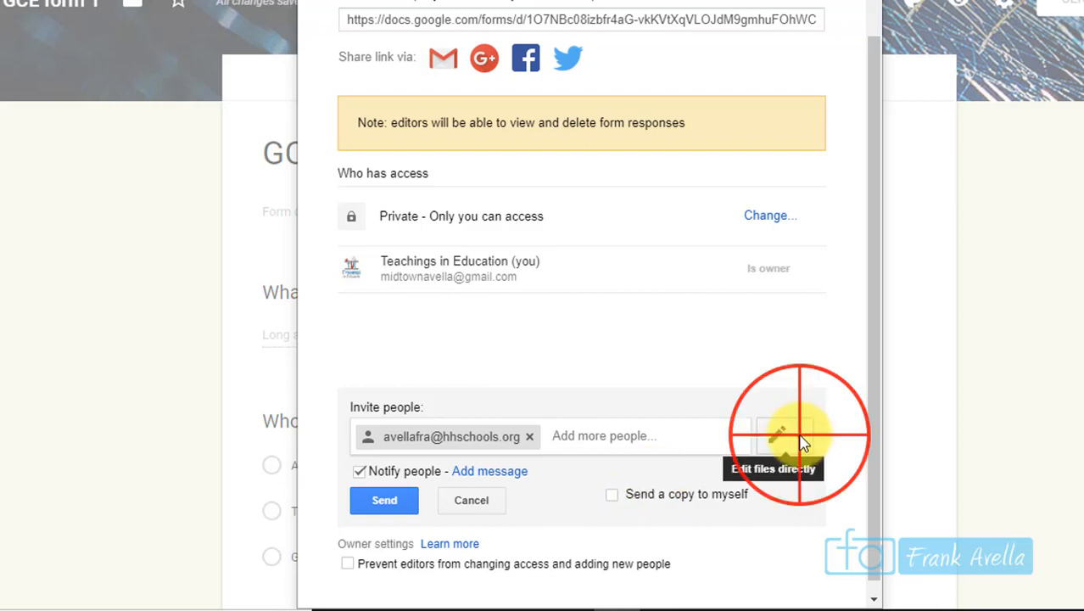
pyautogui.moveTo(780, 483)
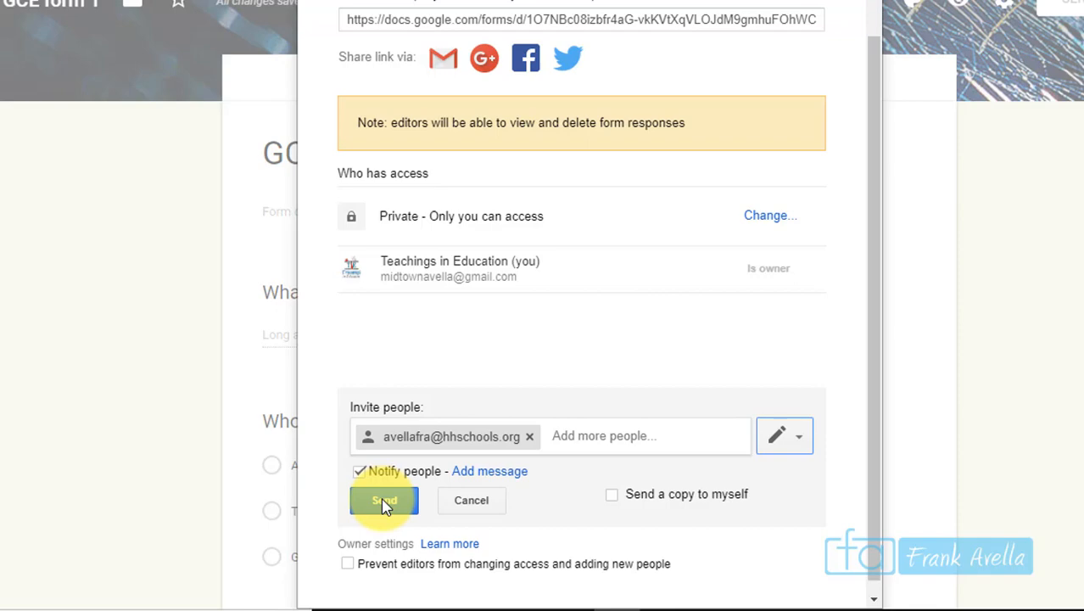
pyautogui.click(384, 500)
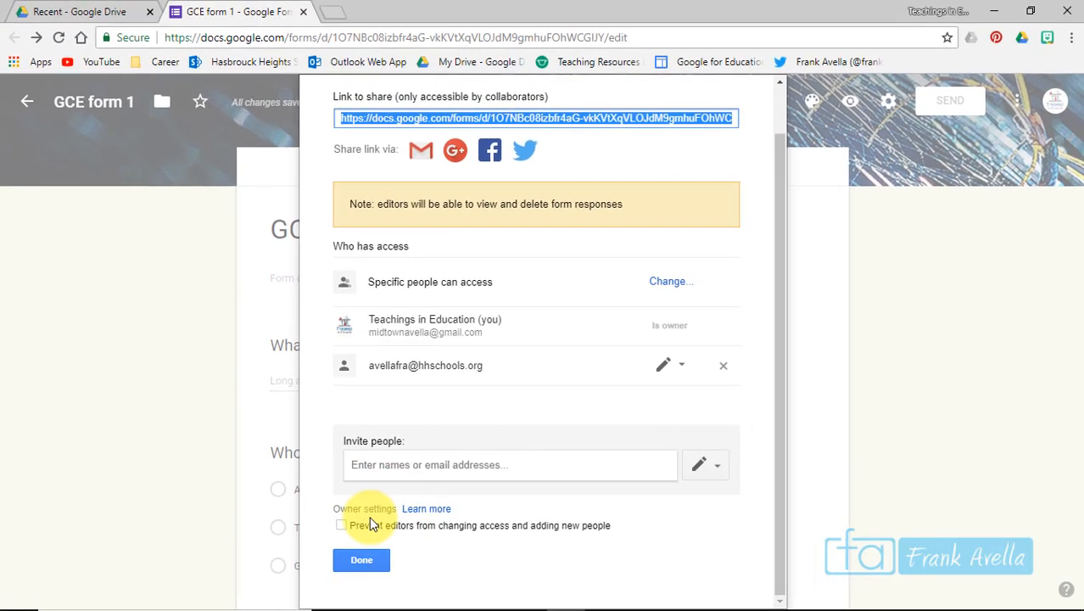
pyautogui.moveTo(441, 357)
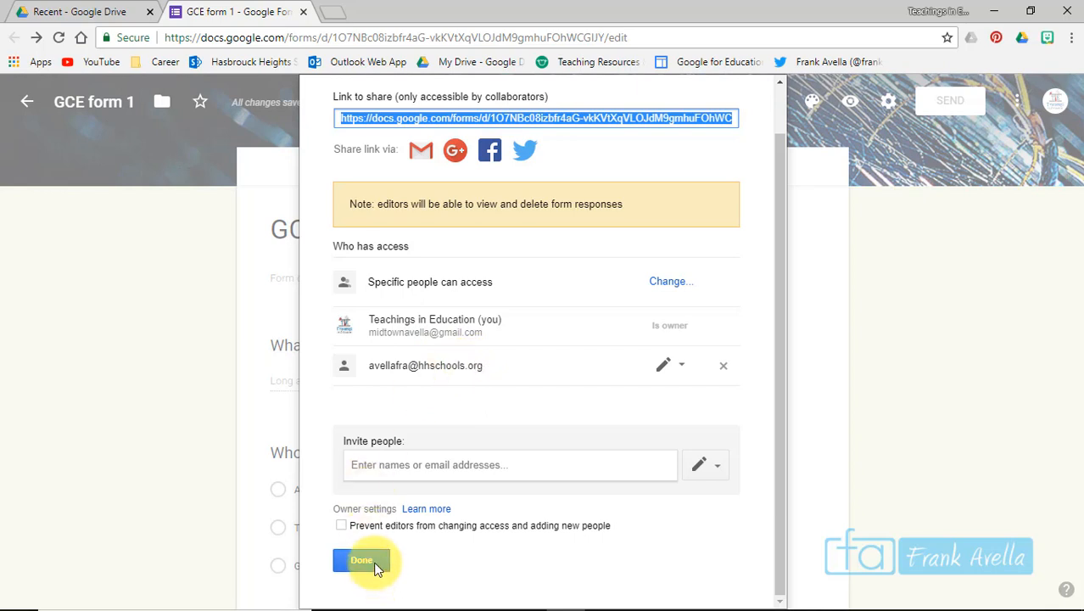
pyautogui.click(361, 560)
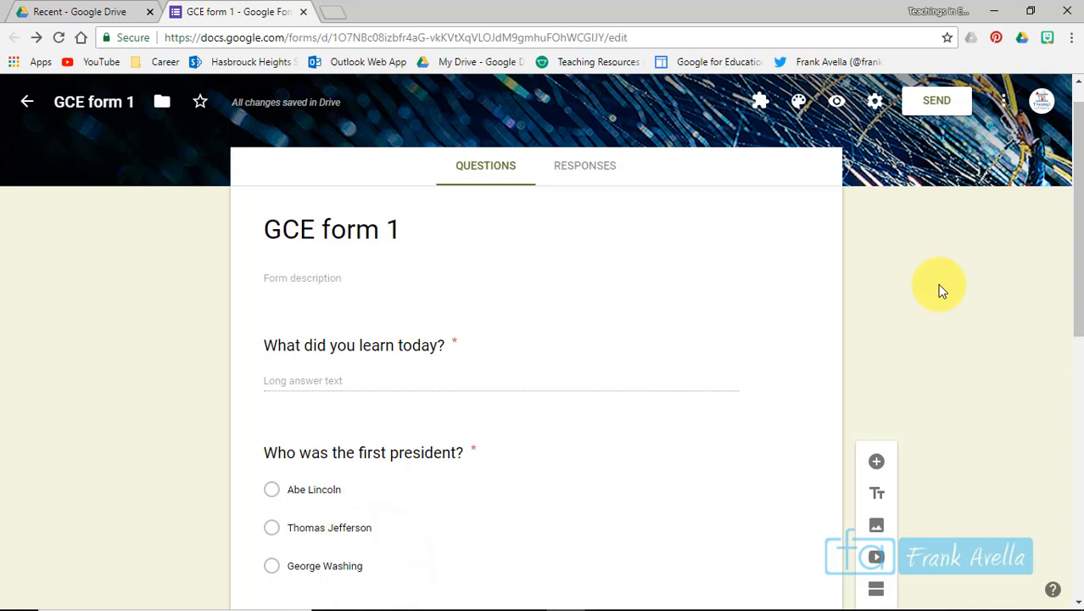
pyautogui.moveTo(862, 315)
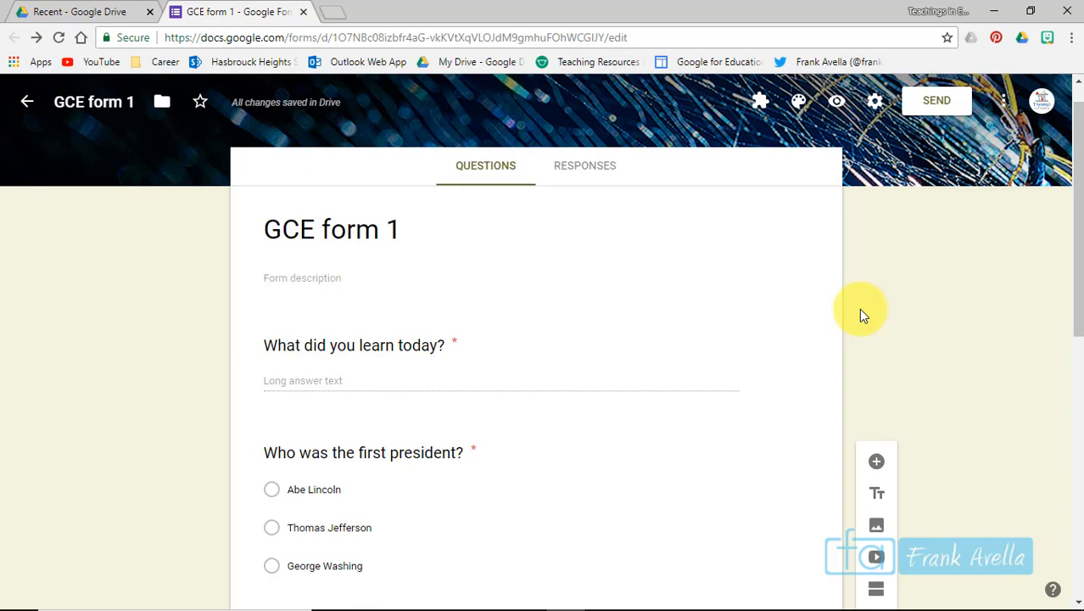
pyautogui.moveTo(969, 201)
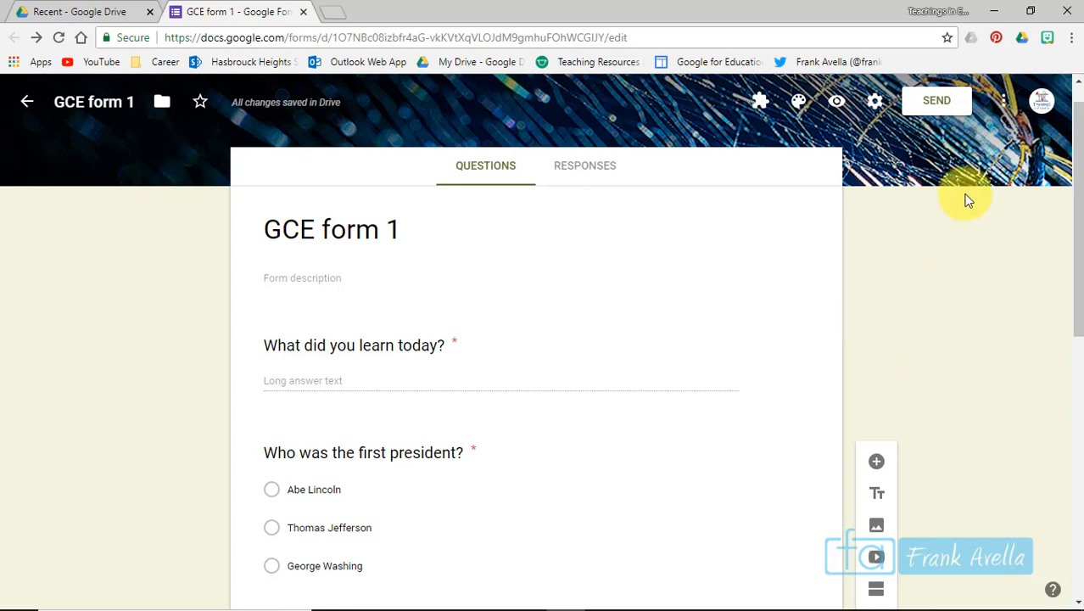
# Step: Enter recipient 'jea…' in the send options, then display the form's embed HTML code
pyautogui.click(936, 100)
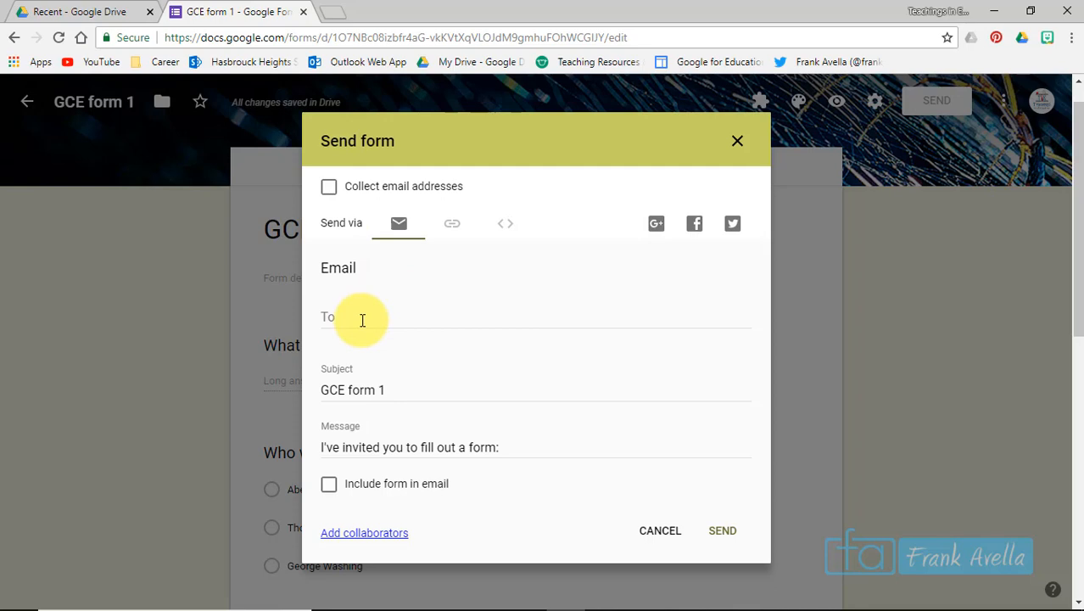
pyautogui.write('jea')
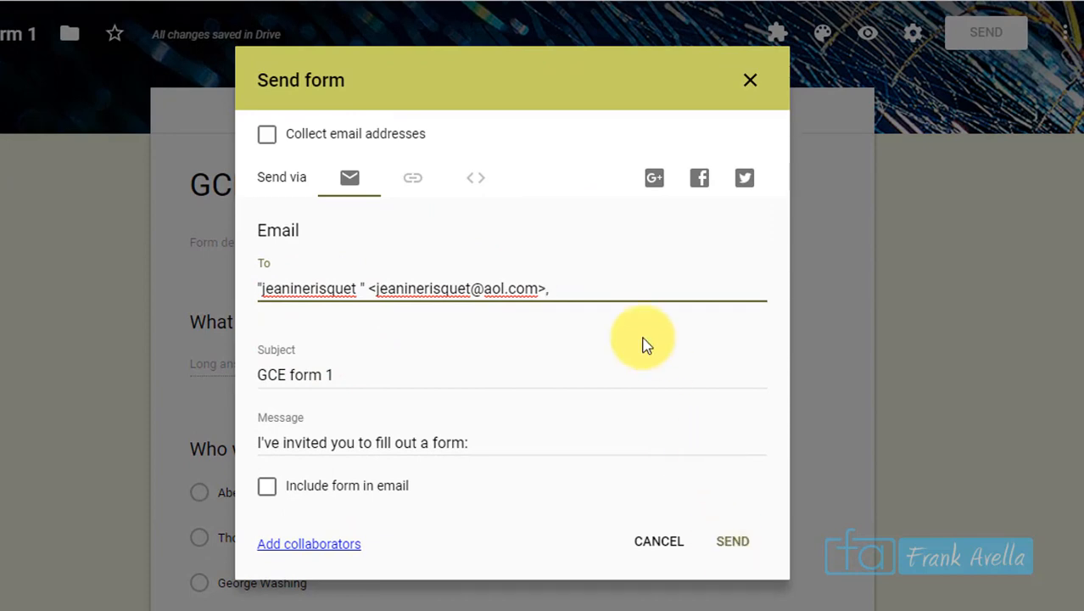
pyautogui.click(413, 178)
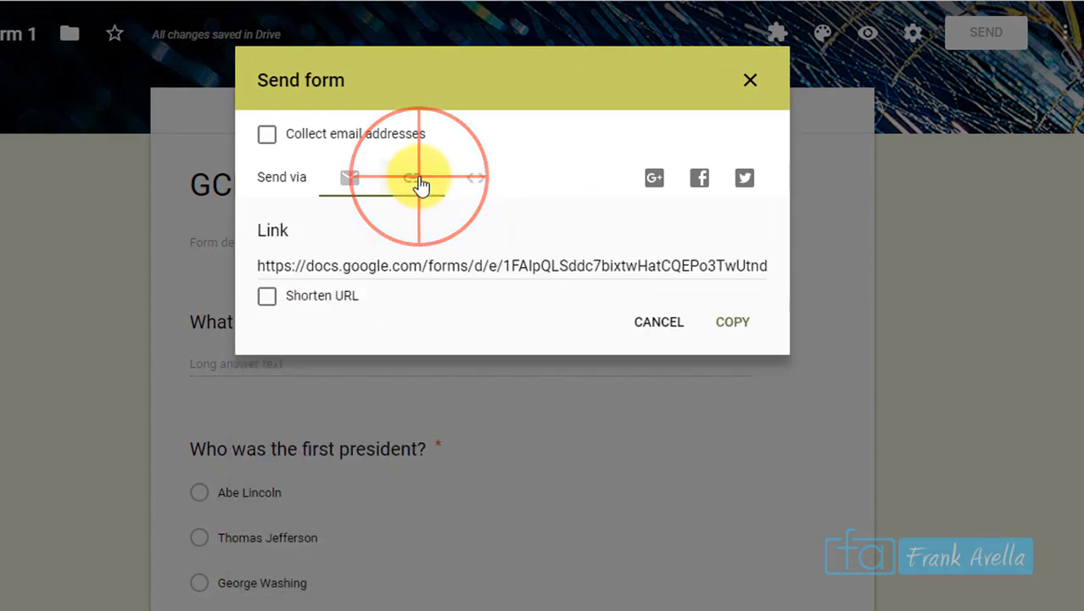
pyautogui.click(412, 178)
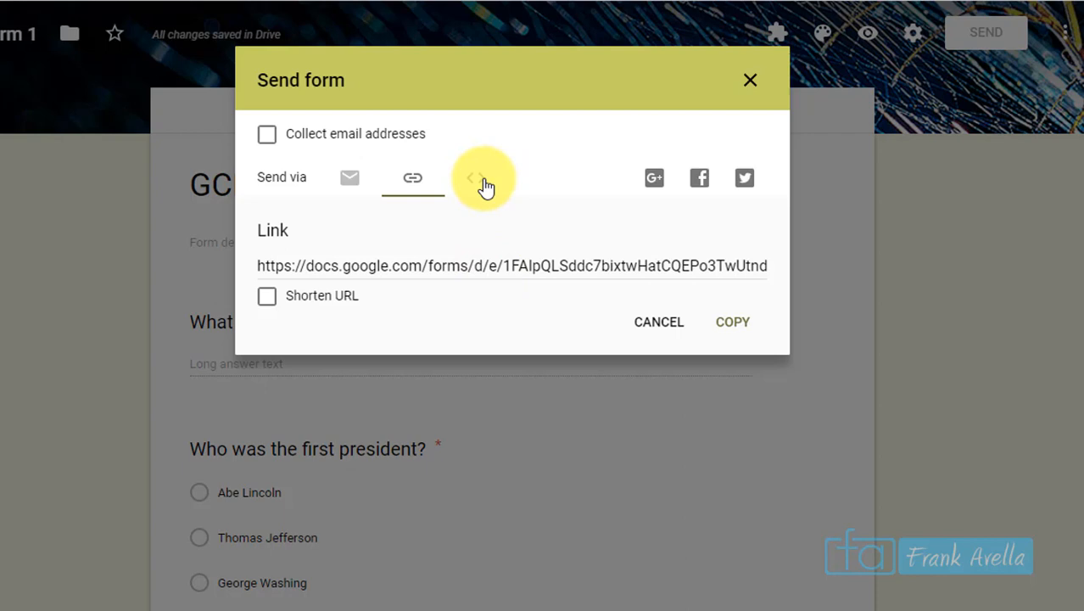
pyautogui.click(476, 178)
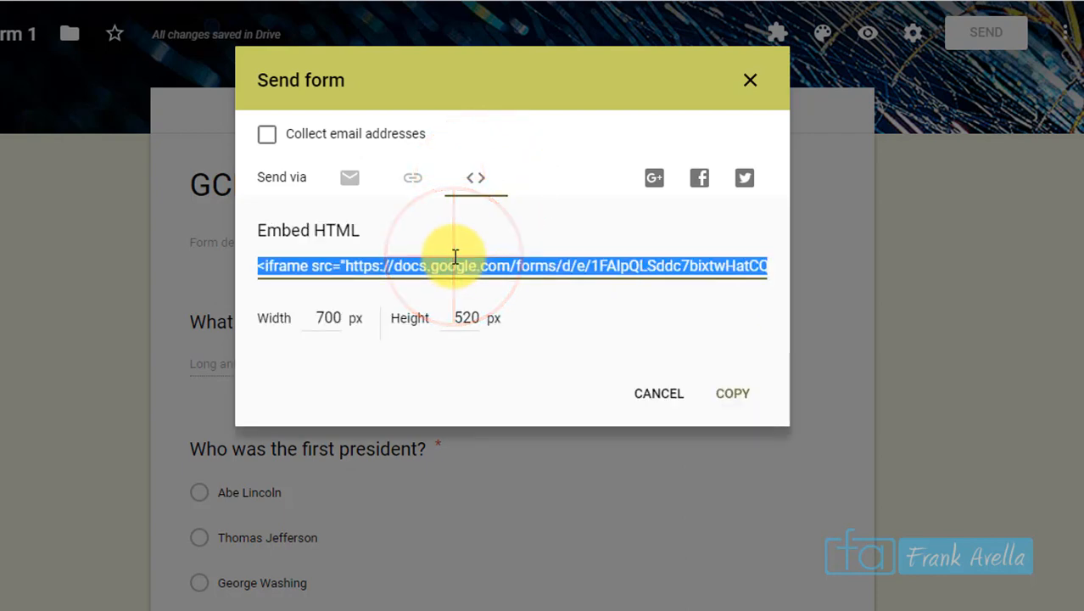
pyautogui.moveTo(699, 177)
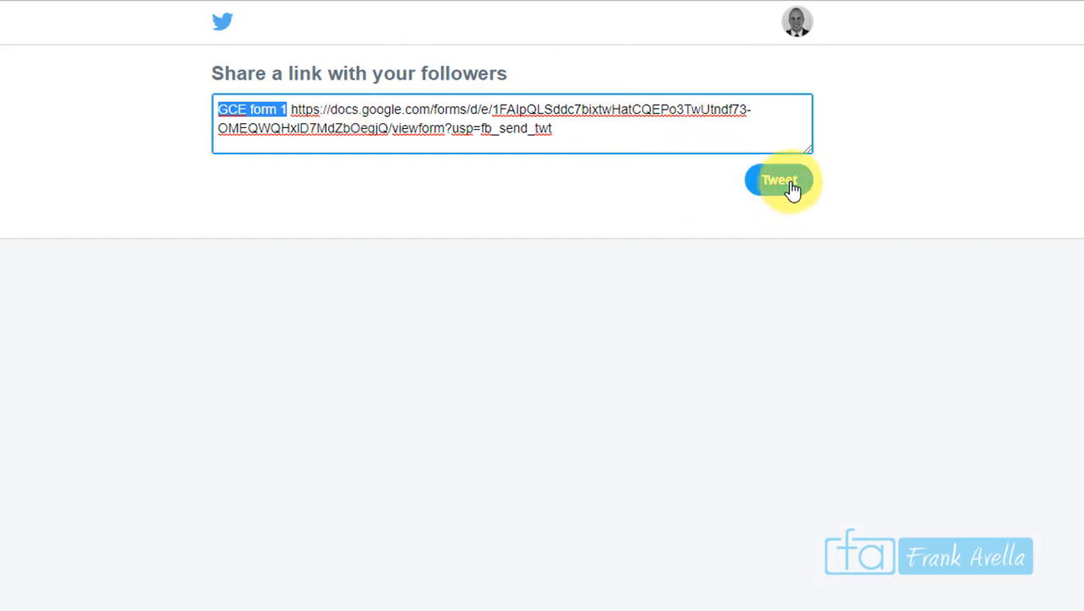
# Step: Tweet the GCE form 1 title and link from the prefilled Twitter share page
pyautogui.click(778, 179)
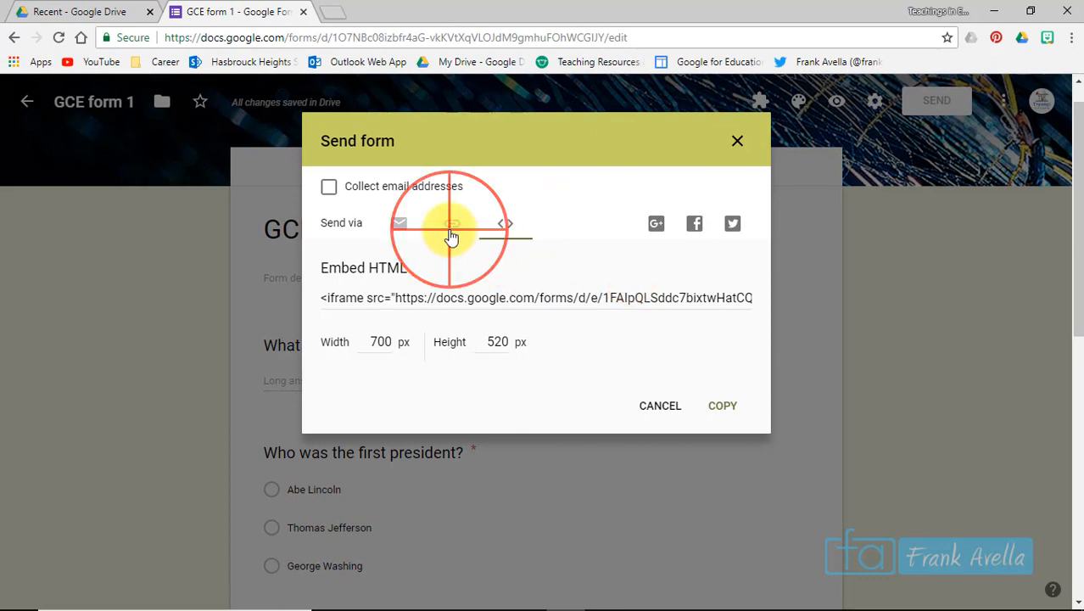
# Step: Generate a shortened goo.gl form link, then close the Send form dialog
pyautogui.click(451, 224)
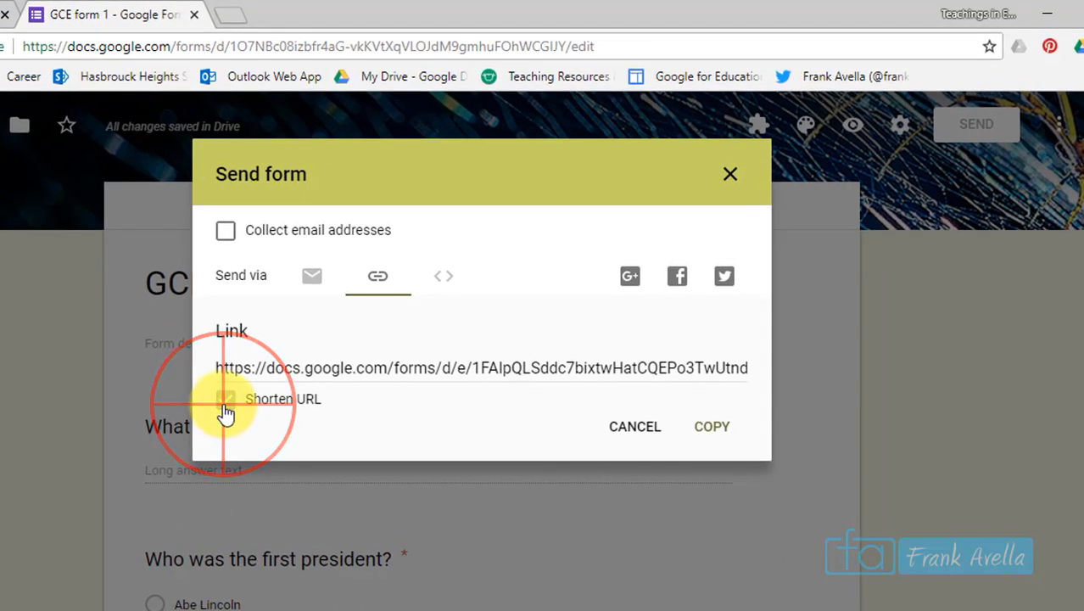
pyautogui.click(226, 398)
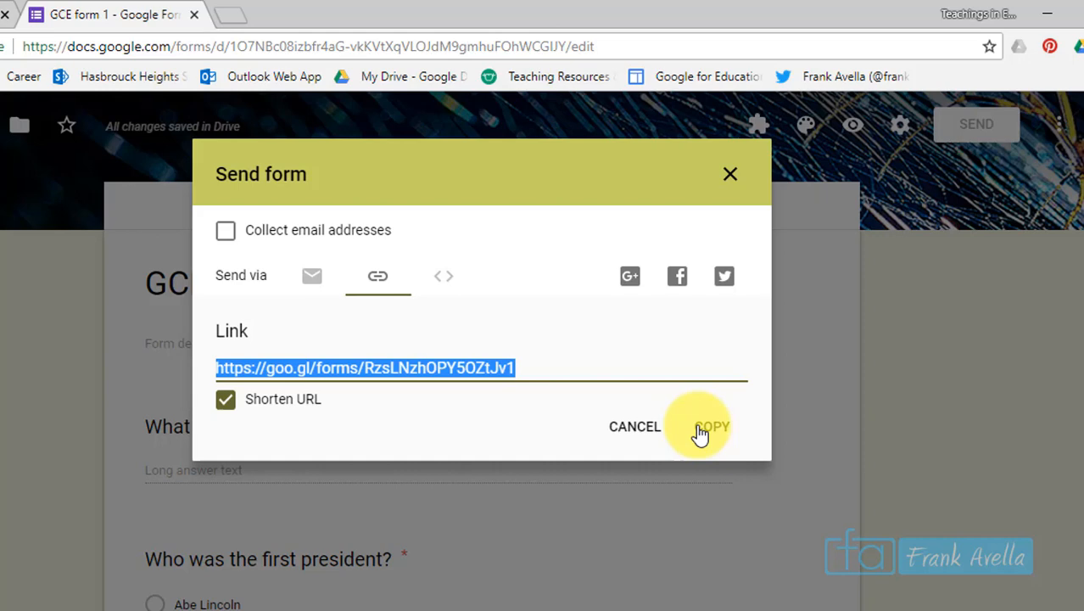
pyautogui.moveTo(658, 289)
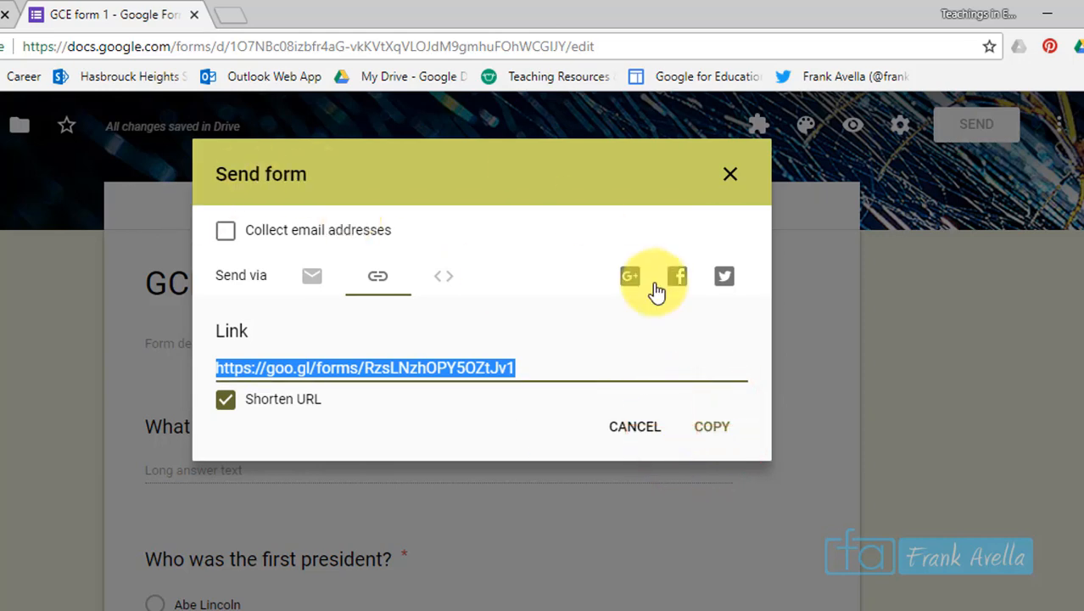
pyautogui.moveTo(730, 174)
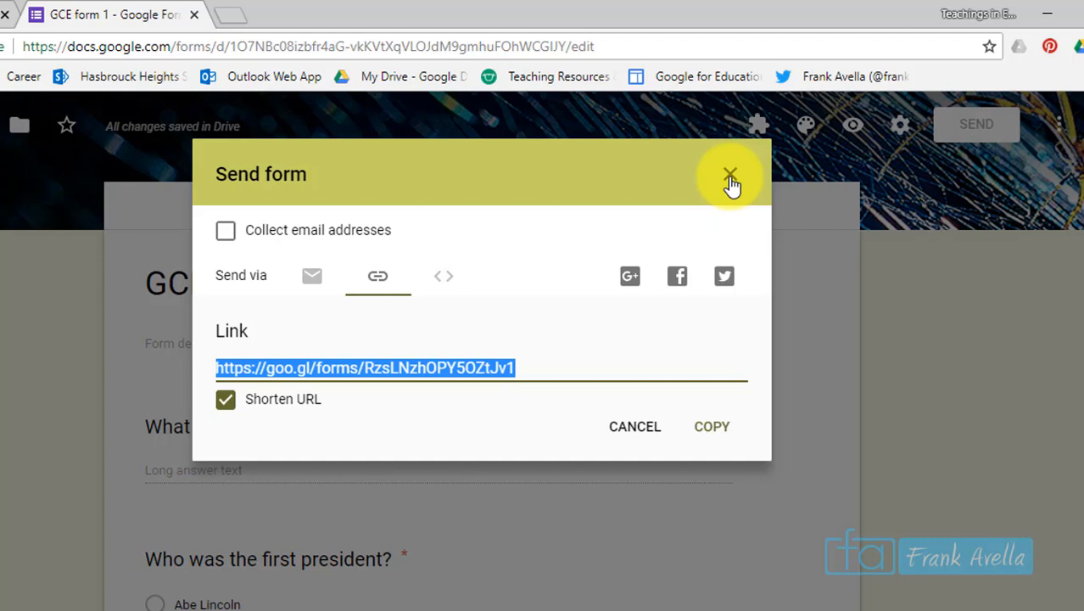
pyautogui.click(312, 276)
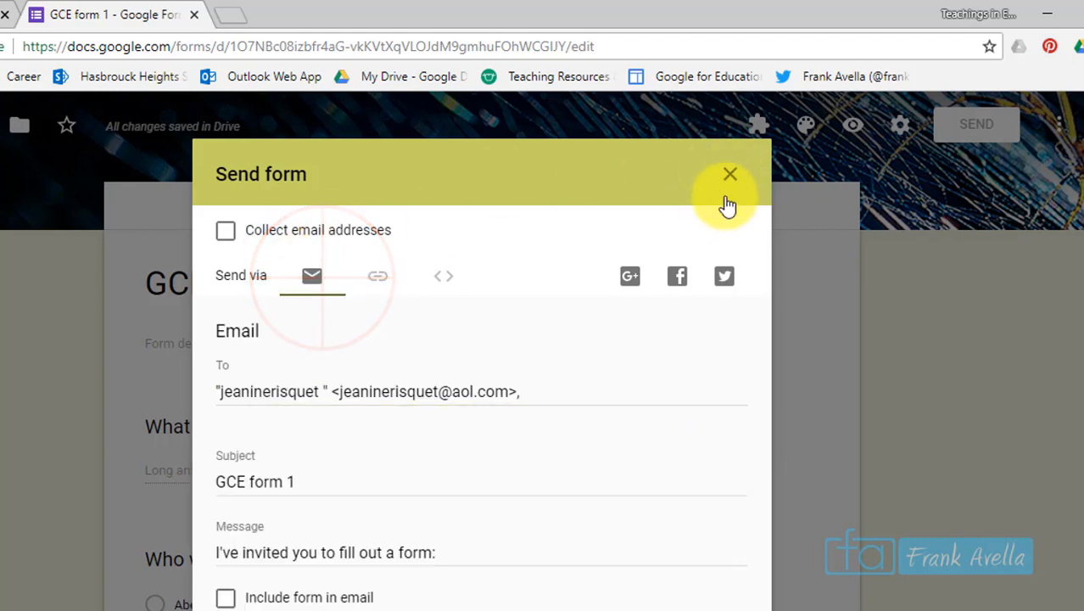
pyautogui.click(729, 174)
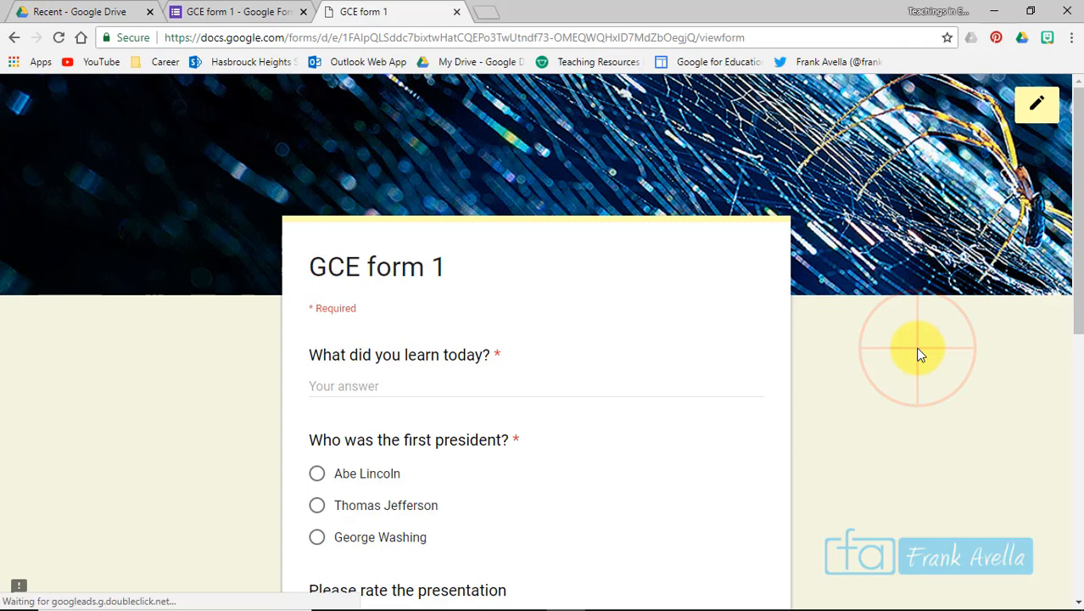
# Step: Submit a test response: Photosynthesis, George Washing as first president, rating 4
pyautogui.scroll(-3)
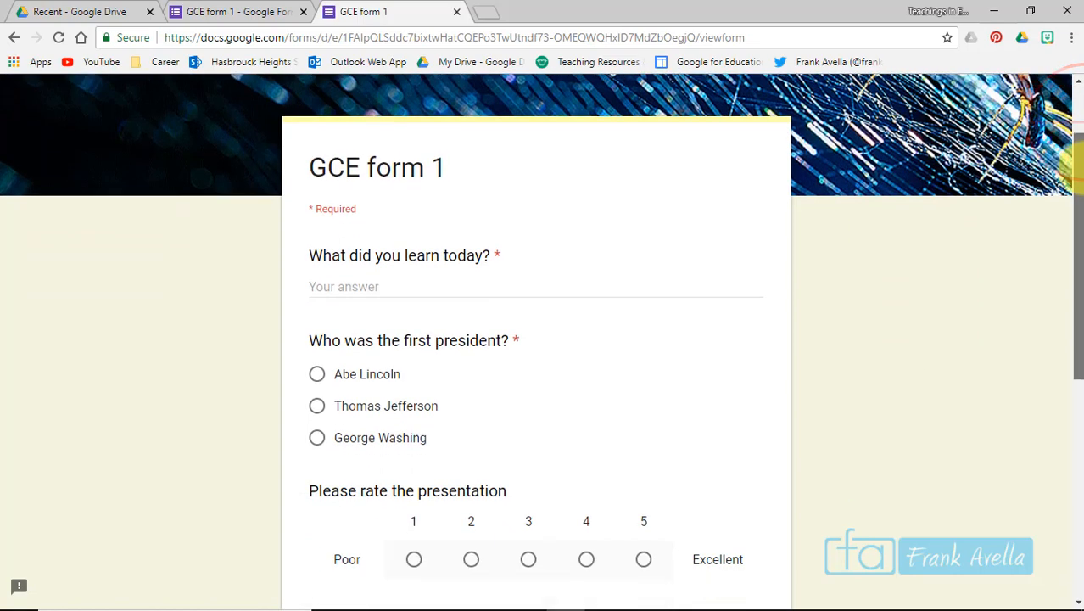
pyautogui.scroll(-3)
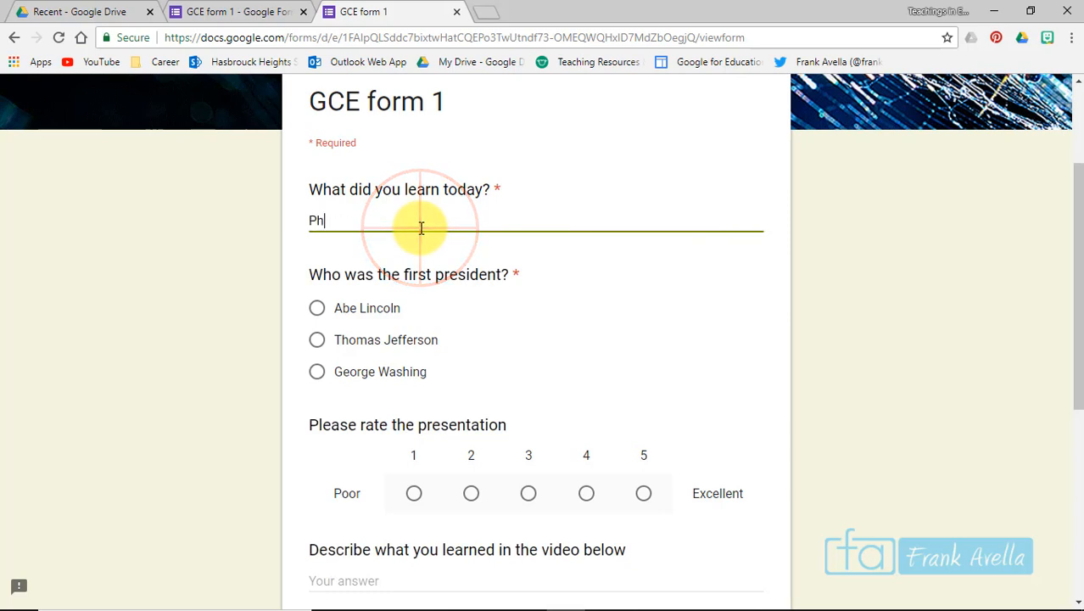
pyautogui.write('otosynthesis')
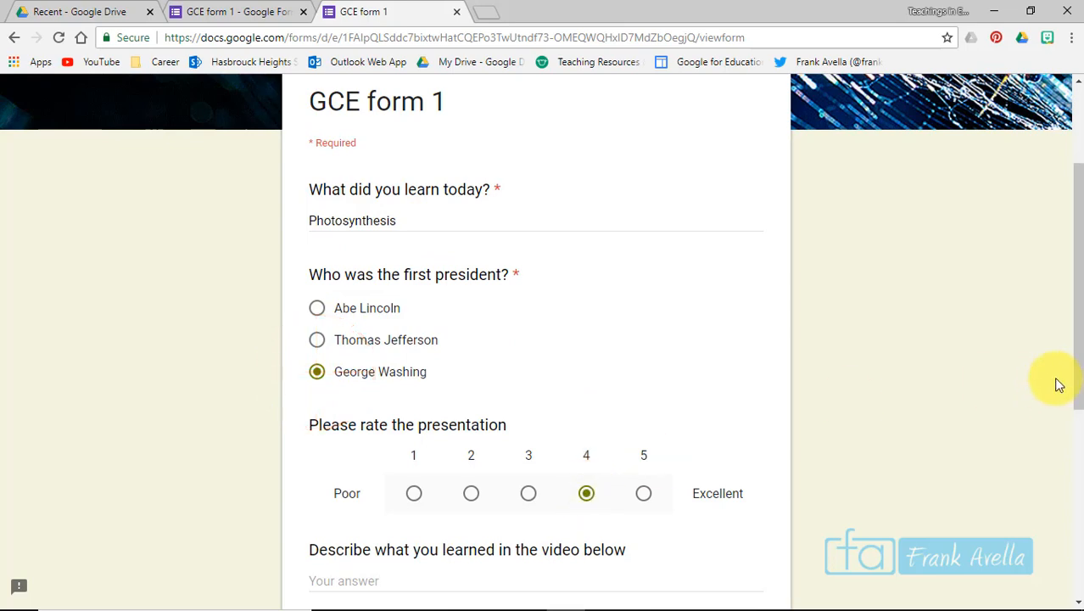
pyautogui.scroll(-3)
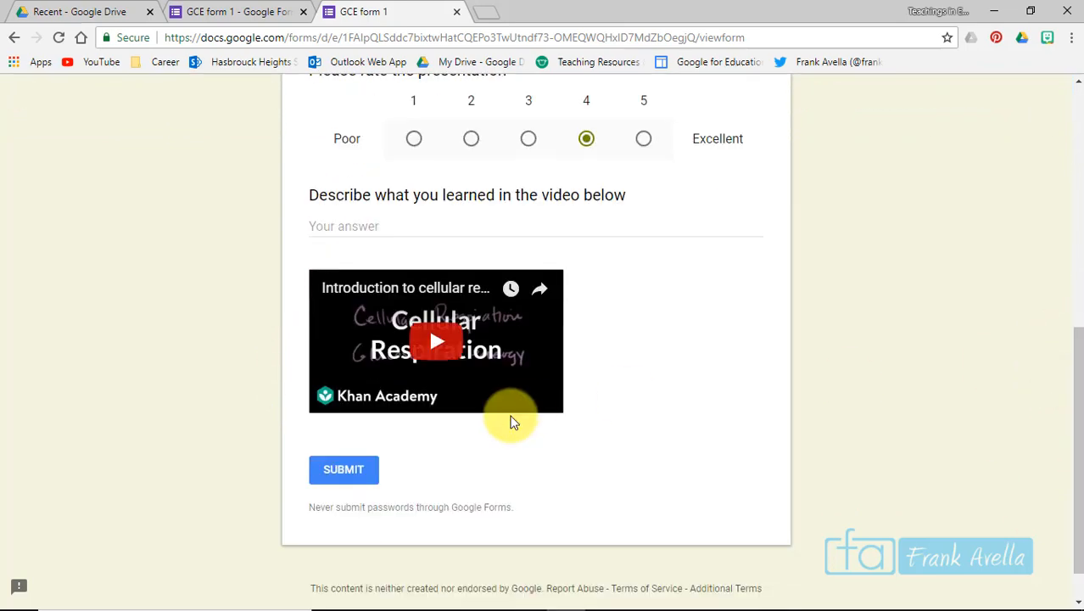
pyautogui.click(436, 342)
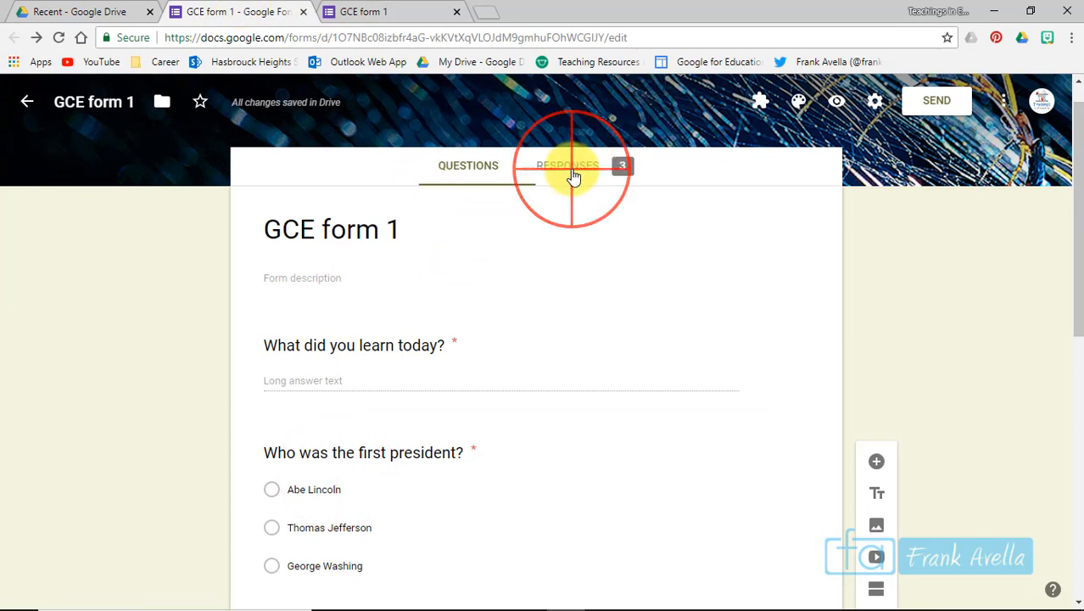
# Step: Review the 3-response summary with answer tallies, president pie chart and rating bar chart
pyautogui.click(567, 165)
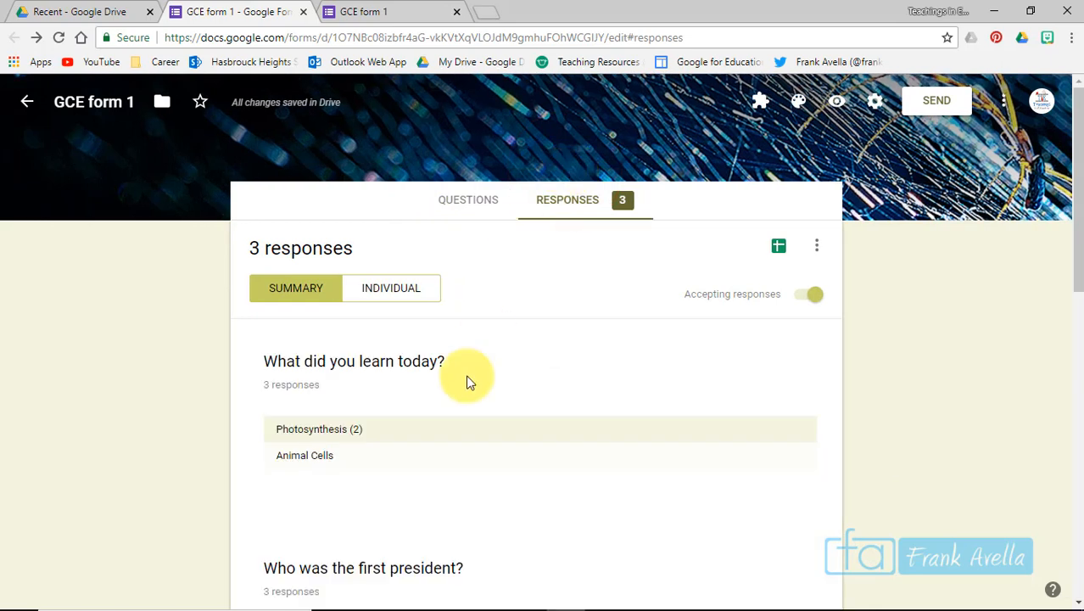
pyautogui.scroll(-3)
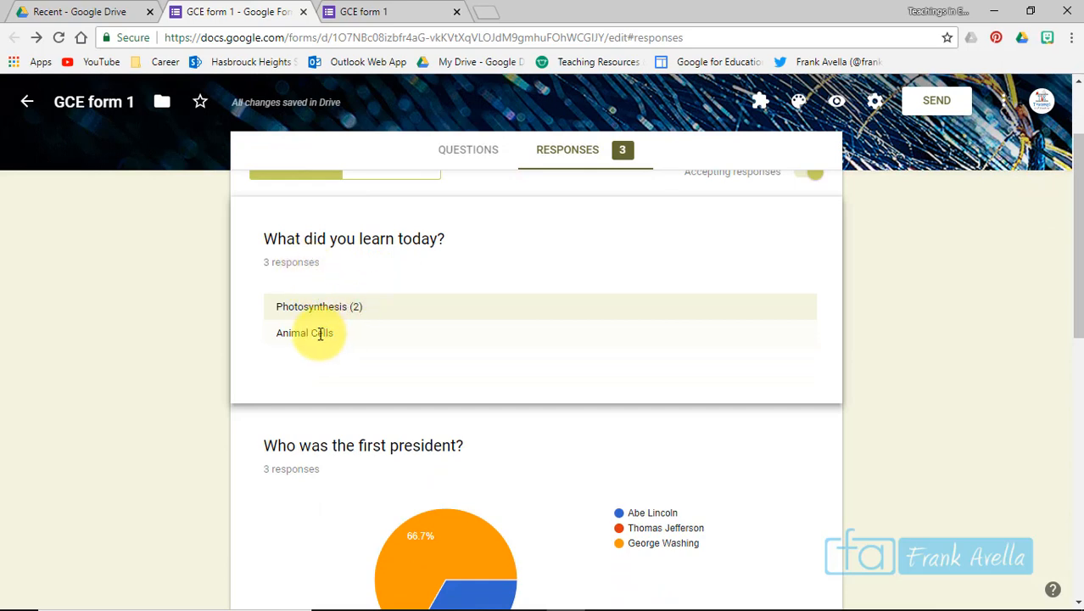
pyautogui.moveTo(888, 287)
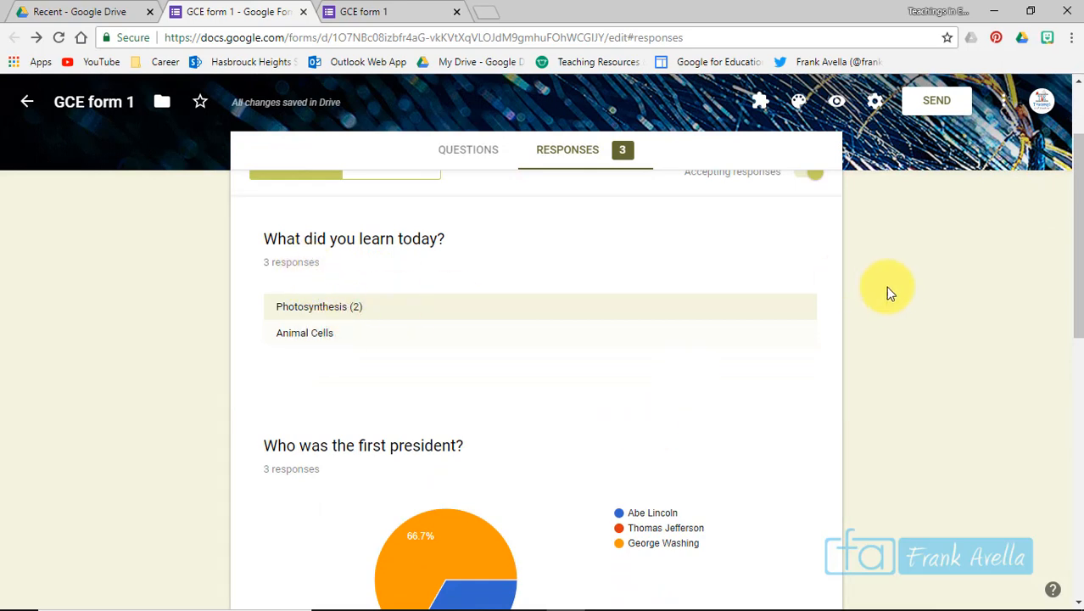
pyautogui.scroll(-3)
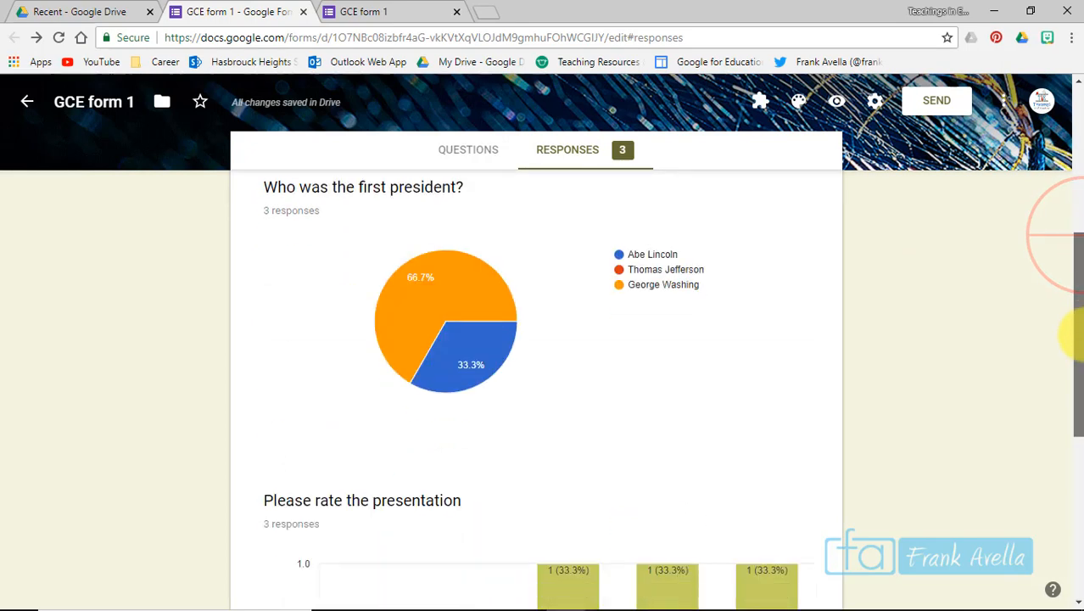
pyautogui.moveTo(458, 310)
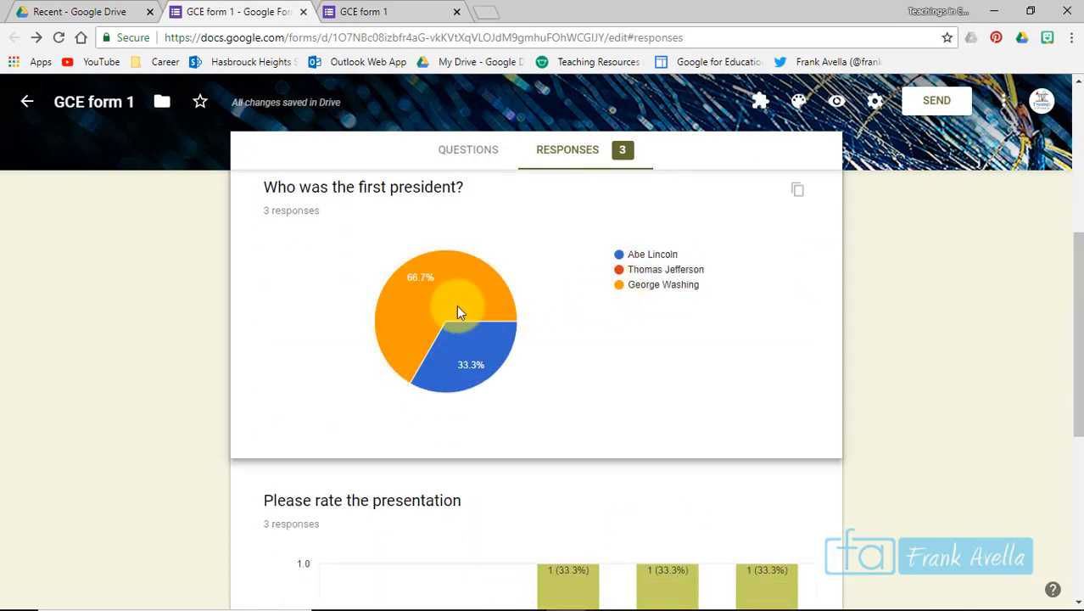
pyautogui.moveTo(450, 310)
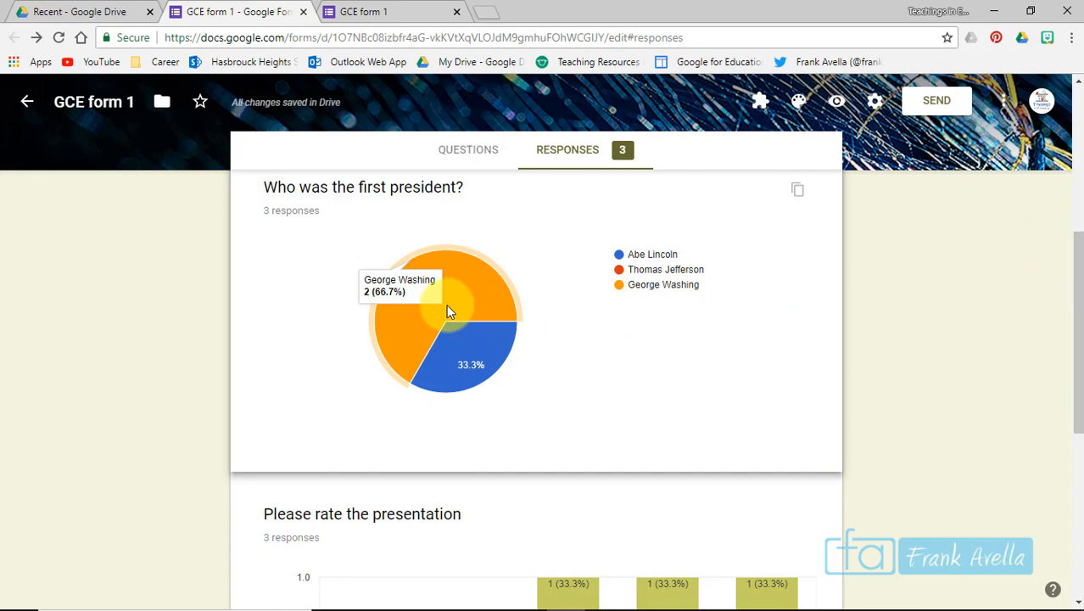
pyautogui.moveTo(501, 399)
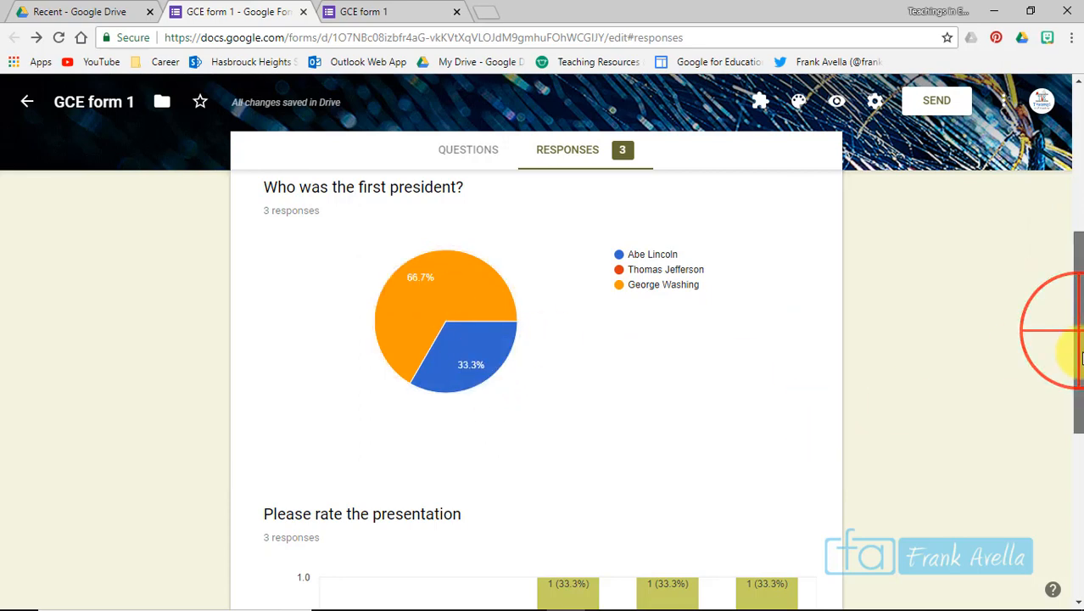
pyautogui.scroll(-3)
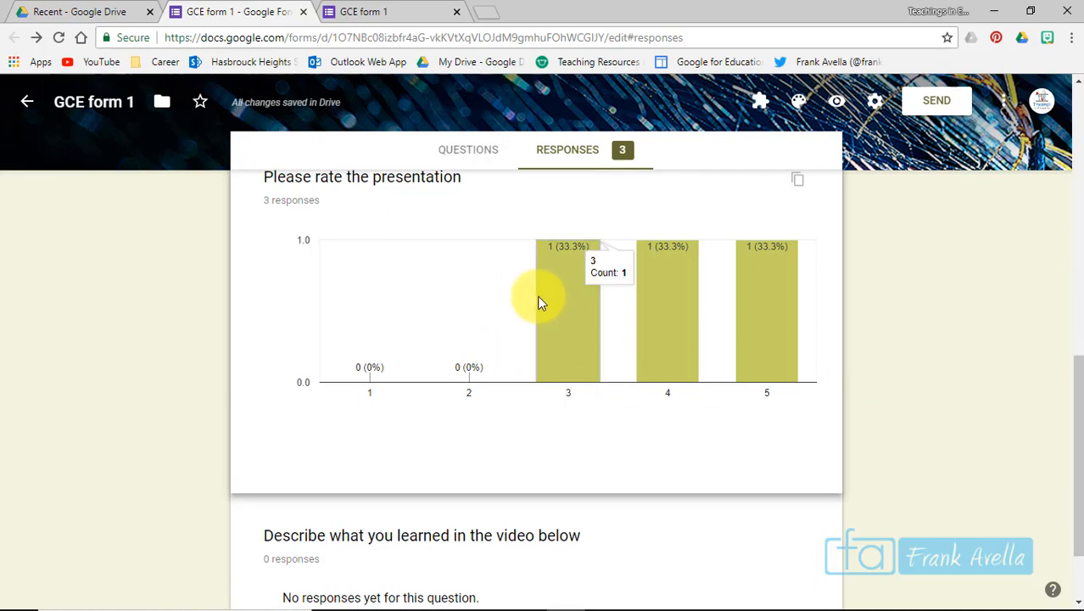
pyautogui.moveTo(668, 328)
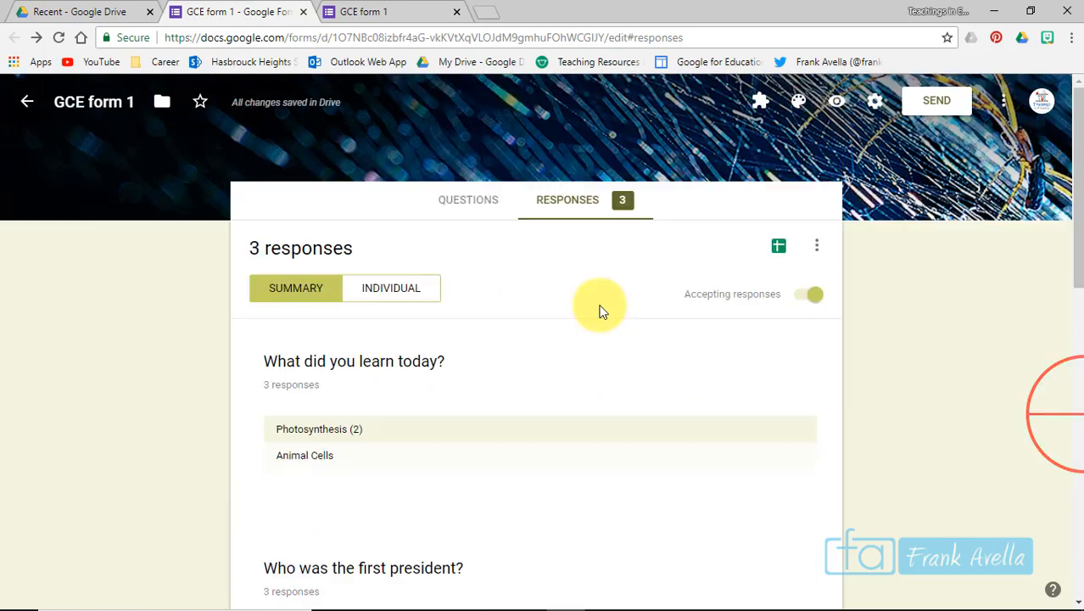
pyautogui.moveTo(481, 269)
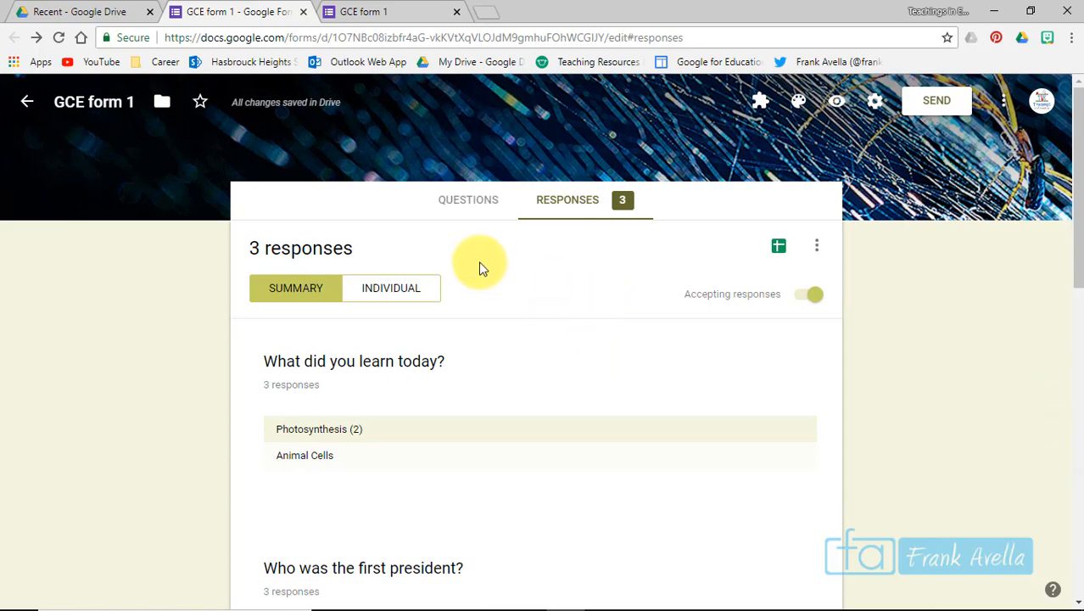
pyautogui.moveTo(560, 344)
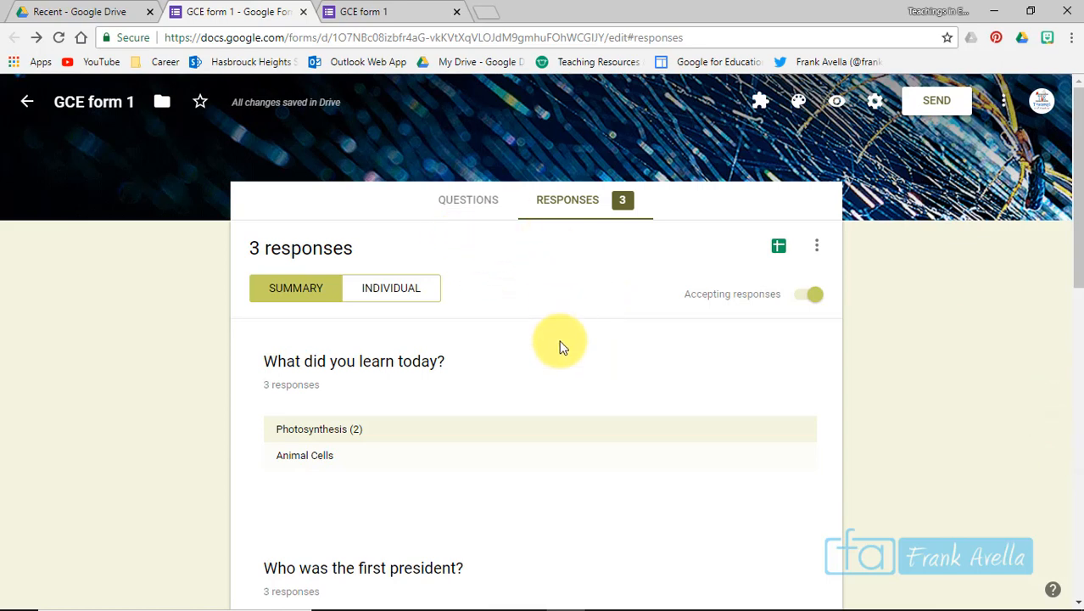
pyautogui.moveTo(633, 295)
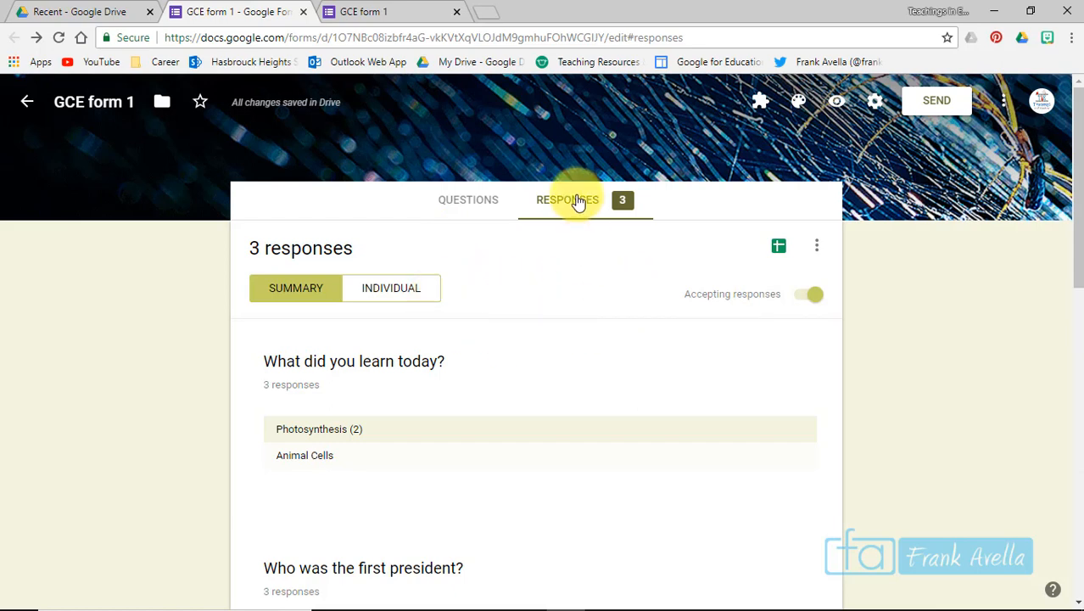
pyautogui.moveTo(706, 203)
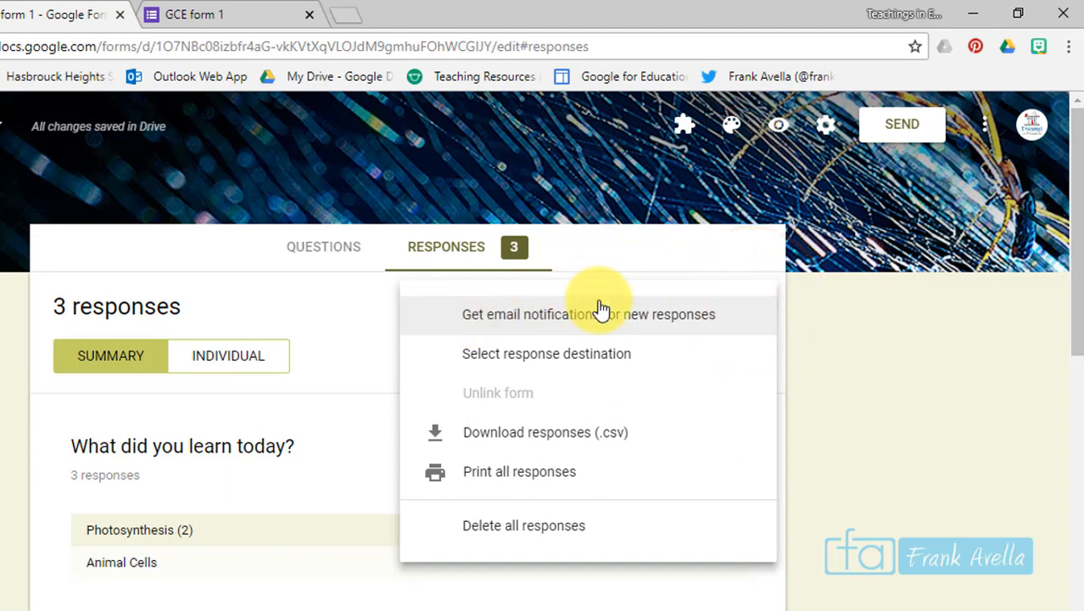
pyautogui.moveTo(512, 354)
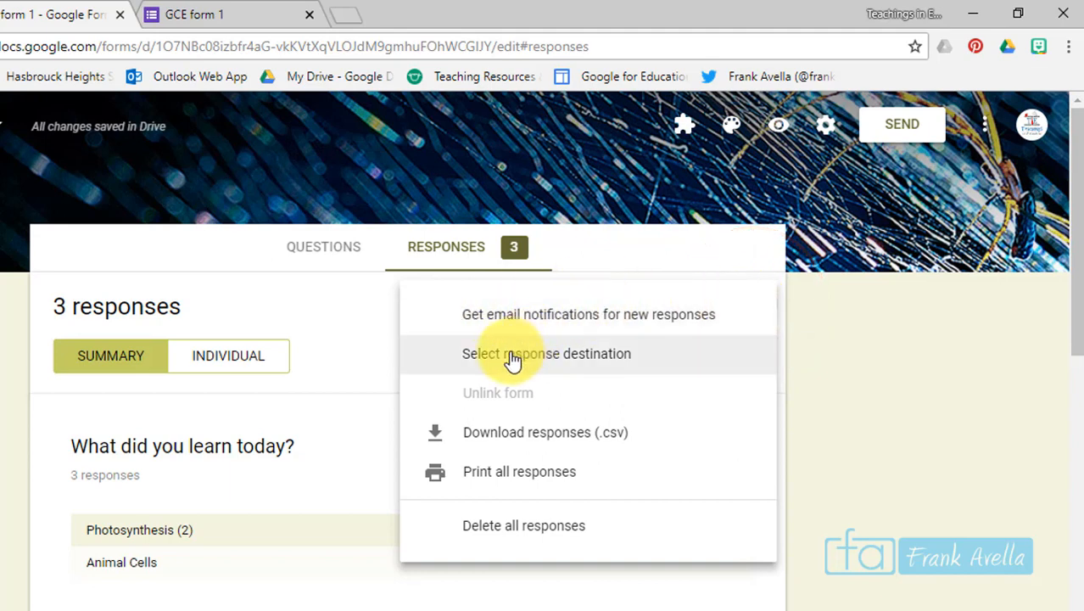
# Step: Set the response destination to the existing Practice SAT Scores spreadsheet
pyautogui.click(546, 353)
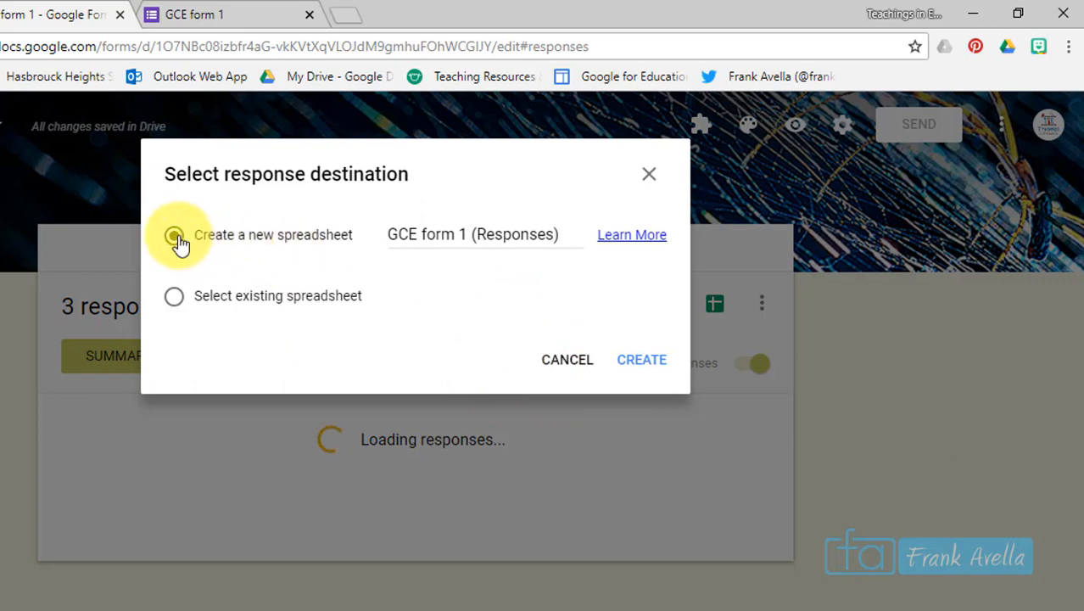
pyautogui.click(173, 235)
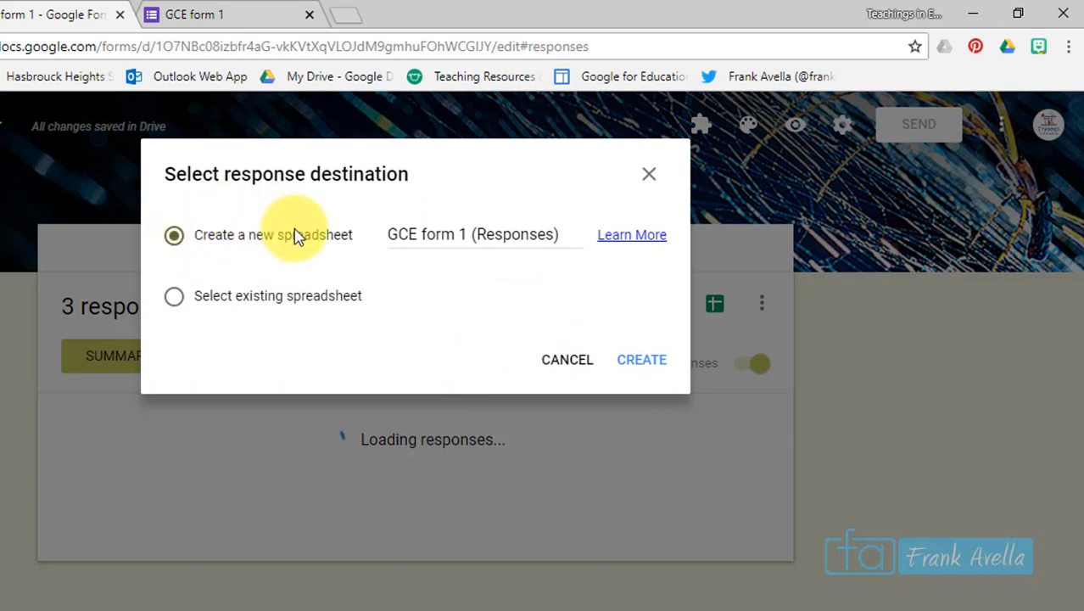
pyautogui.moveTo(403, 235)
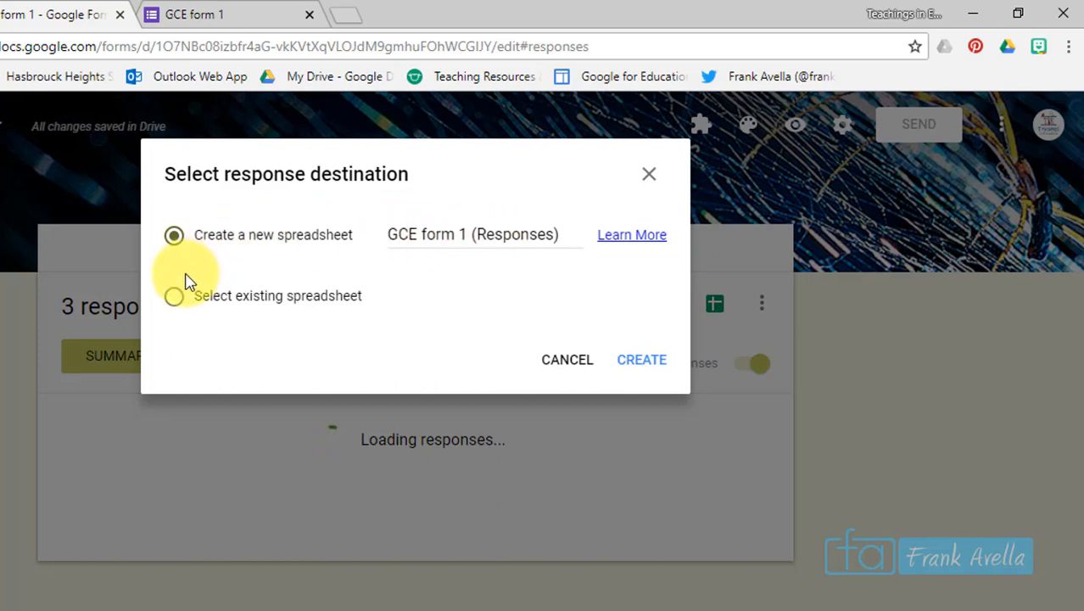
pyautogui.click(174, 295)
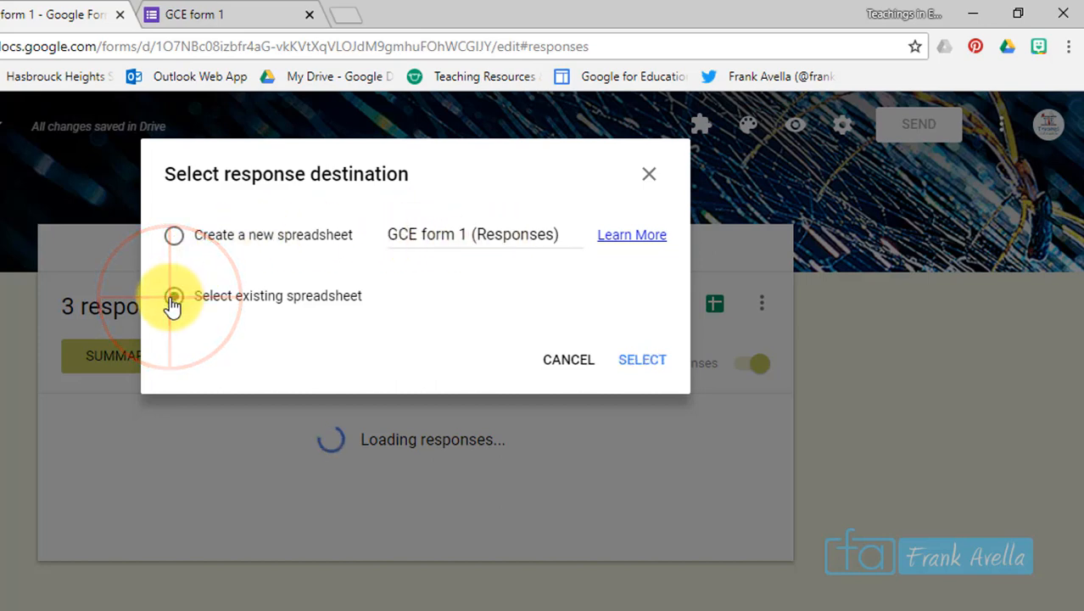
pyautogui.click(174, 295)
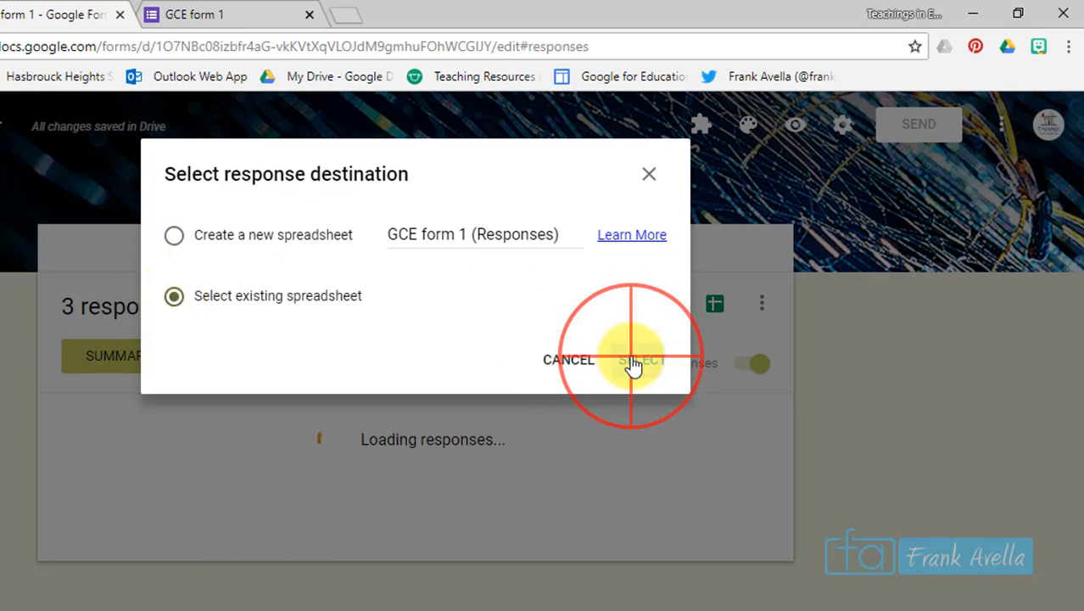
pyautogui.click(640, 359)
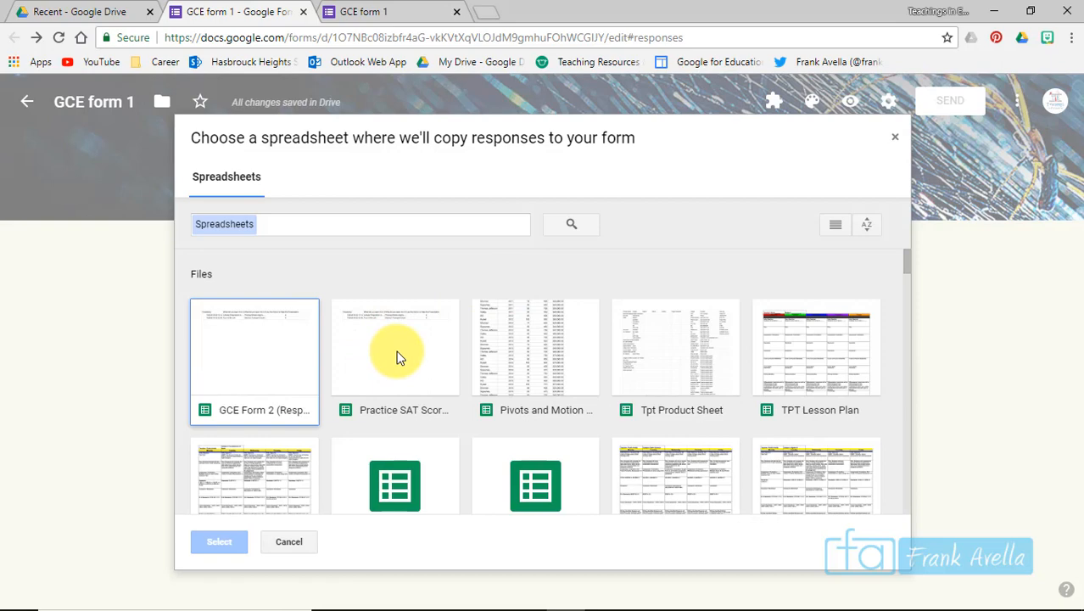
pyautogui.click(395, 348)
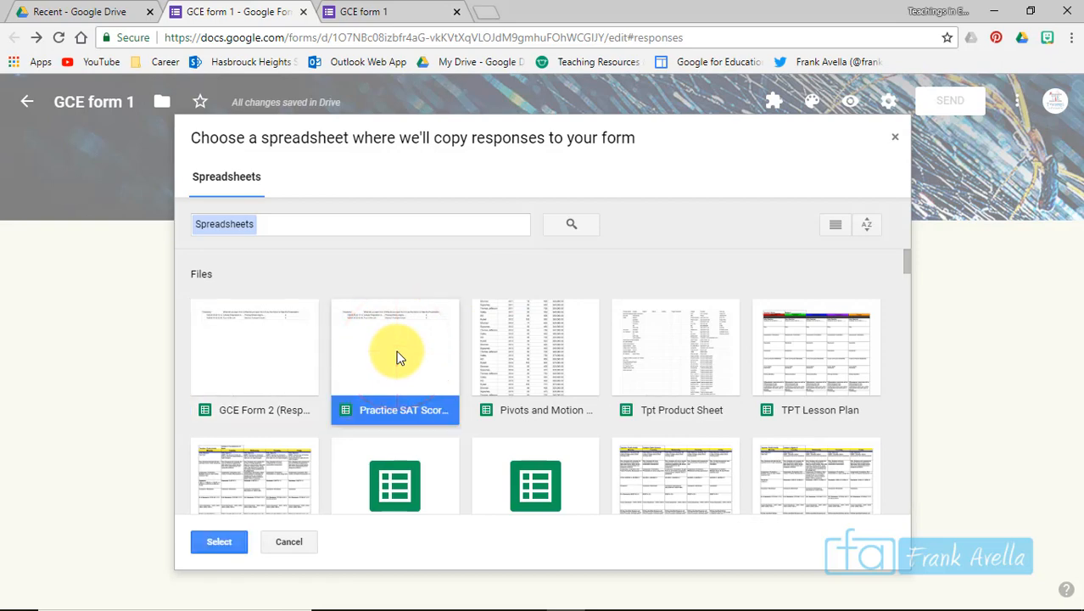
pyautogui.click(219, 542)
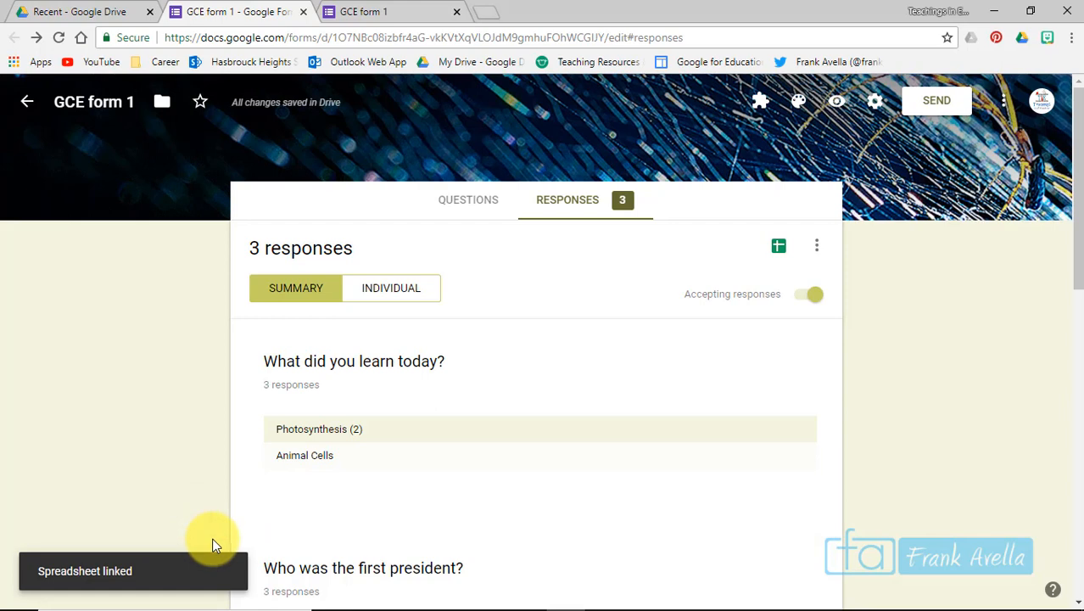
pyautogui.moveTo(615, 384)
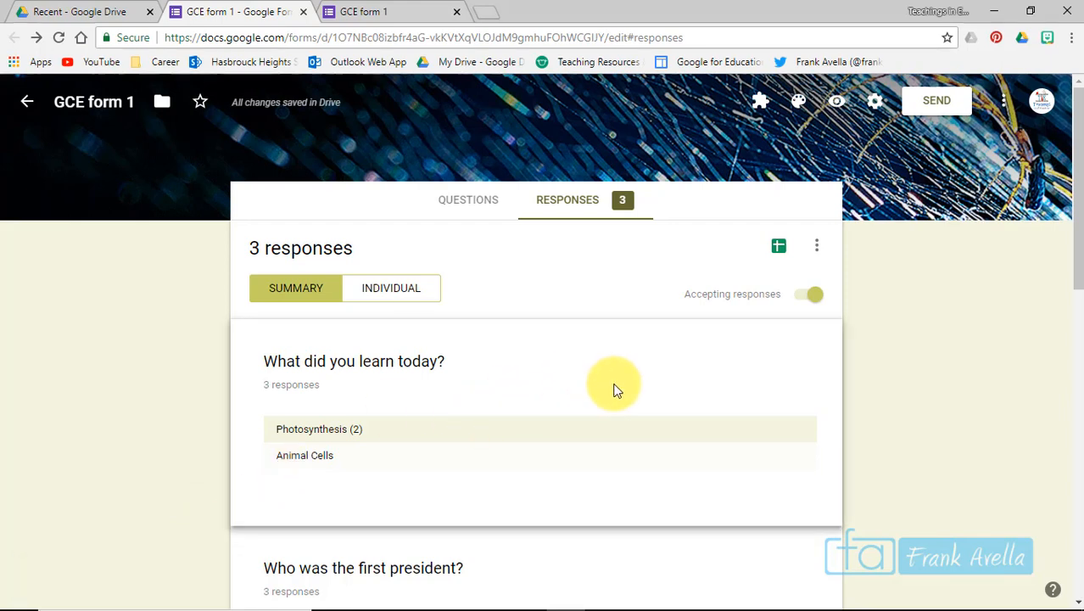
pyautogui.moveTo(605, 397)
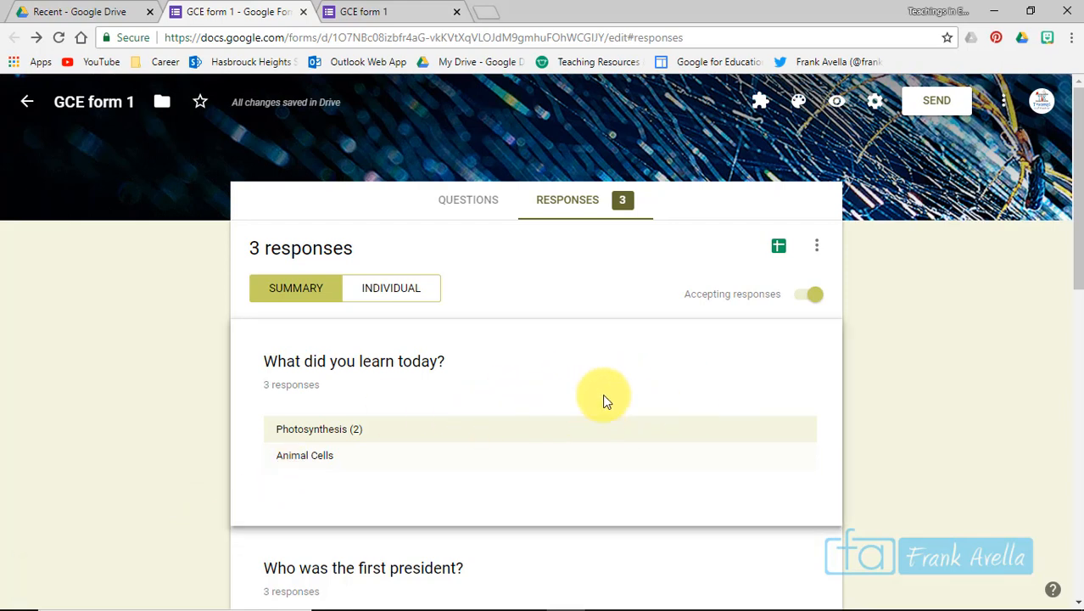
pyautogui.moveTo(746, 431)
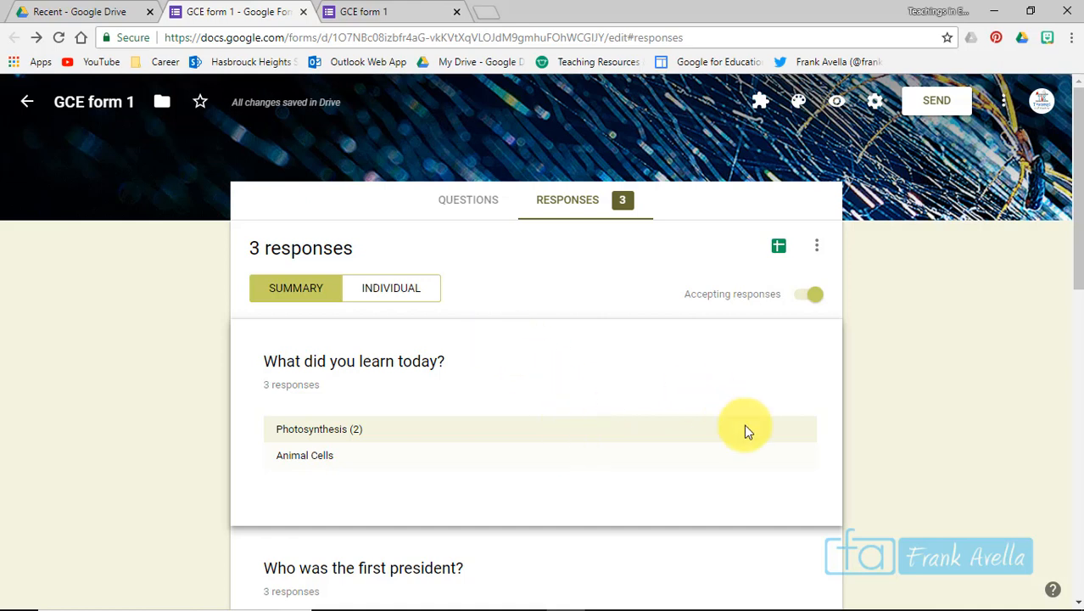
pyautogui.moveTo(830, 359)
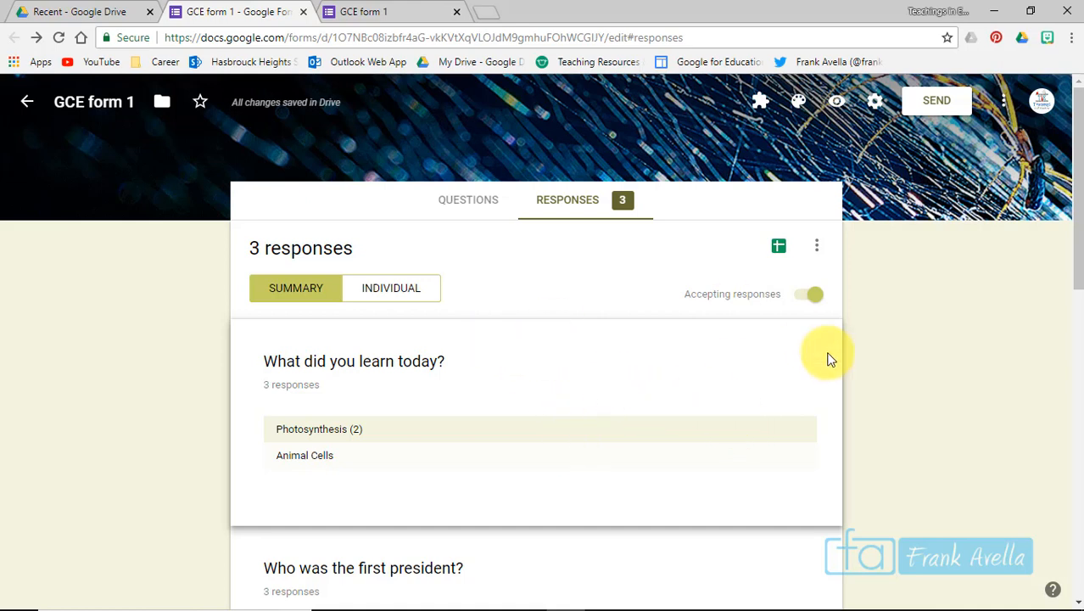
pyautogui.scroll(-3)
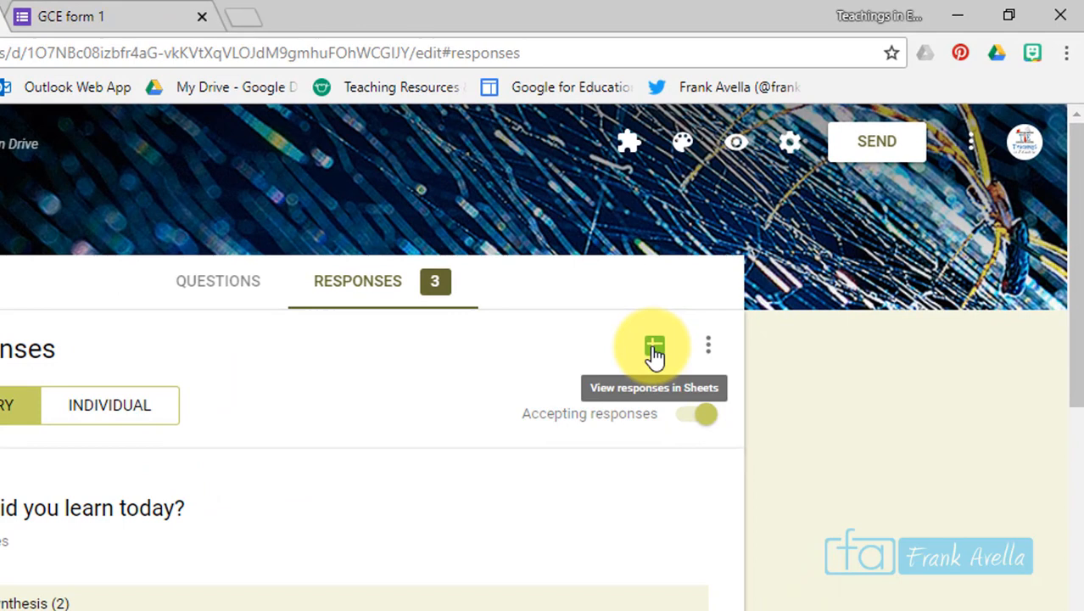
# Step: Check Practice SAT Scores' Sheet1 and the new Form Responses 2 tab with 3 responses
pyautogui.click(653, 345)
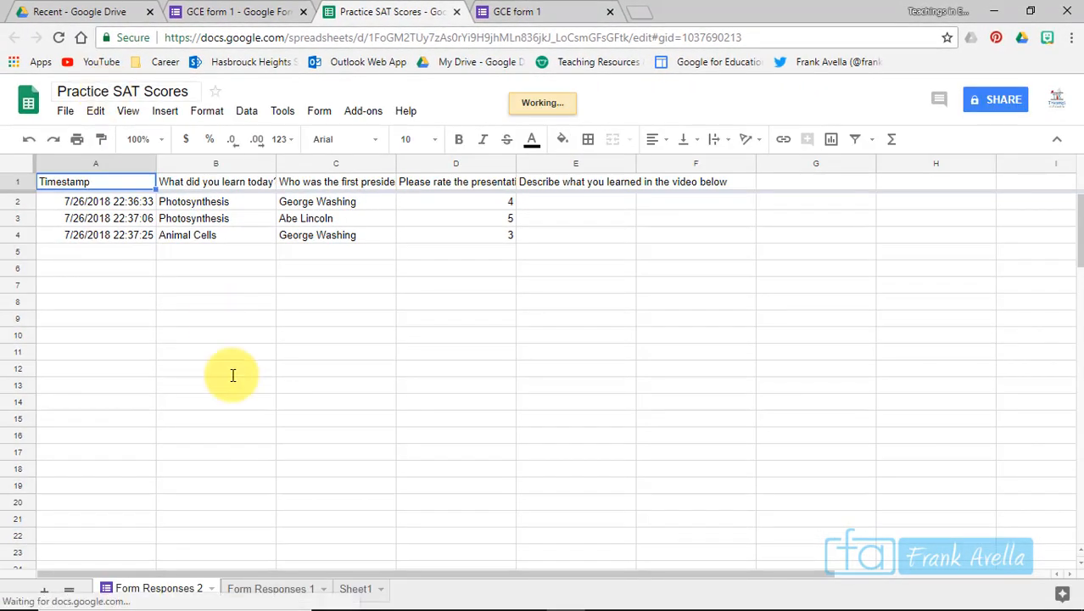
pyautogui.click(356, 588)
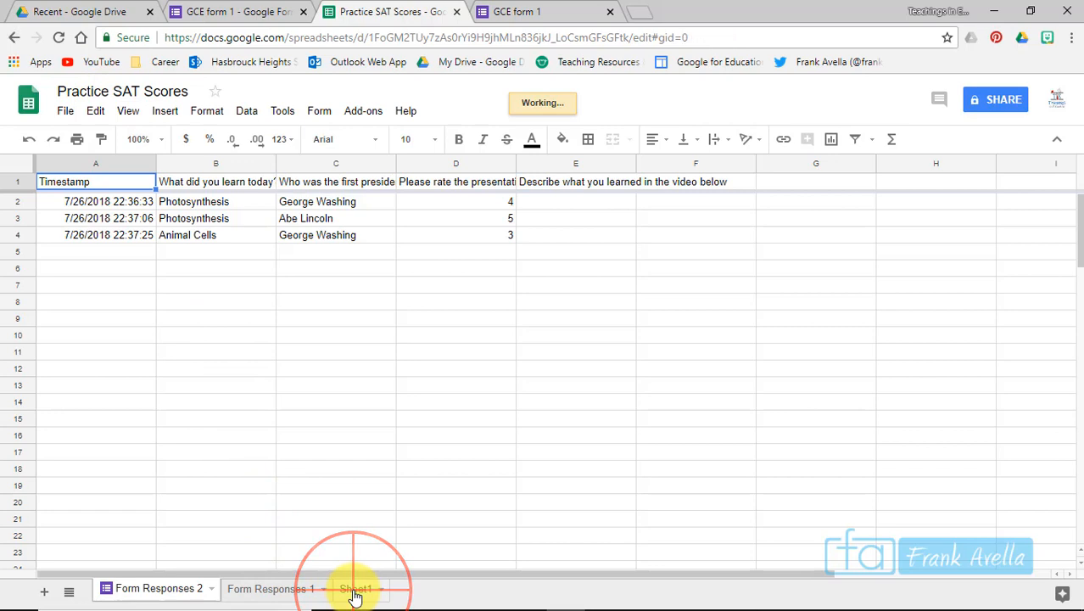
pyautogui.click(355, 588)
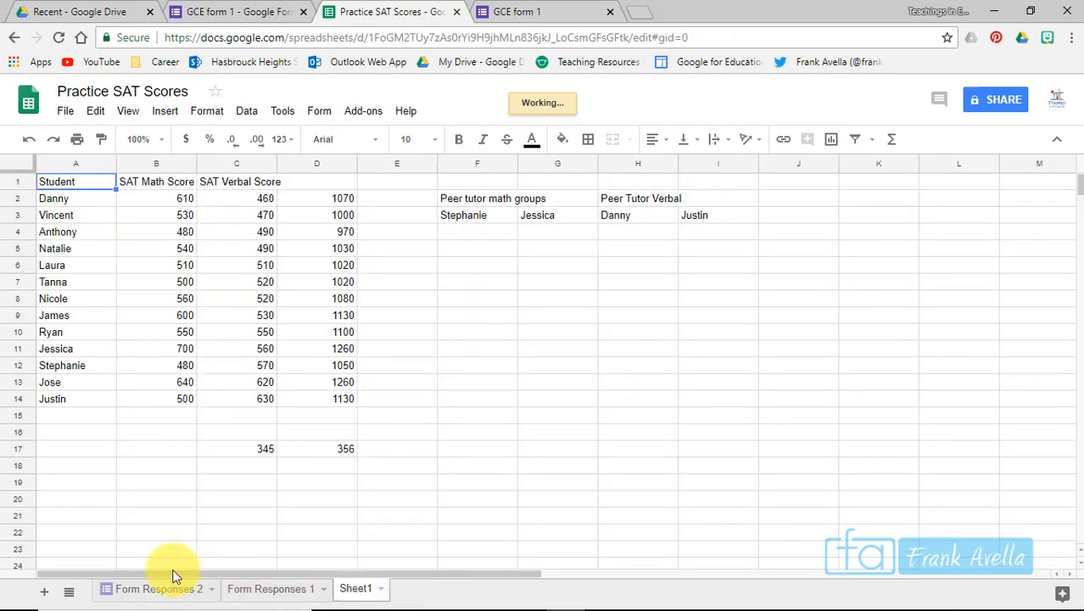
pyautogui.moveTo(207, 594)
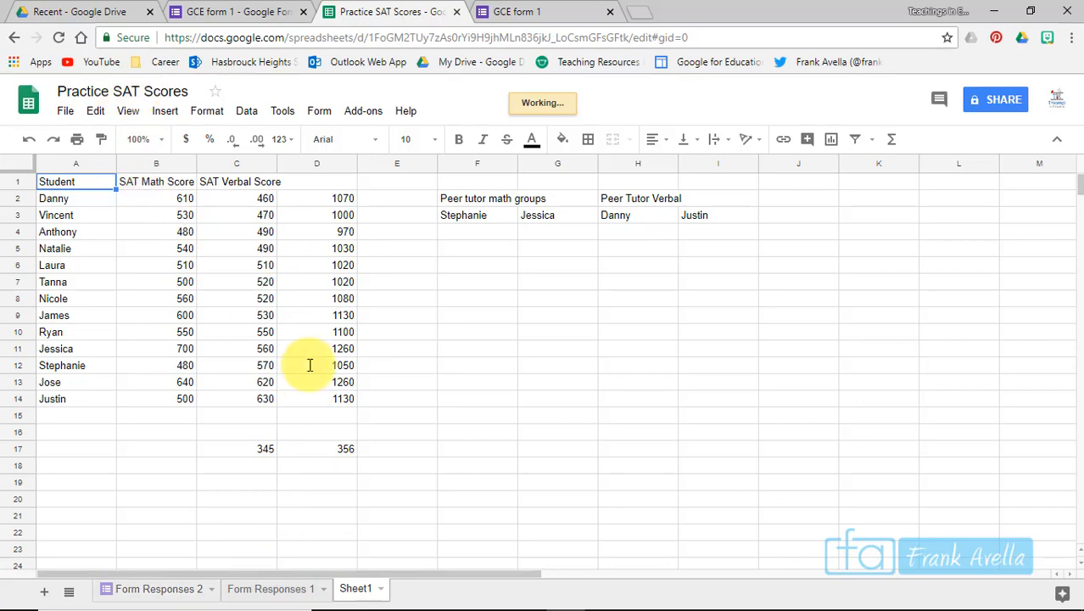
pyautogui.click(159, 588)
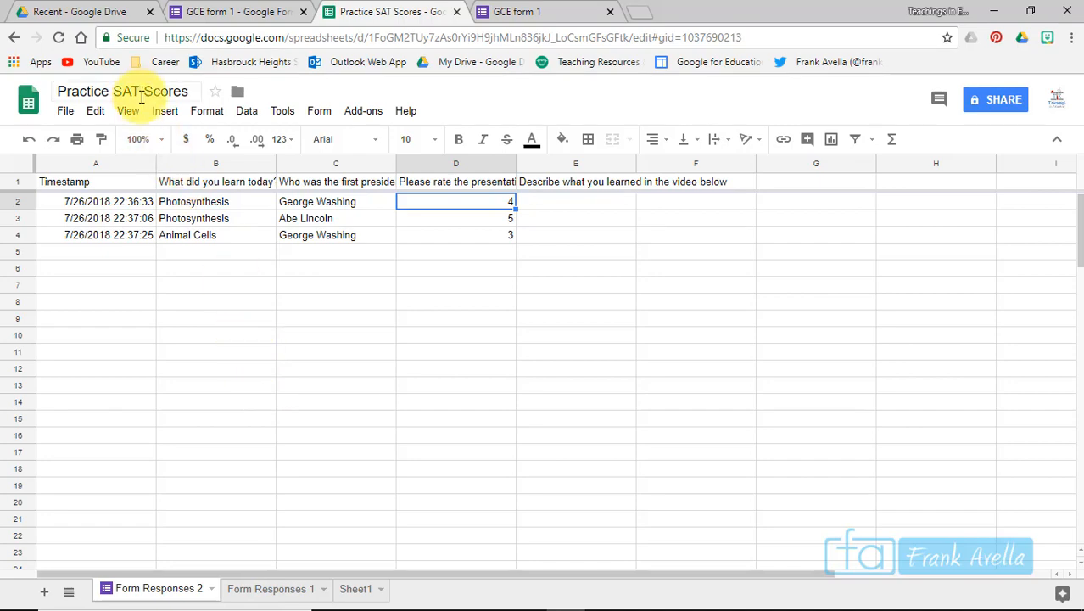
pyautogui.click(237, 11)
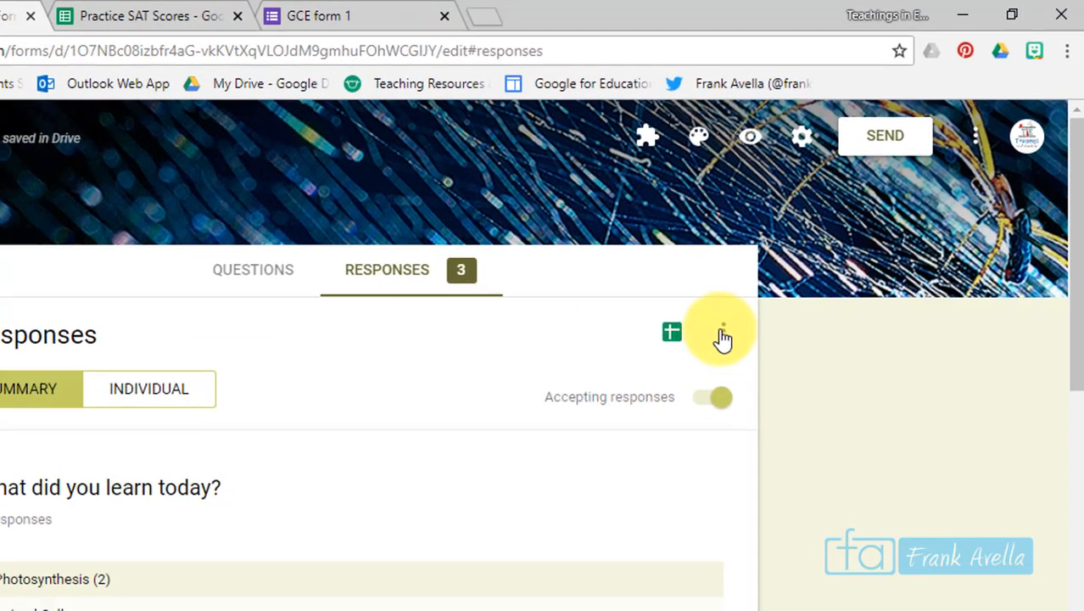
# Step: Switch responses to a new 'GCE form 1 (Responses)' spreadsheet and open it
pyautogui.click(722, 331)
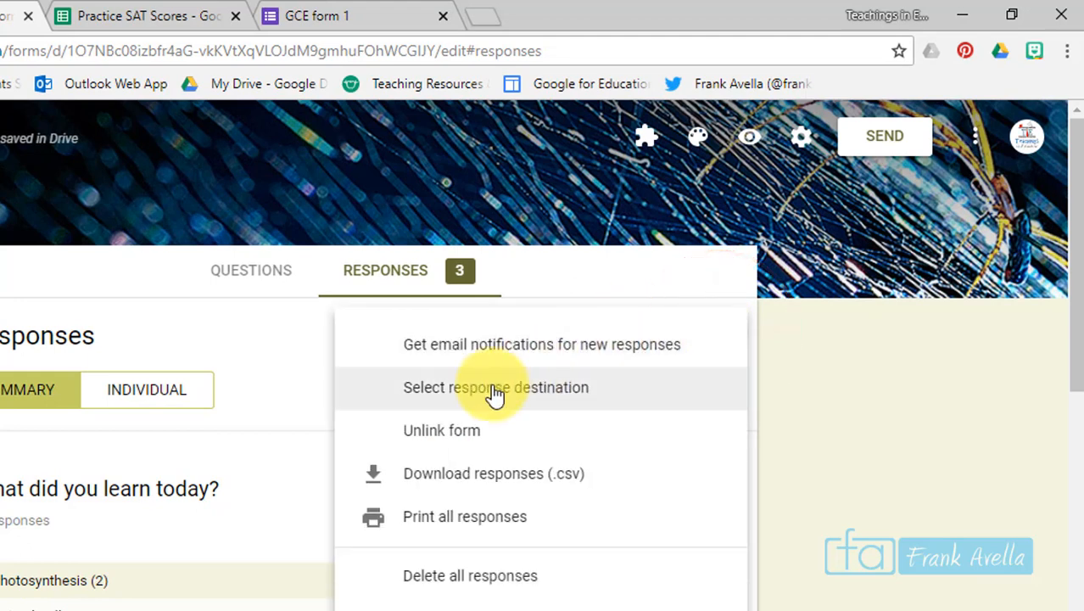
pyautogui.click(497, 387)
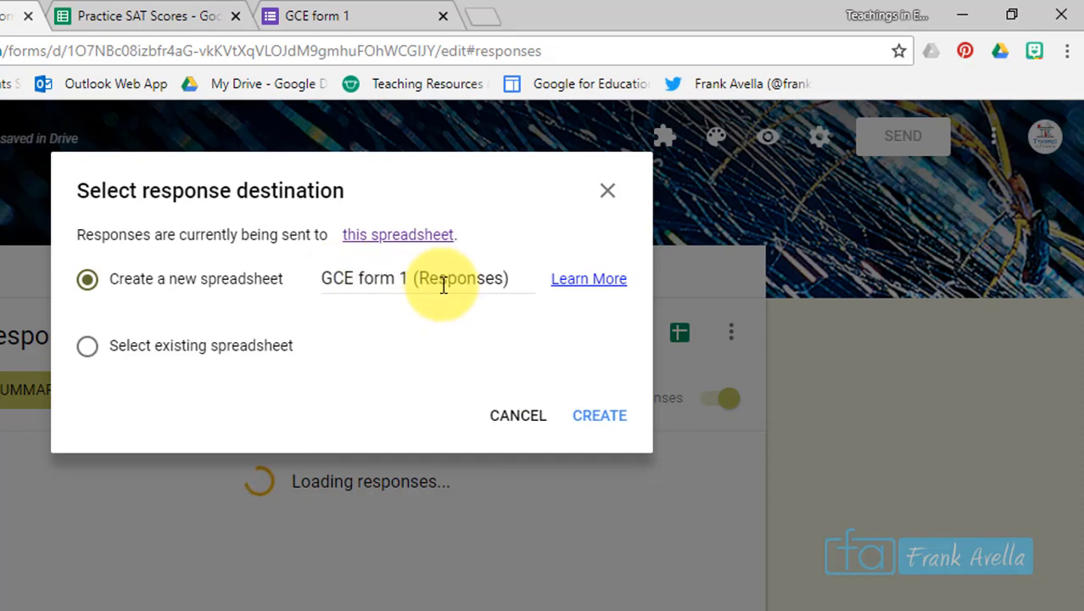
pyautogui.click(599, 415)
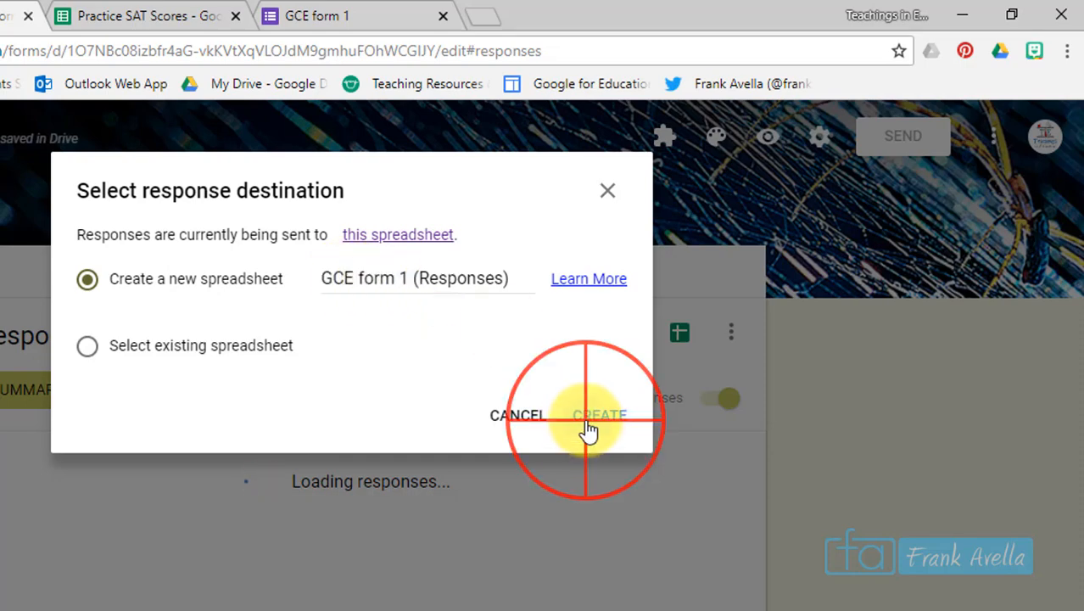
pyautogui.click(599, 414)
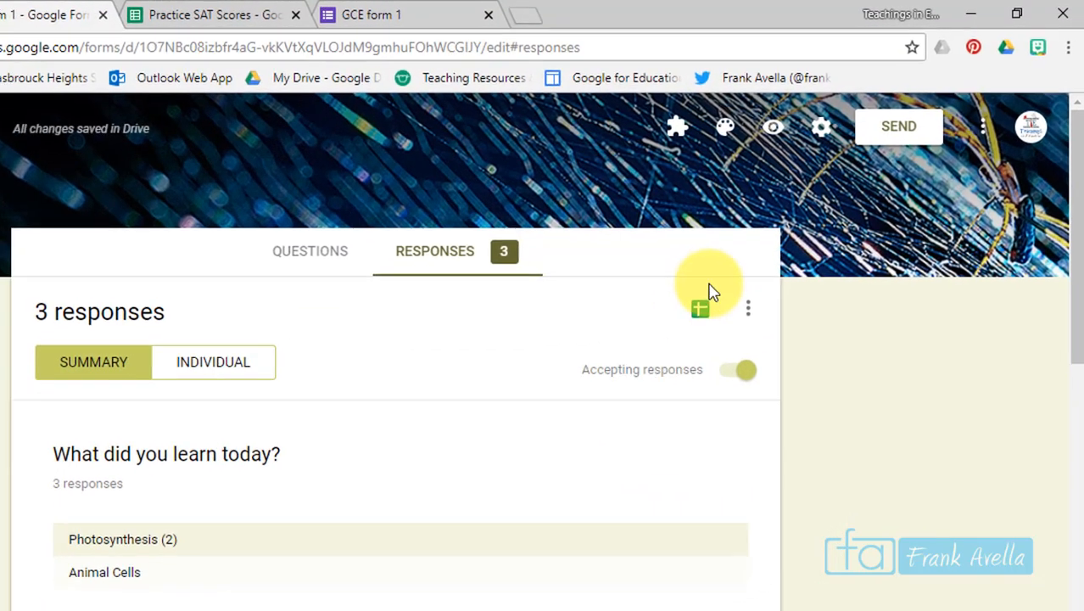
pyautogui.click(700, 308)
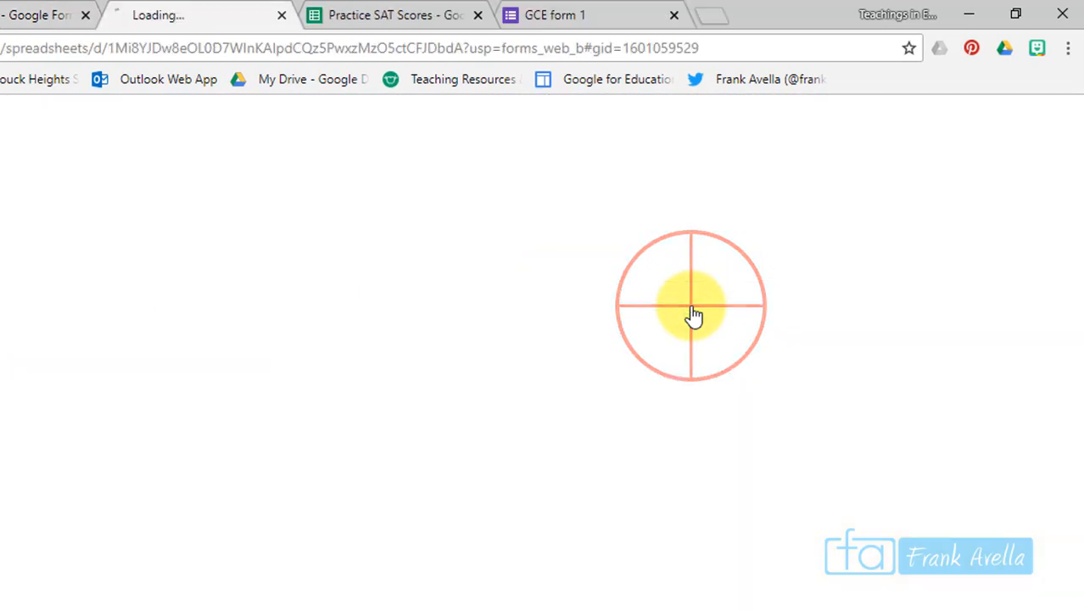